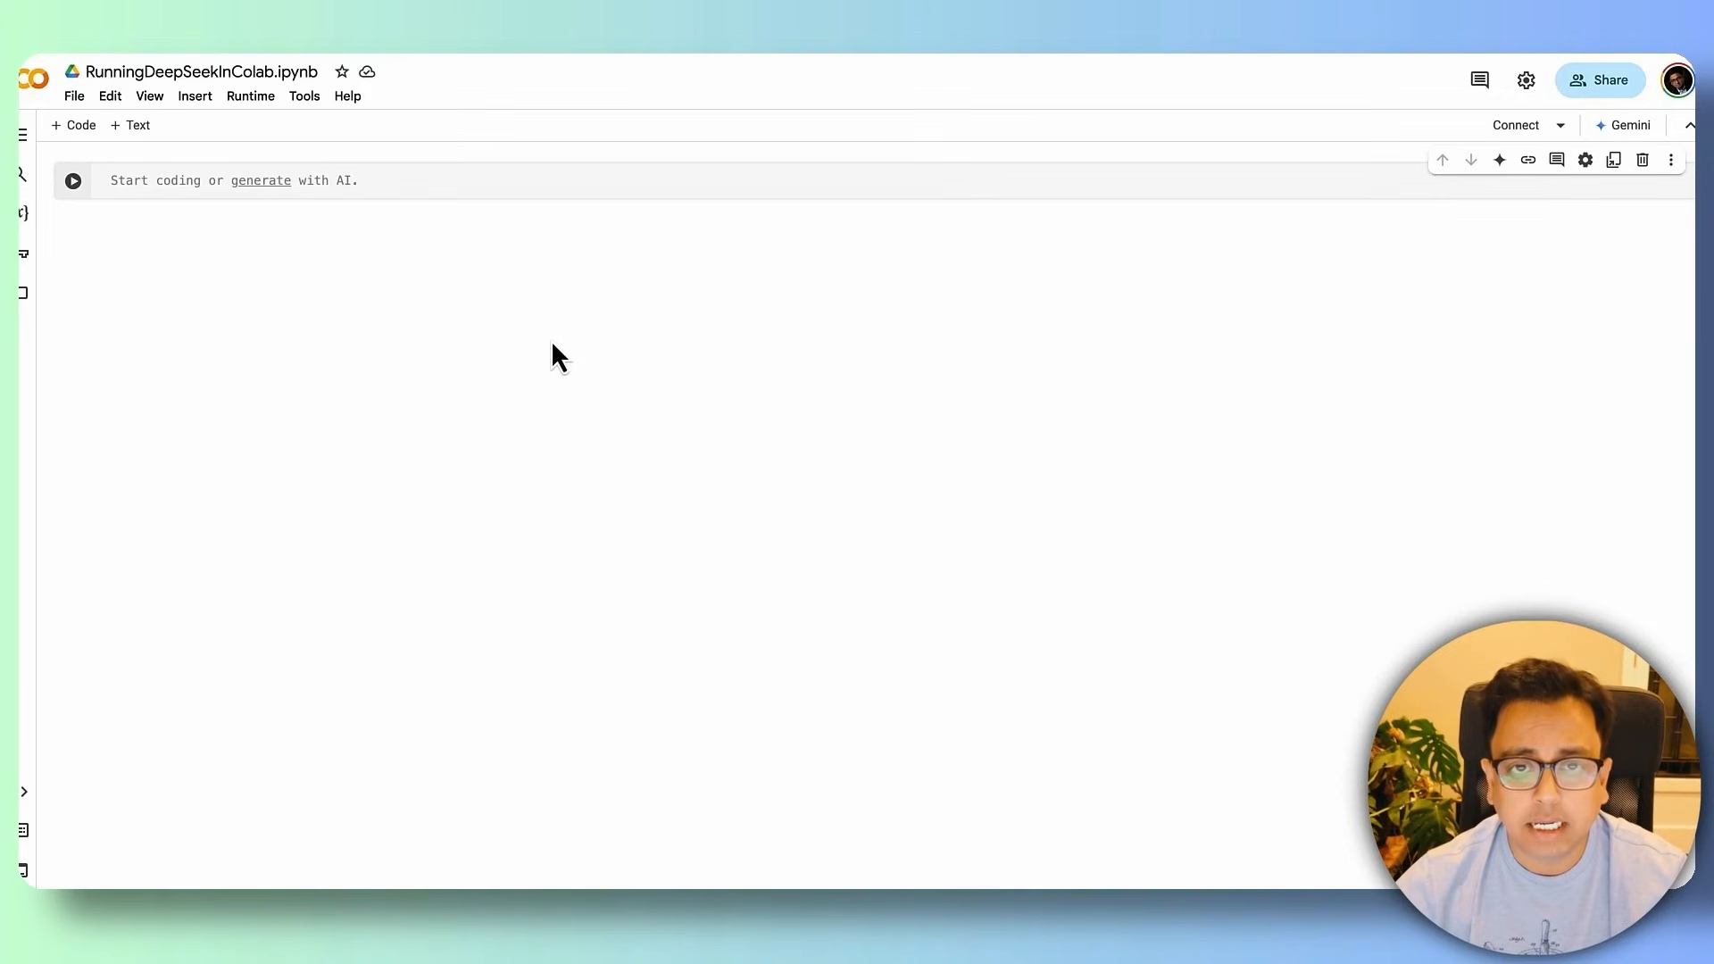
Step: Run '!pip install colab-xterm' with '%load_ext colabxterm' in the first cell and add a new cell
{"action": "type", "text": "!pip install colab-xterm"}
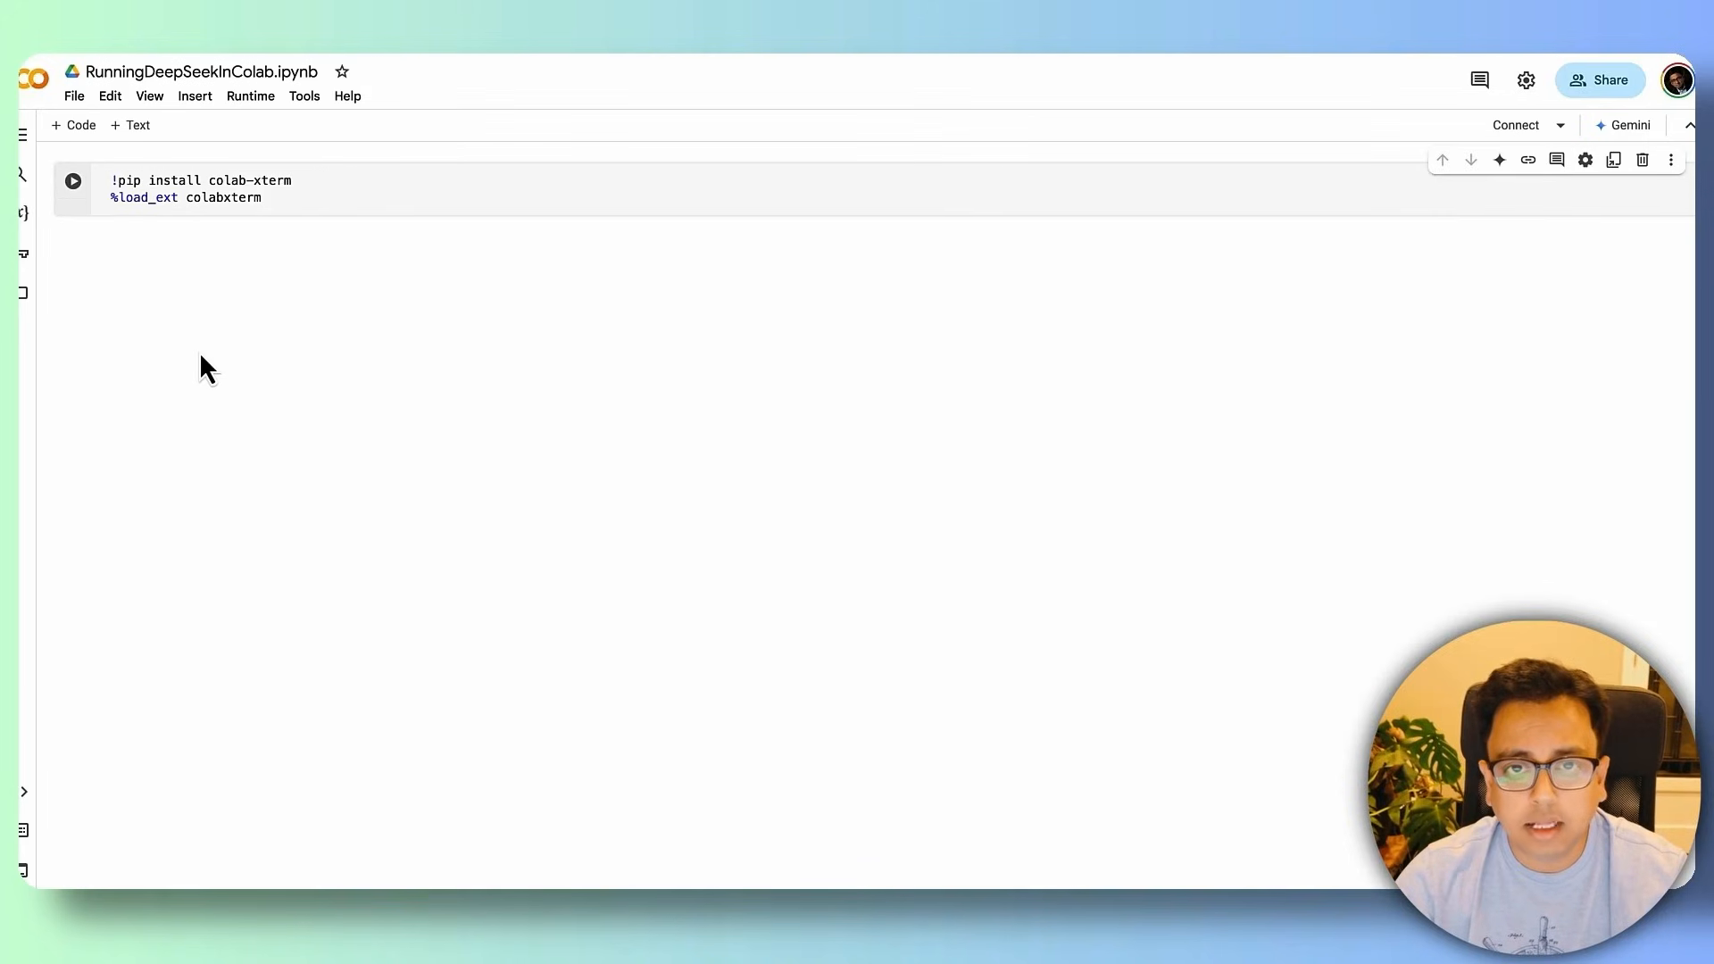
{"action": "mouse_move", "coordinate": [193, 348]}
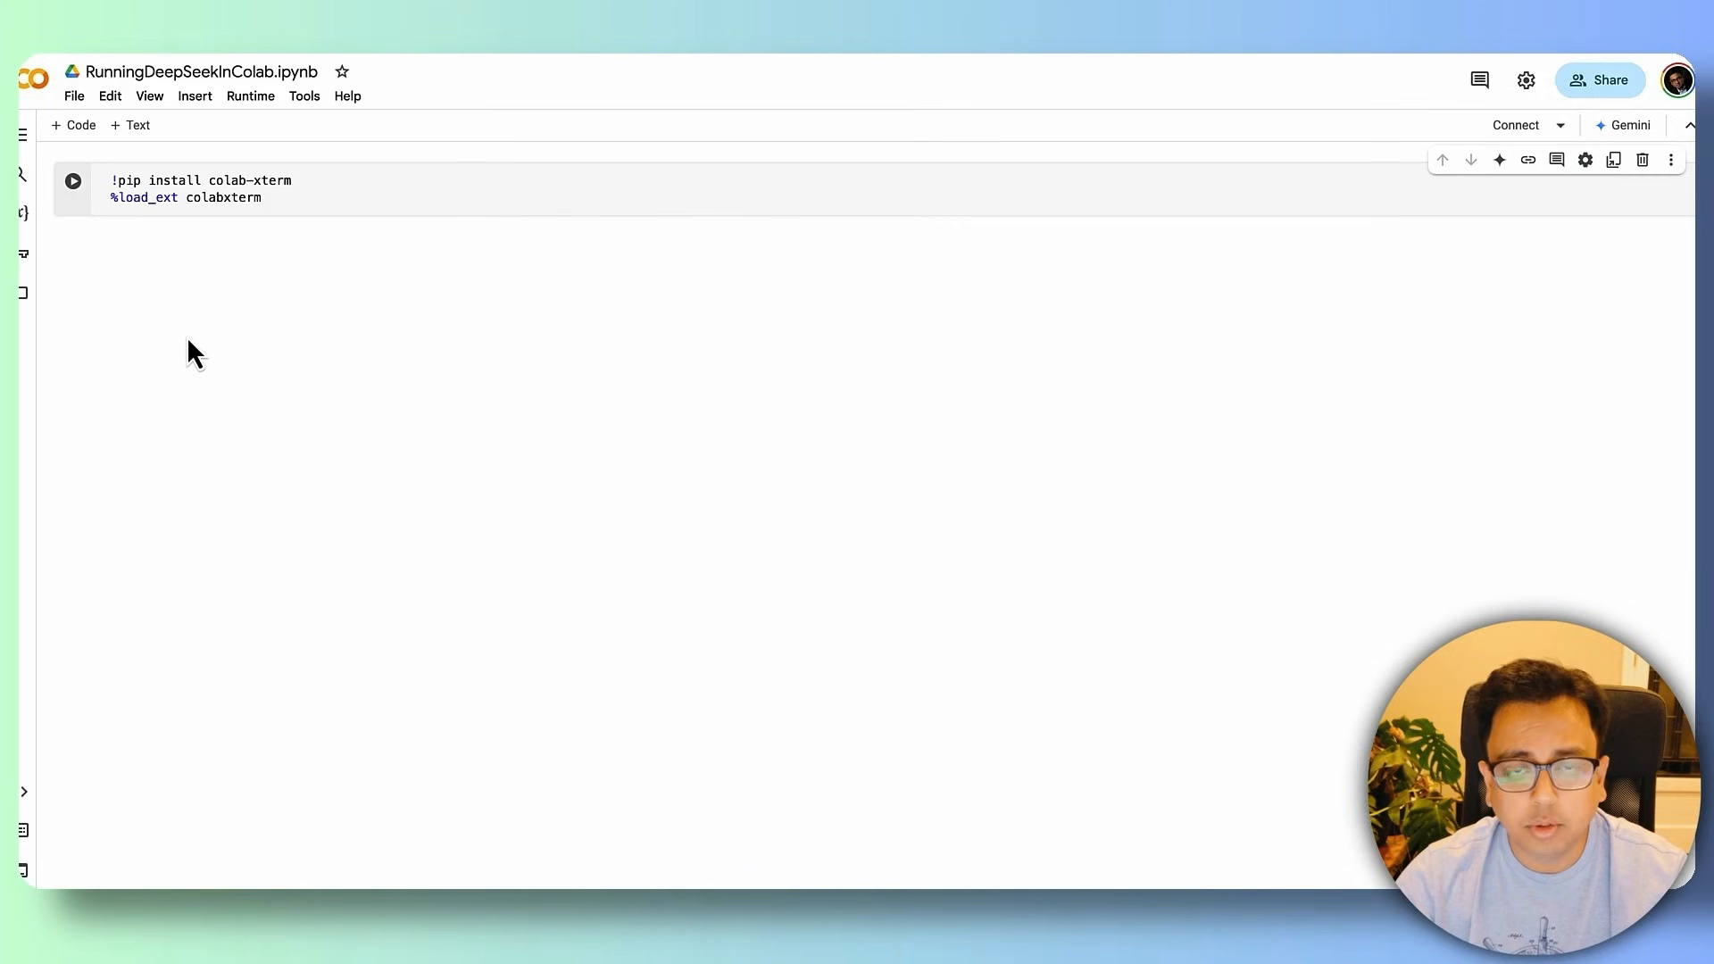
{"action": "left_click", "coordinate": [75, 182]}
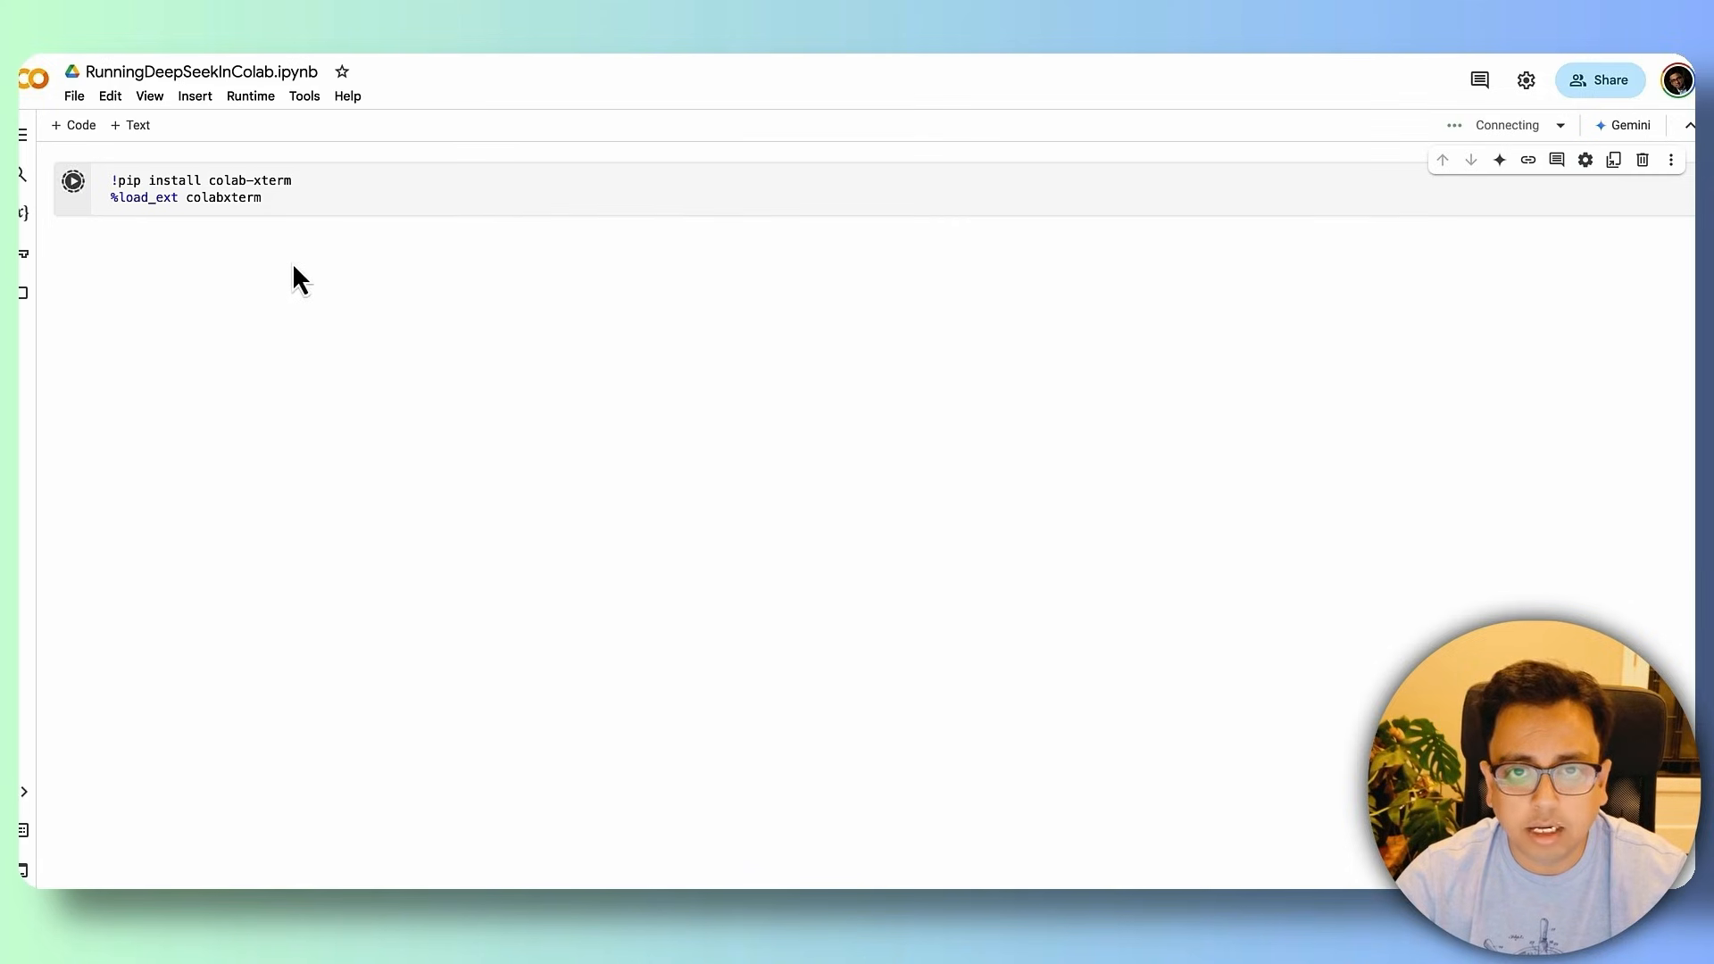
{"action": "left_click", "coordinate": [73, 180]}
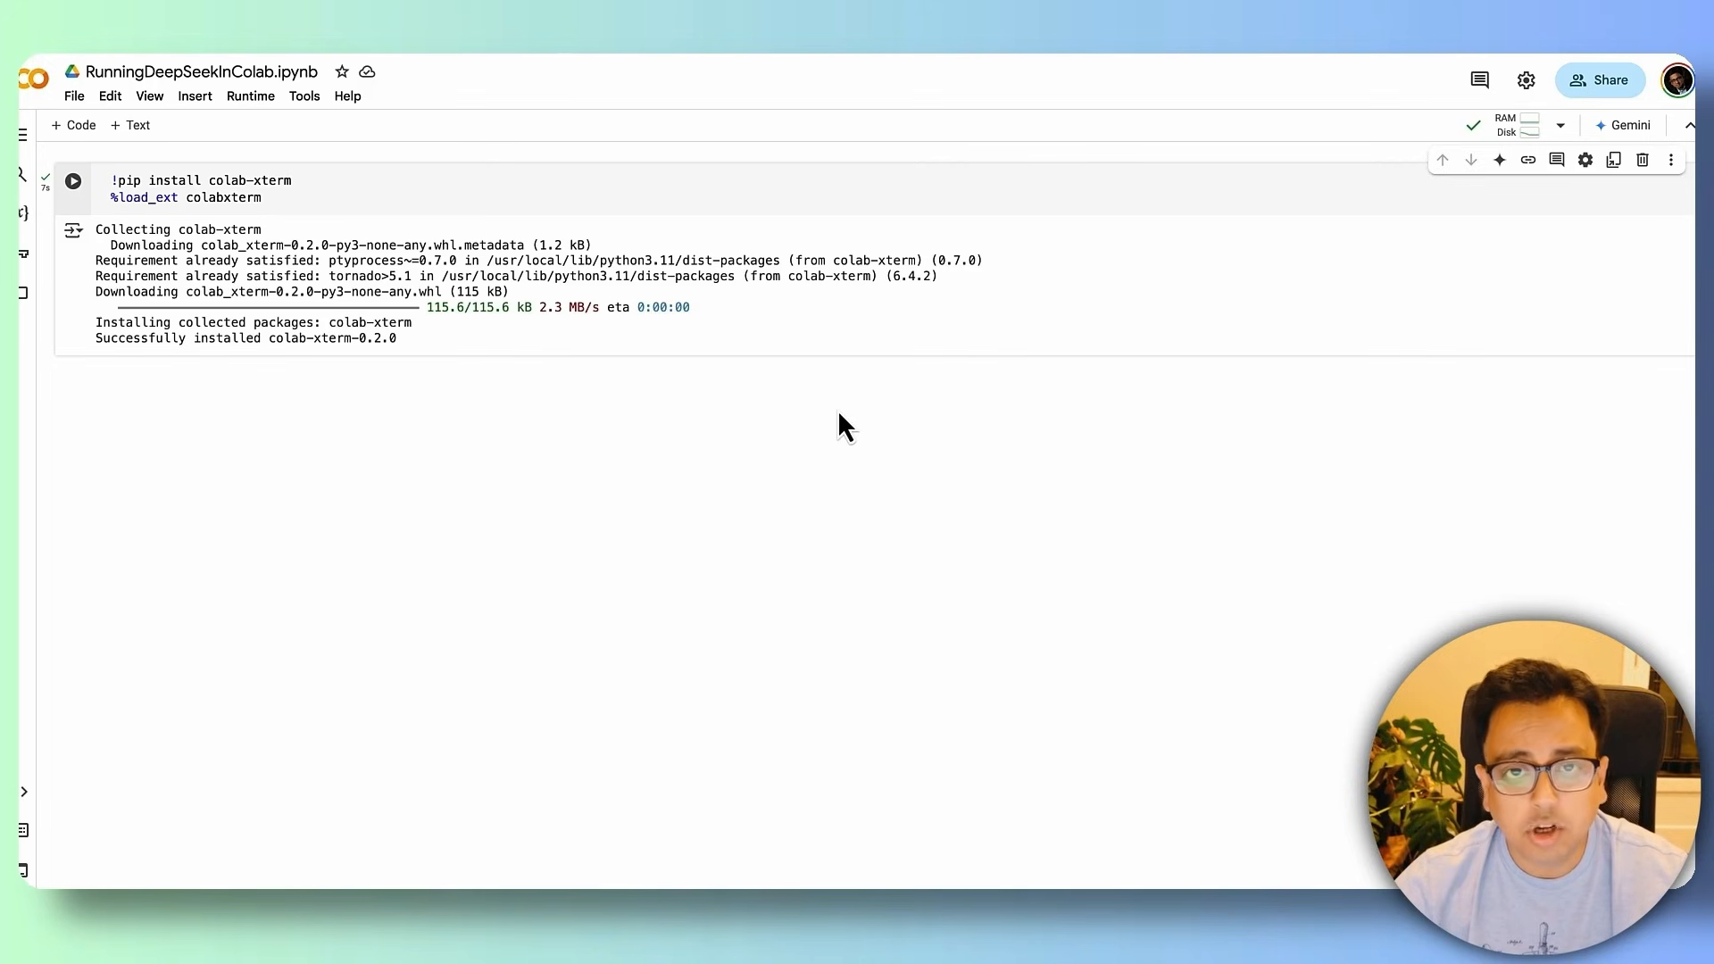
{"action": "mouse_move", "coordinate": [307, 438]}
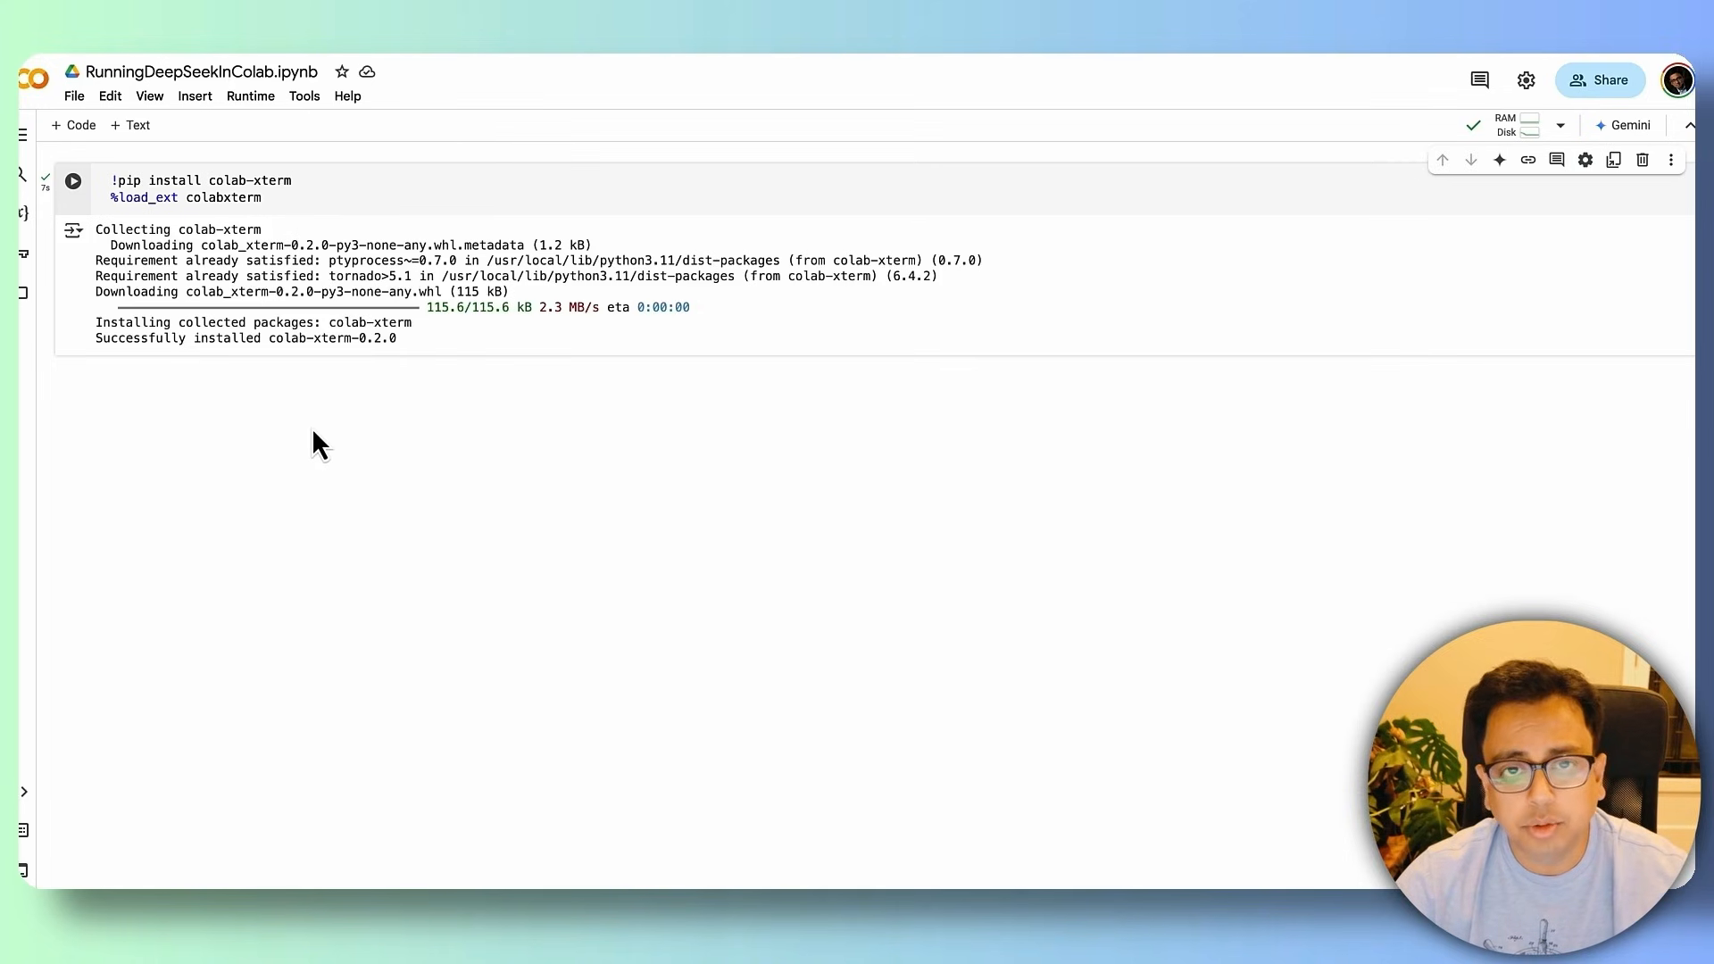
{"action": "mouse_move", "coordinate": [834, 421]}
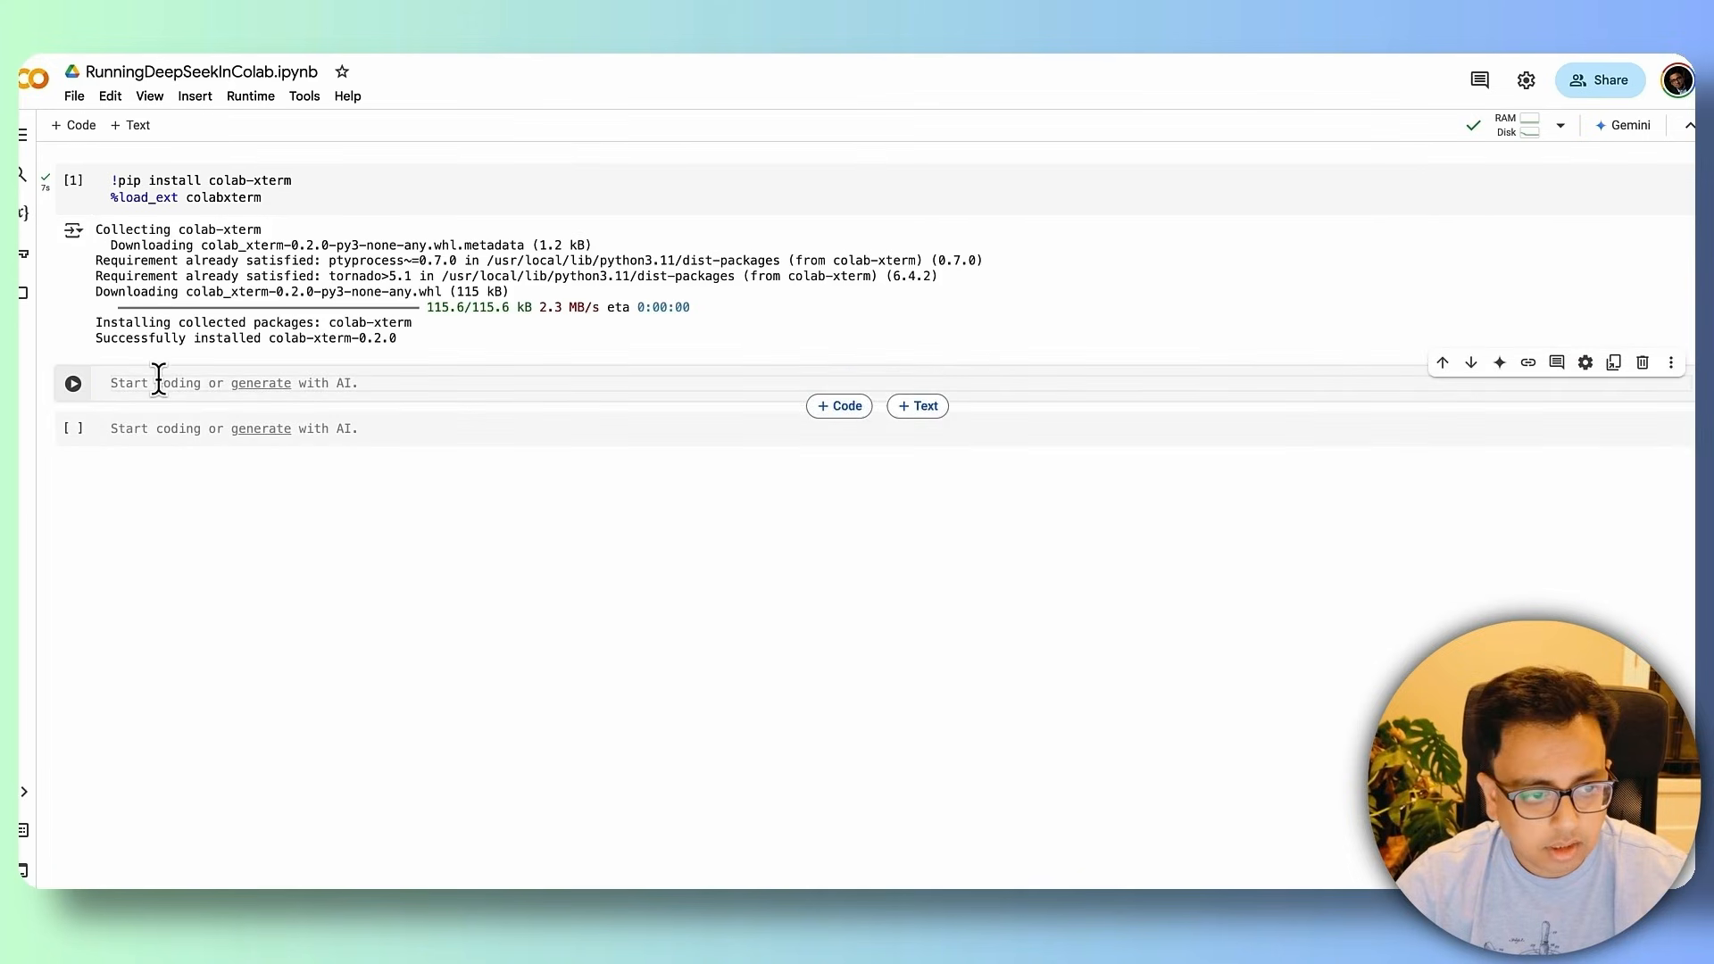
Step: Run '%xterm' in the new cell to open a terminal at the /content prompt
{"action": "type", "text": "%xterm"}
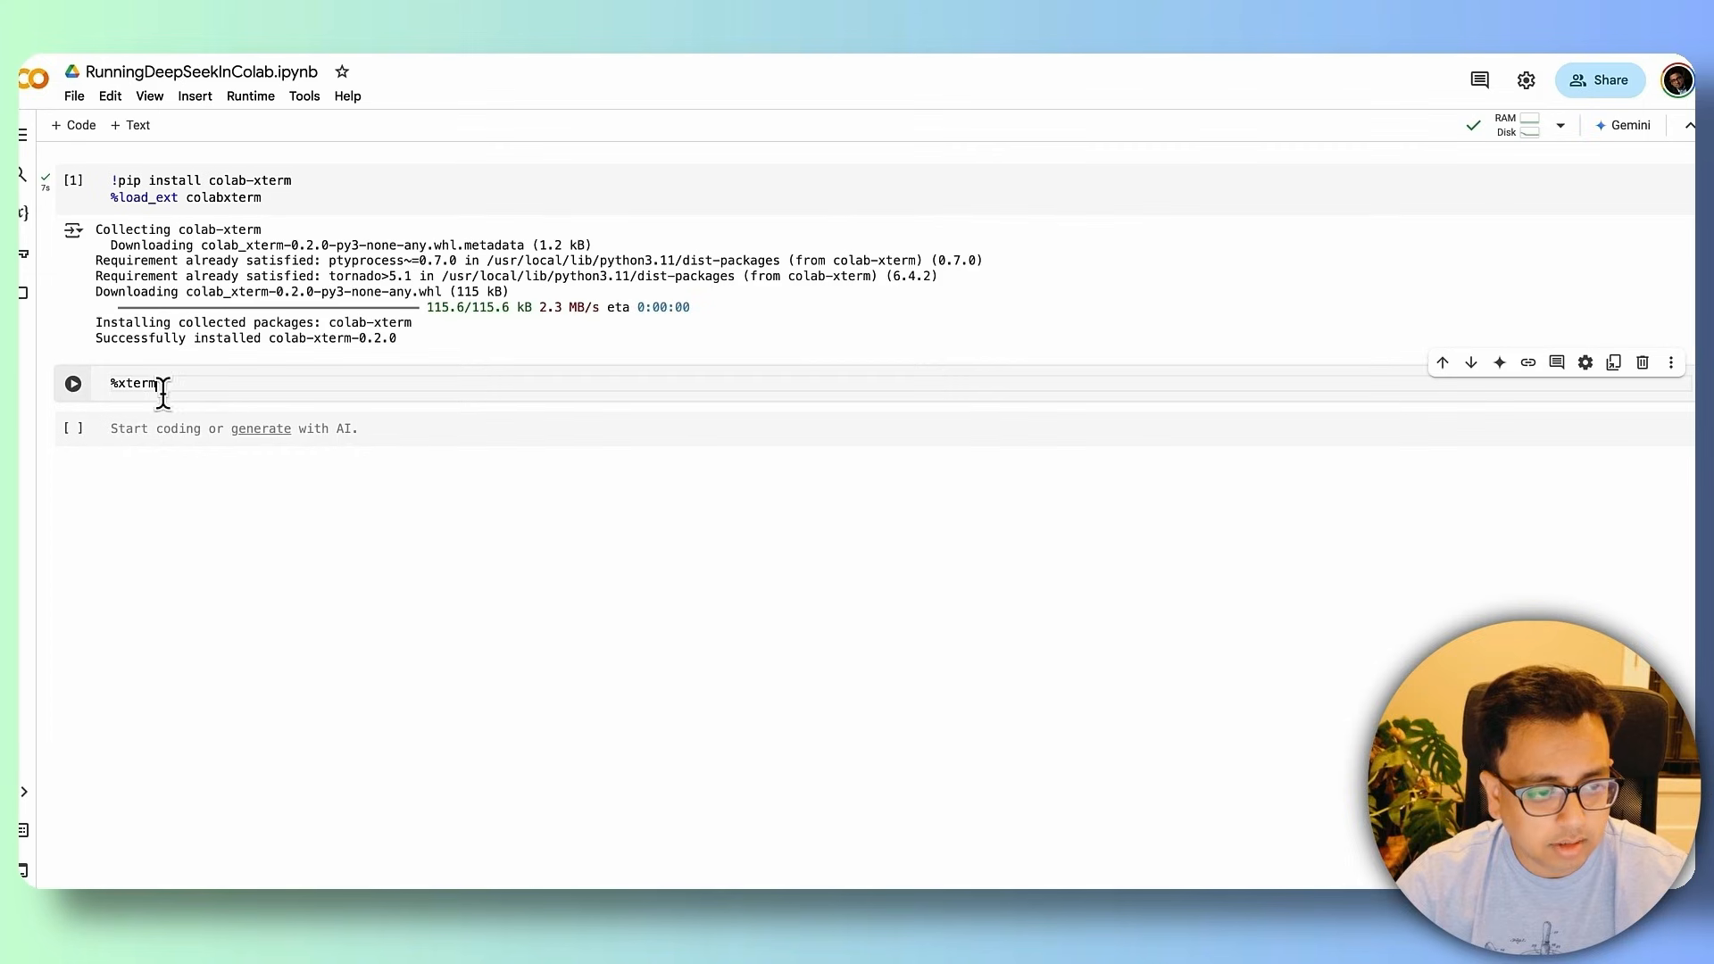
{"action": "left_click", "coordinate": [71, 382]}
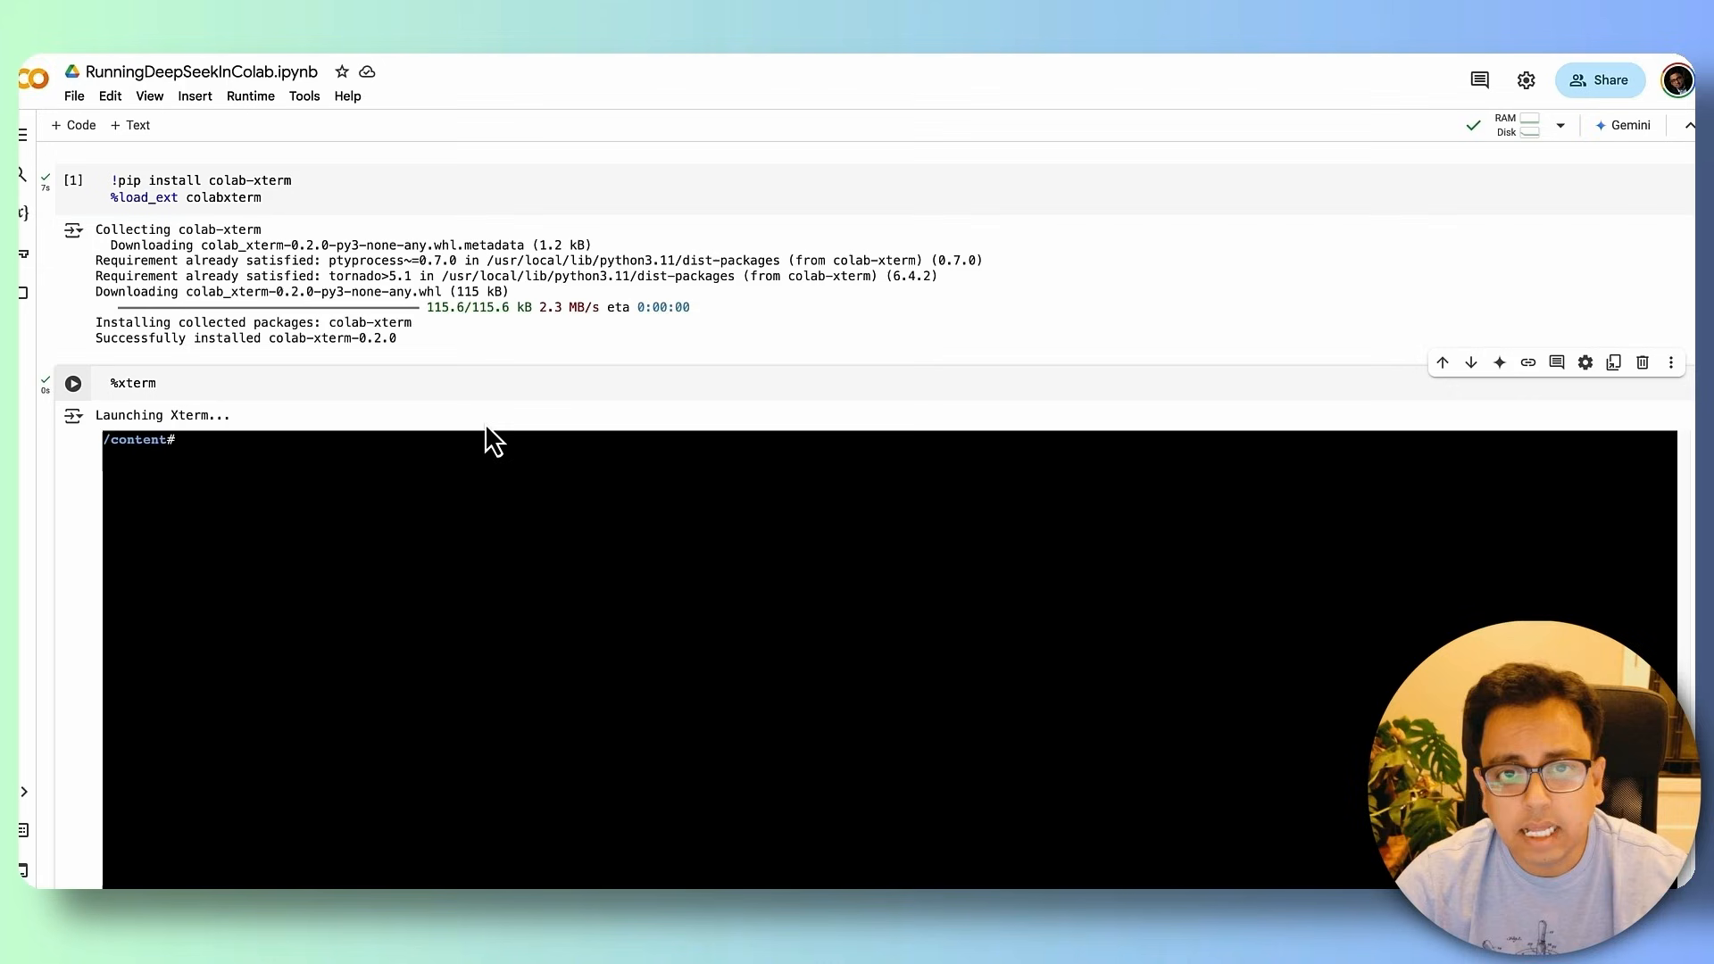
{"action": "mouse_move", "coordinate": [488, 425]}
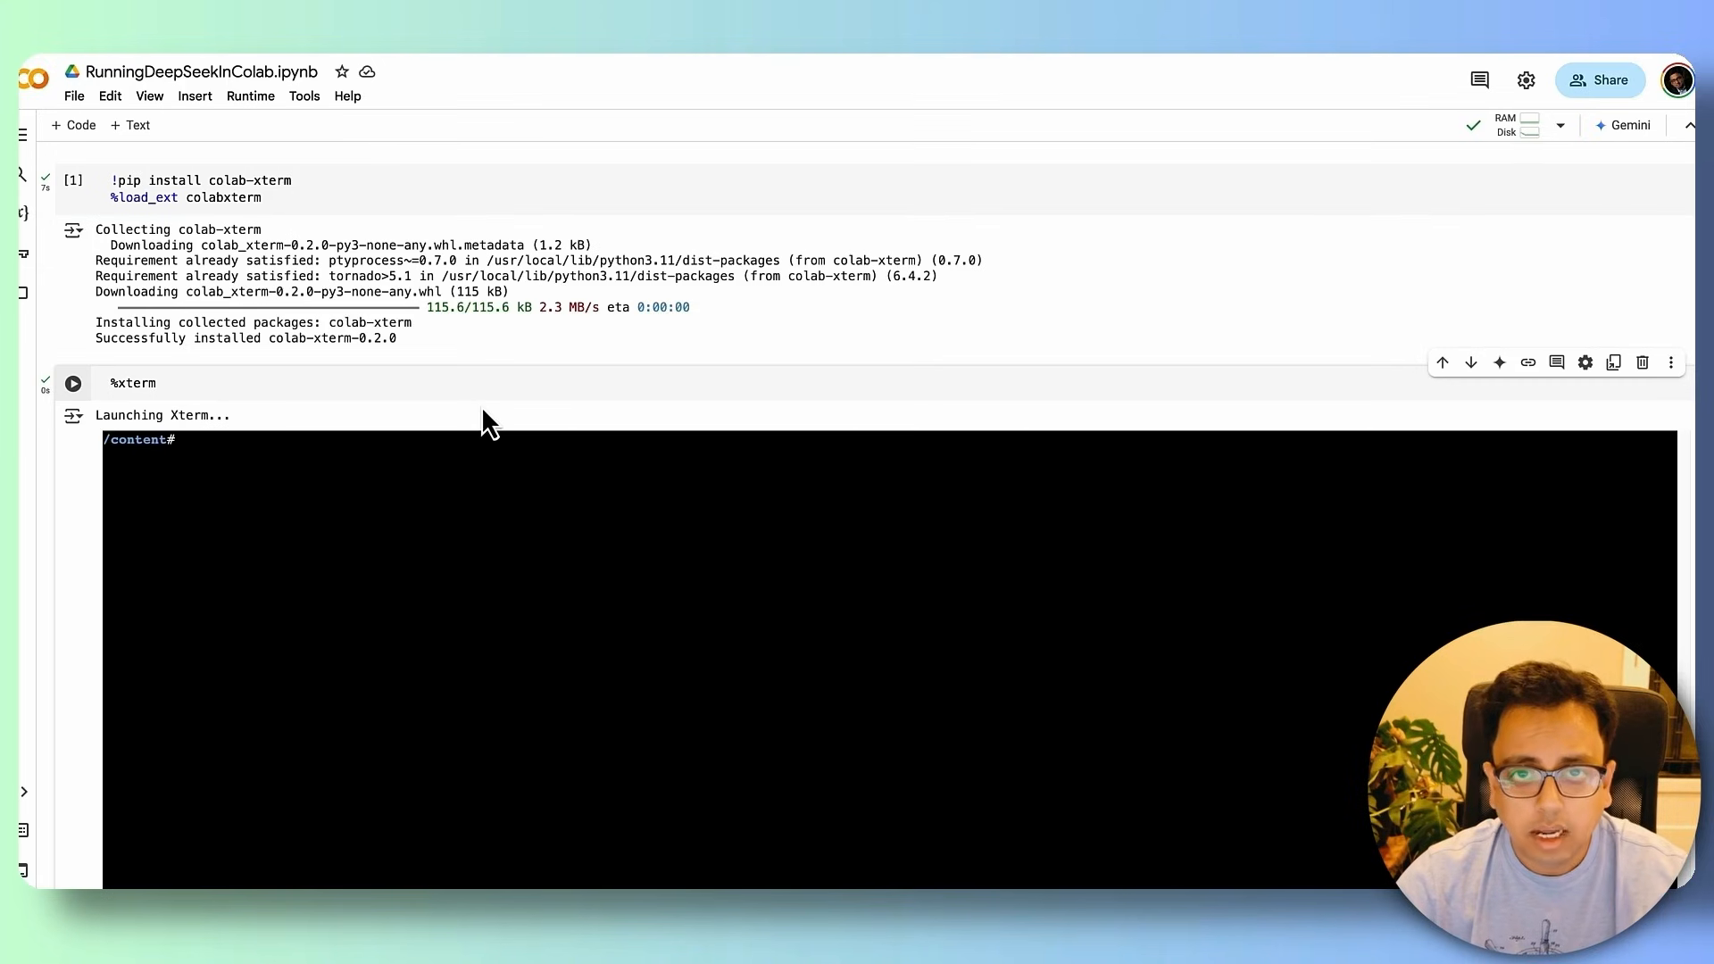
{"action": "type", "text": "curl https://ollama.ai/install.sh | sh"}
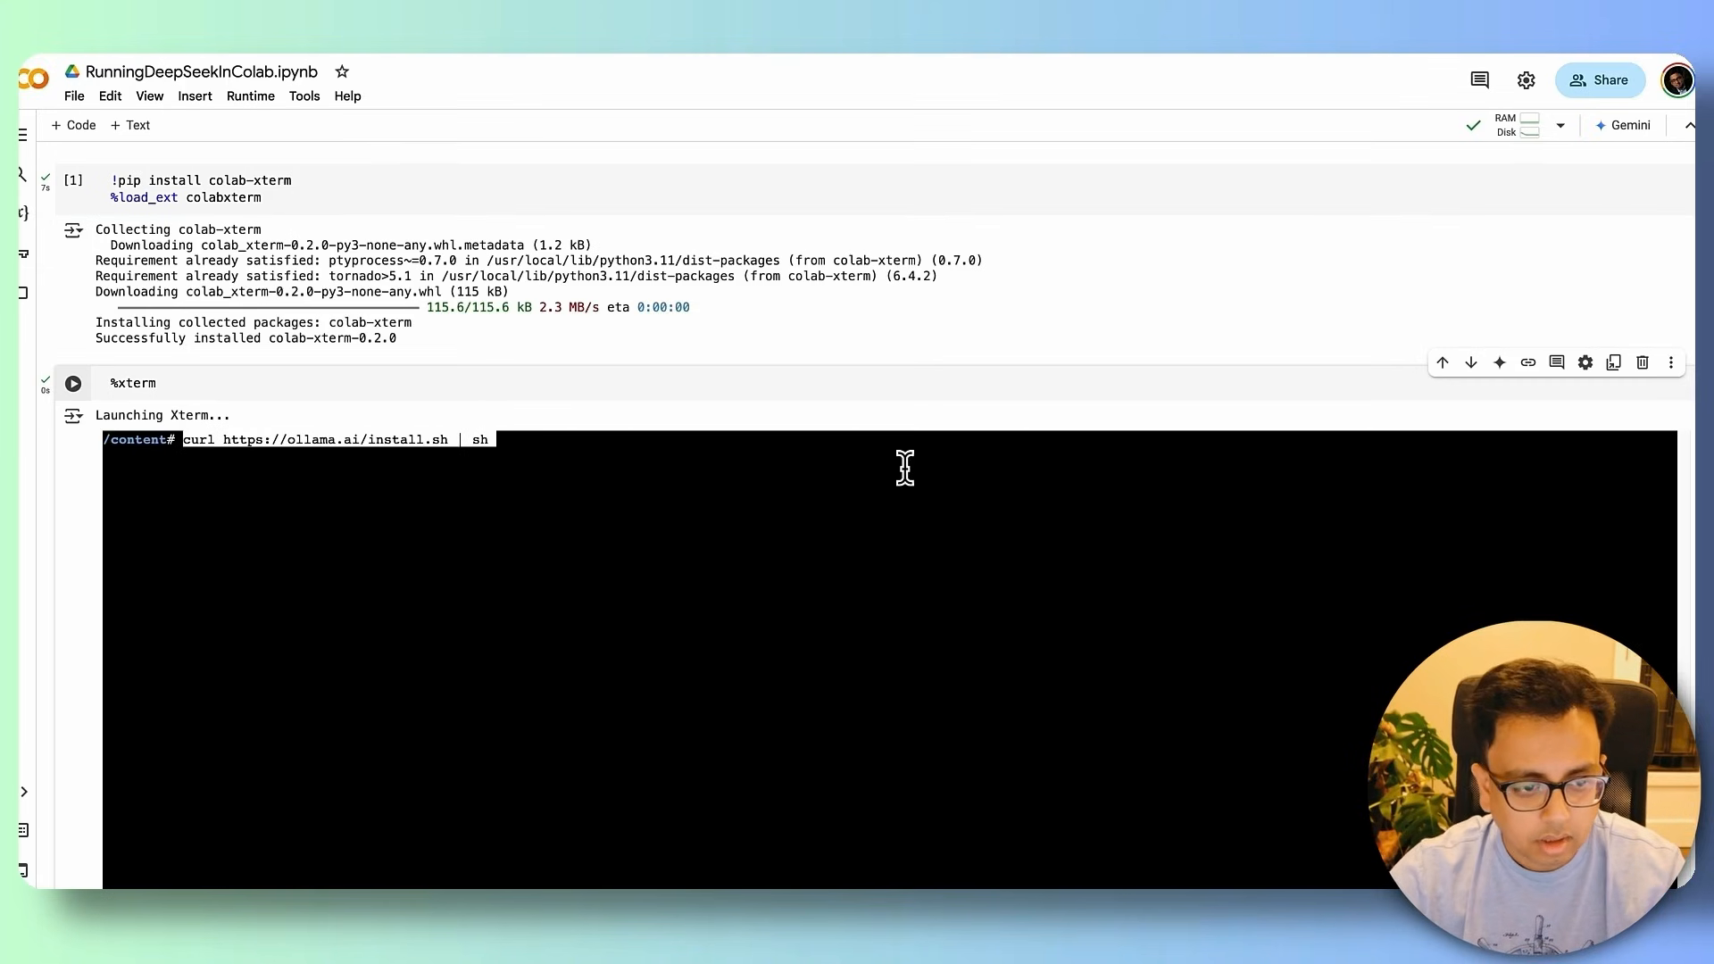
{"action": "mouse_move", "coordinate": [871, 539]}
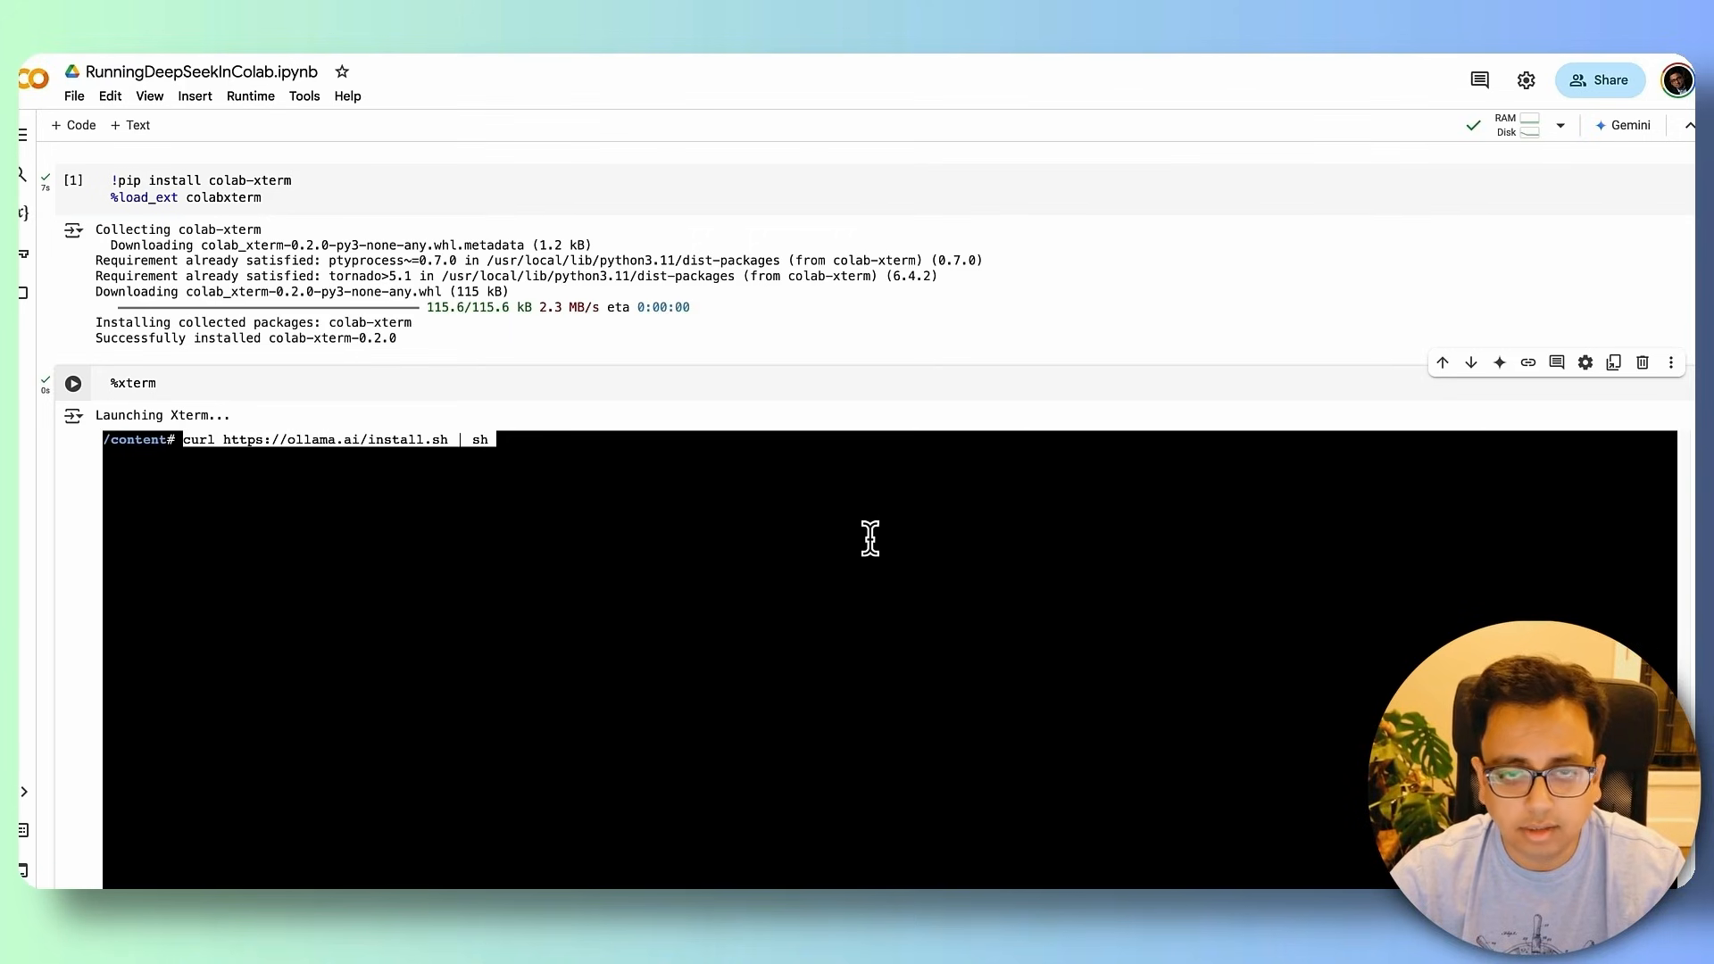
{"action": "mouse_move", "coordinate": [1000, 442]}
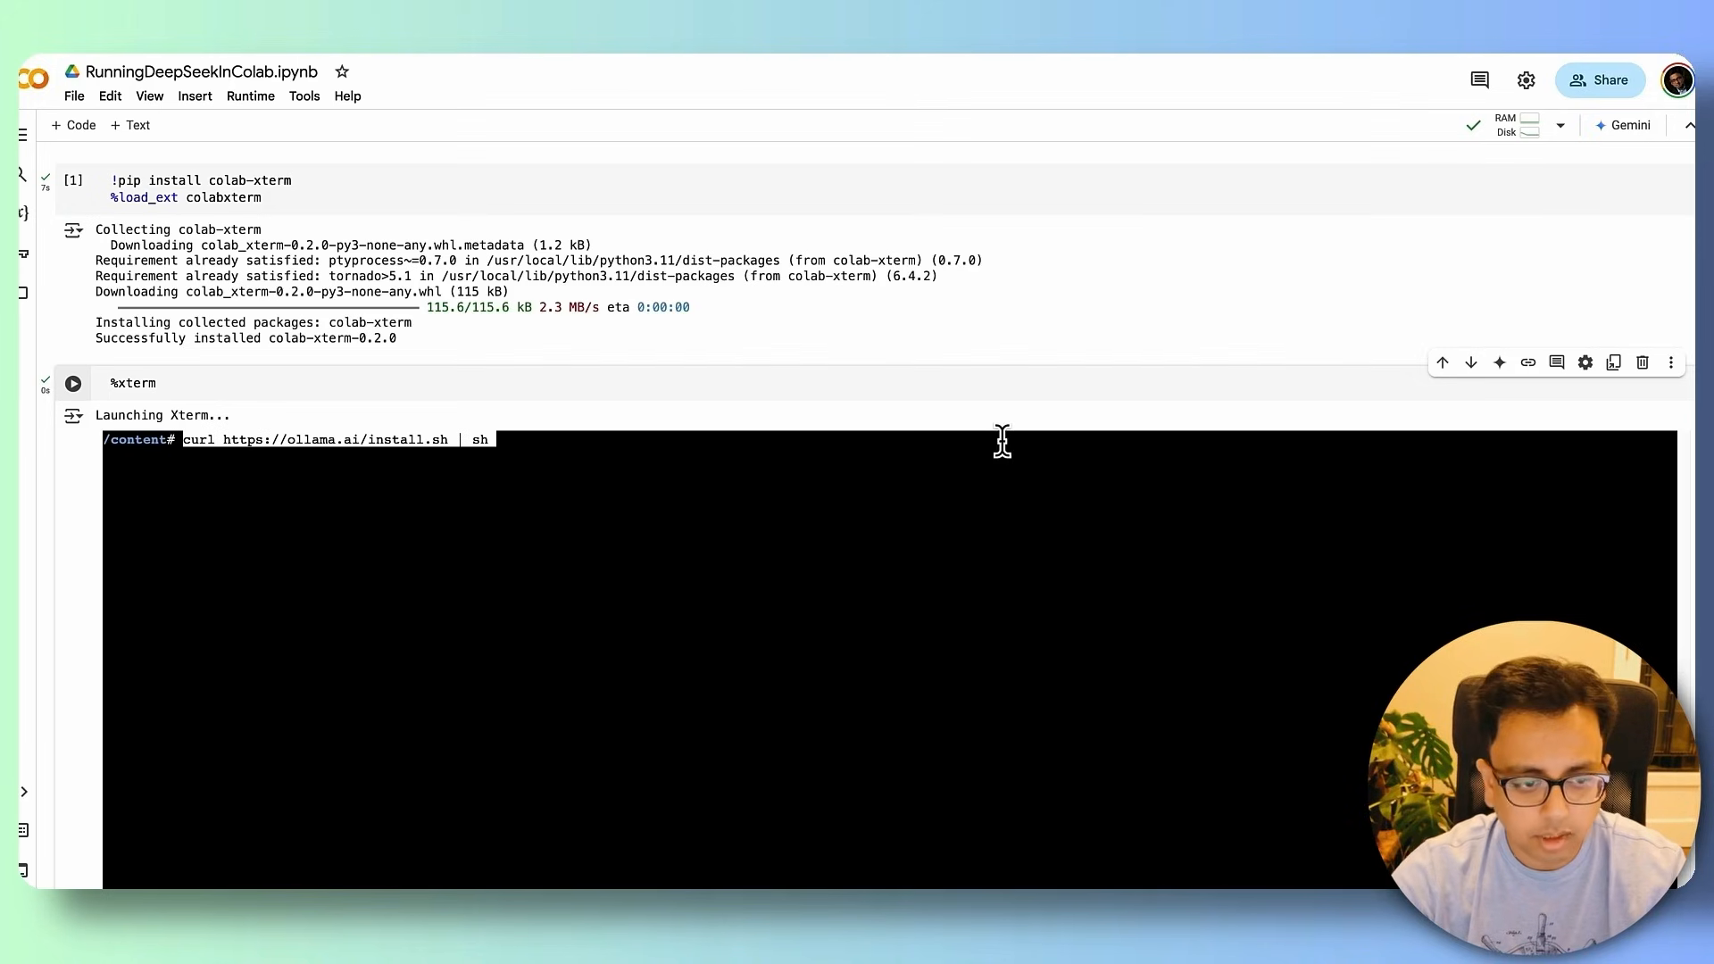
{"action": "key", "text": "Return"}
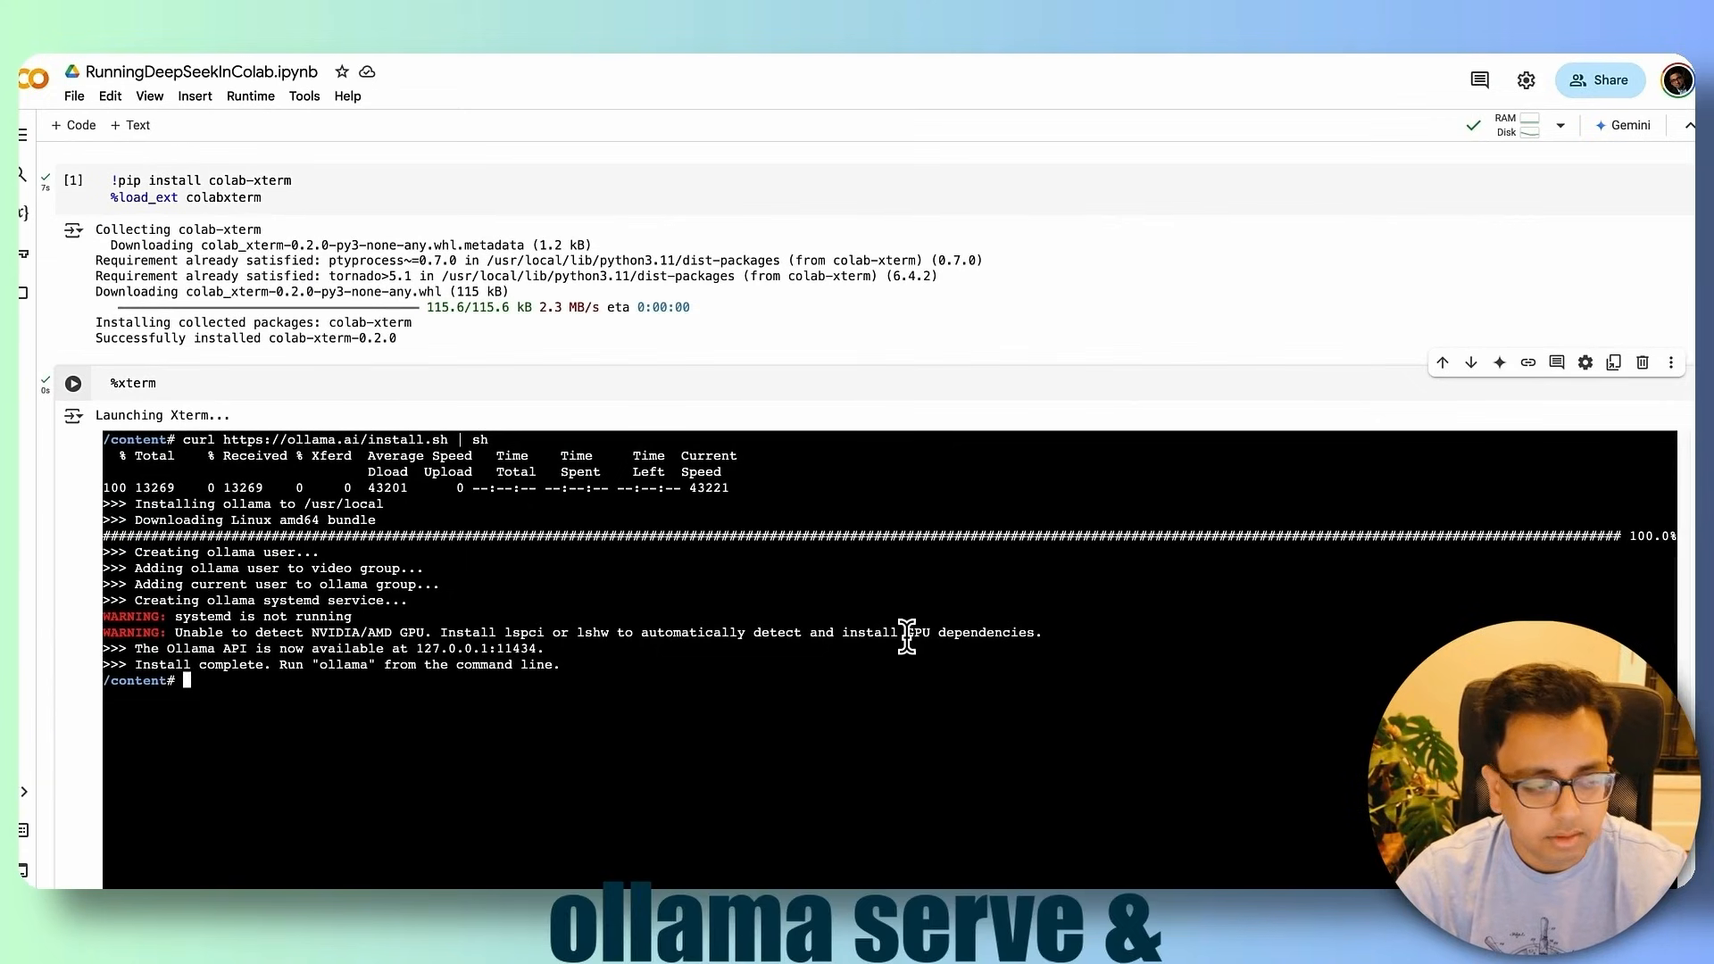
Step: Start the Ollama server in the terminal with 'ollama serve &'
{"action": "type", "text": "ollama ser"}
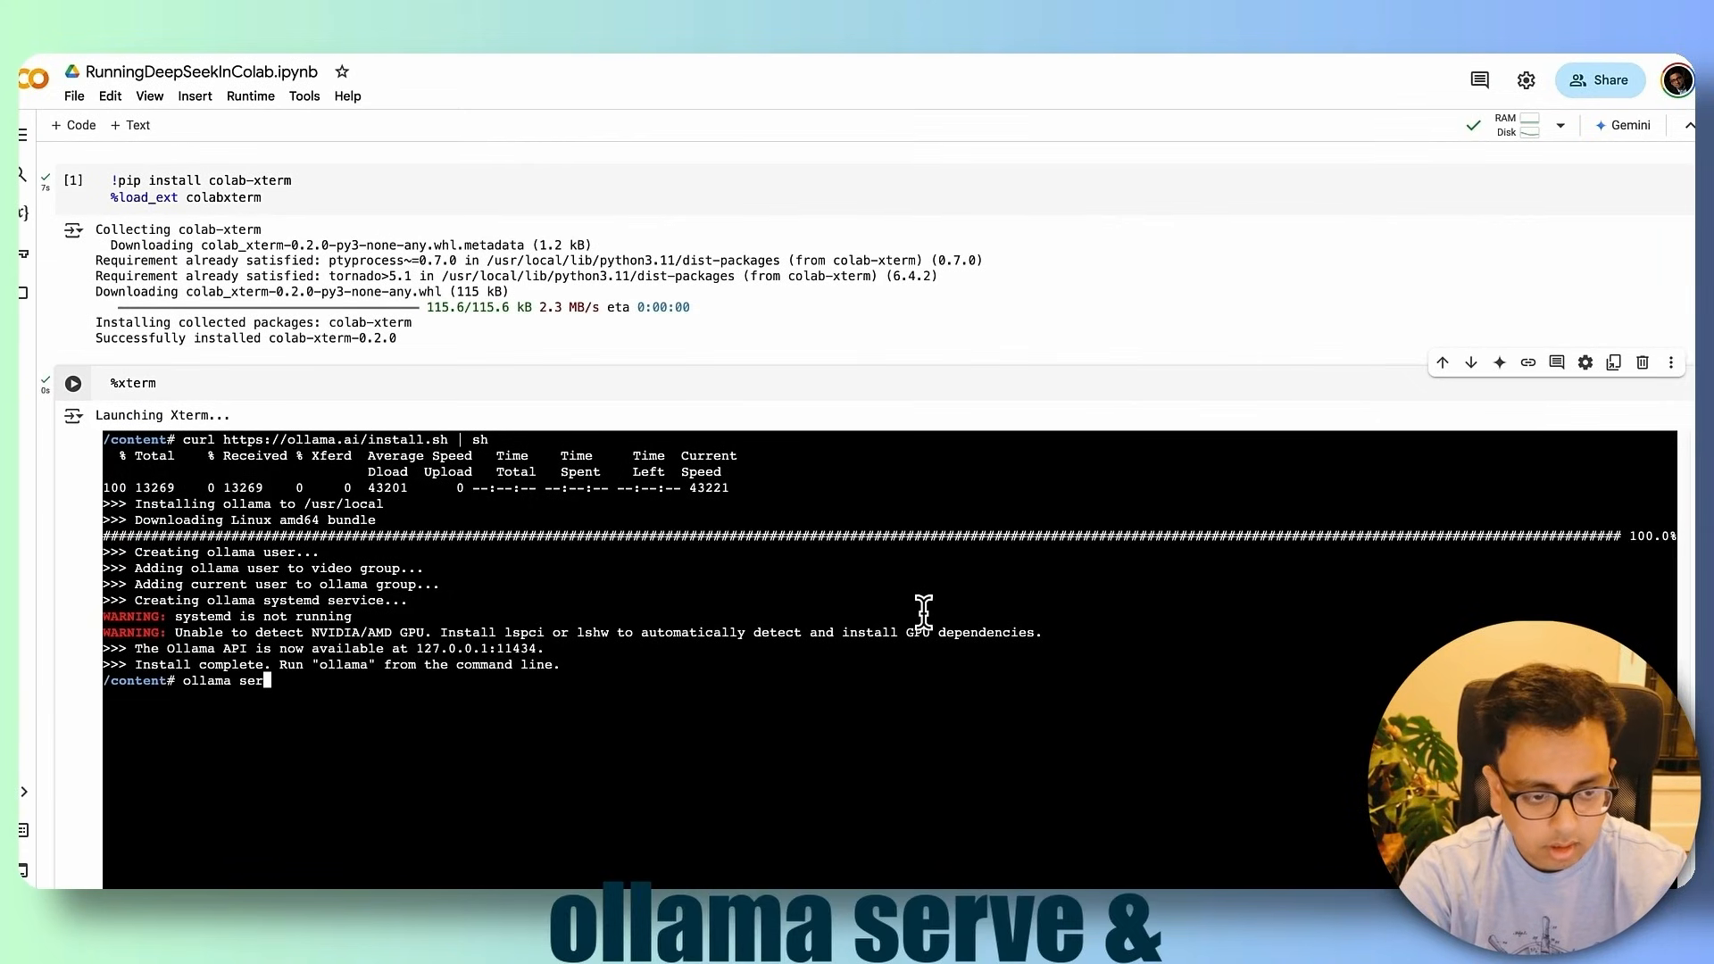
{"action": "key", "text": "Enter"}
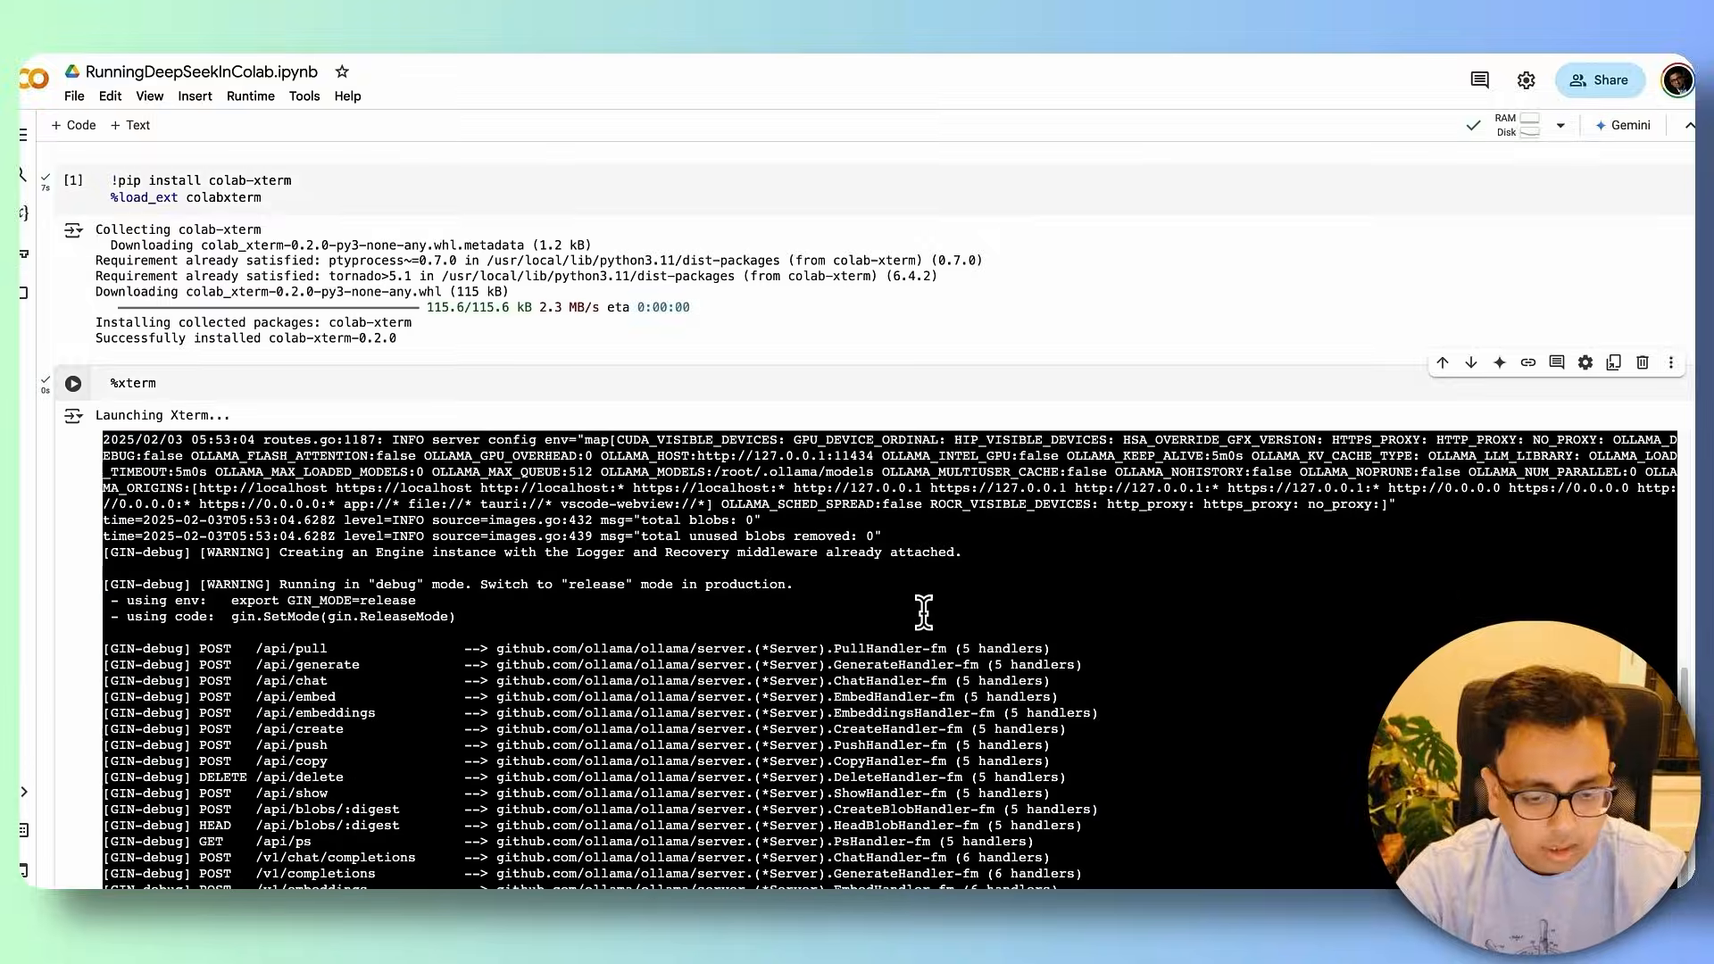
{"action": "mouse_move", "coordinate": [940, 618]}
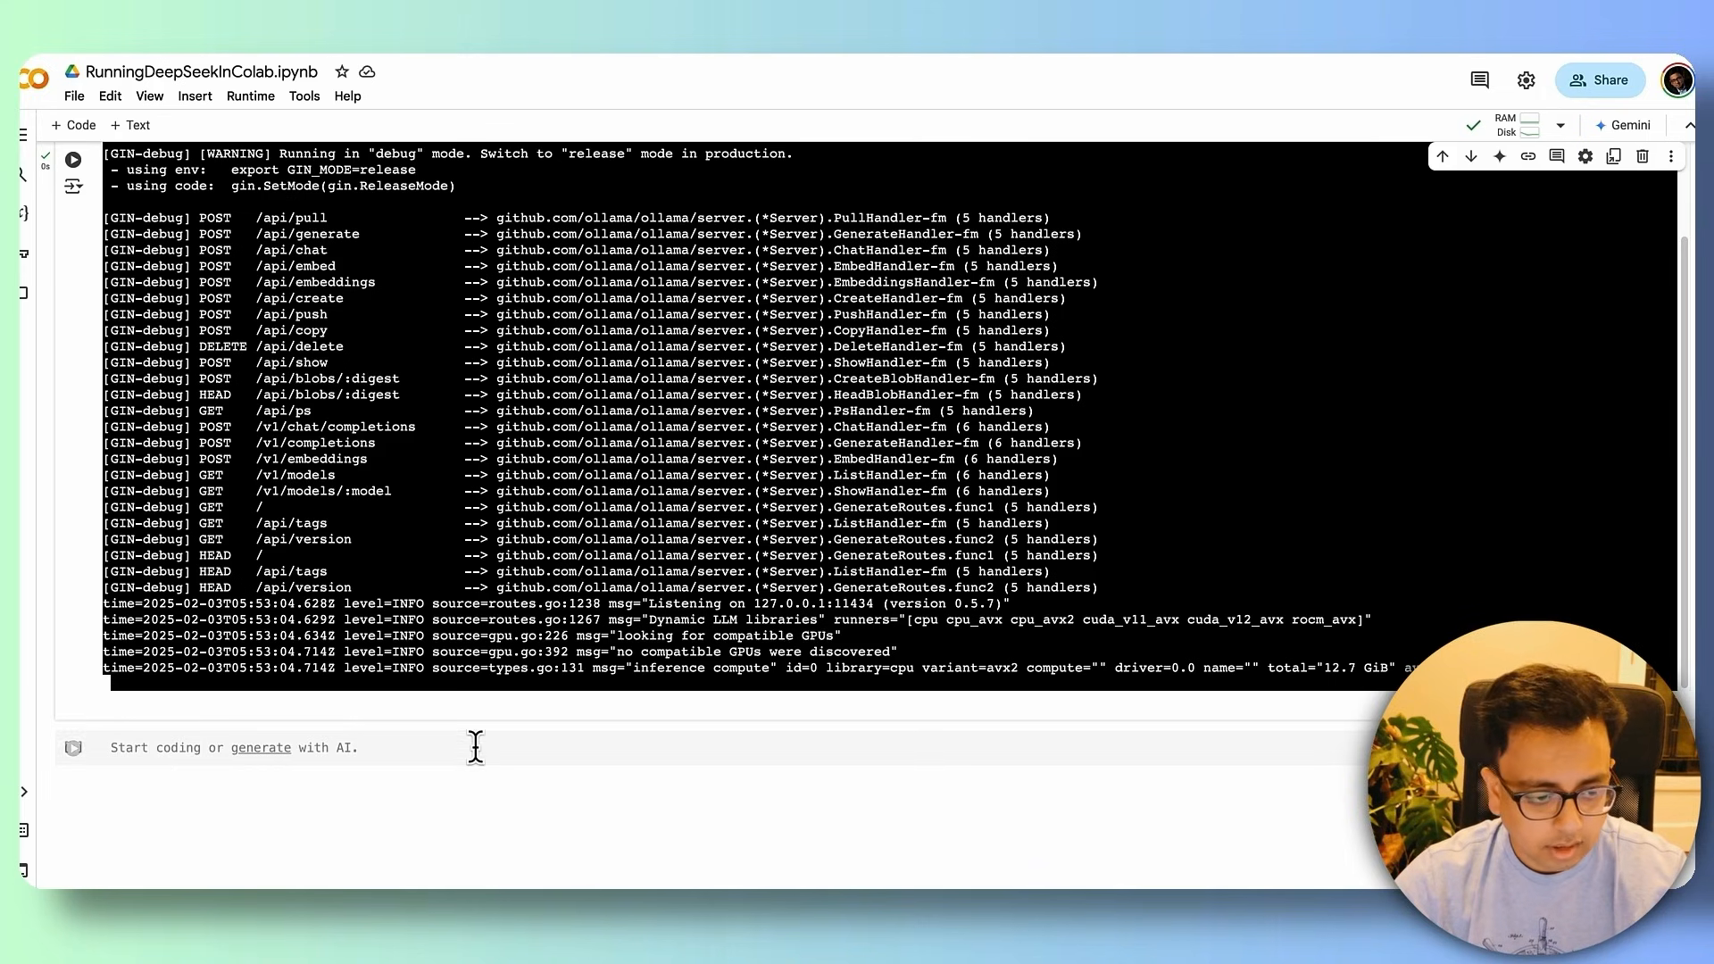
Step: Run '!ollama list' in a new cell, returning an empty model table
{"action": "type", "text": "!oll"}
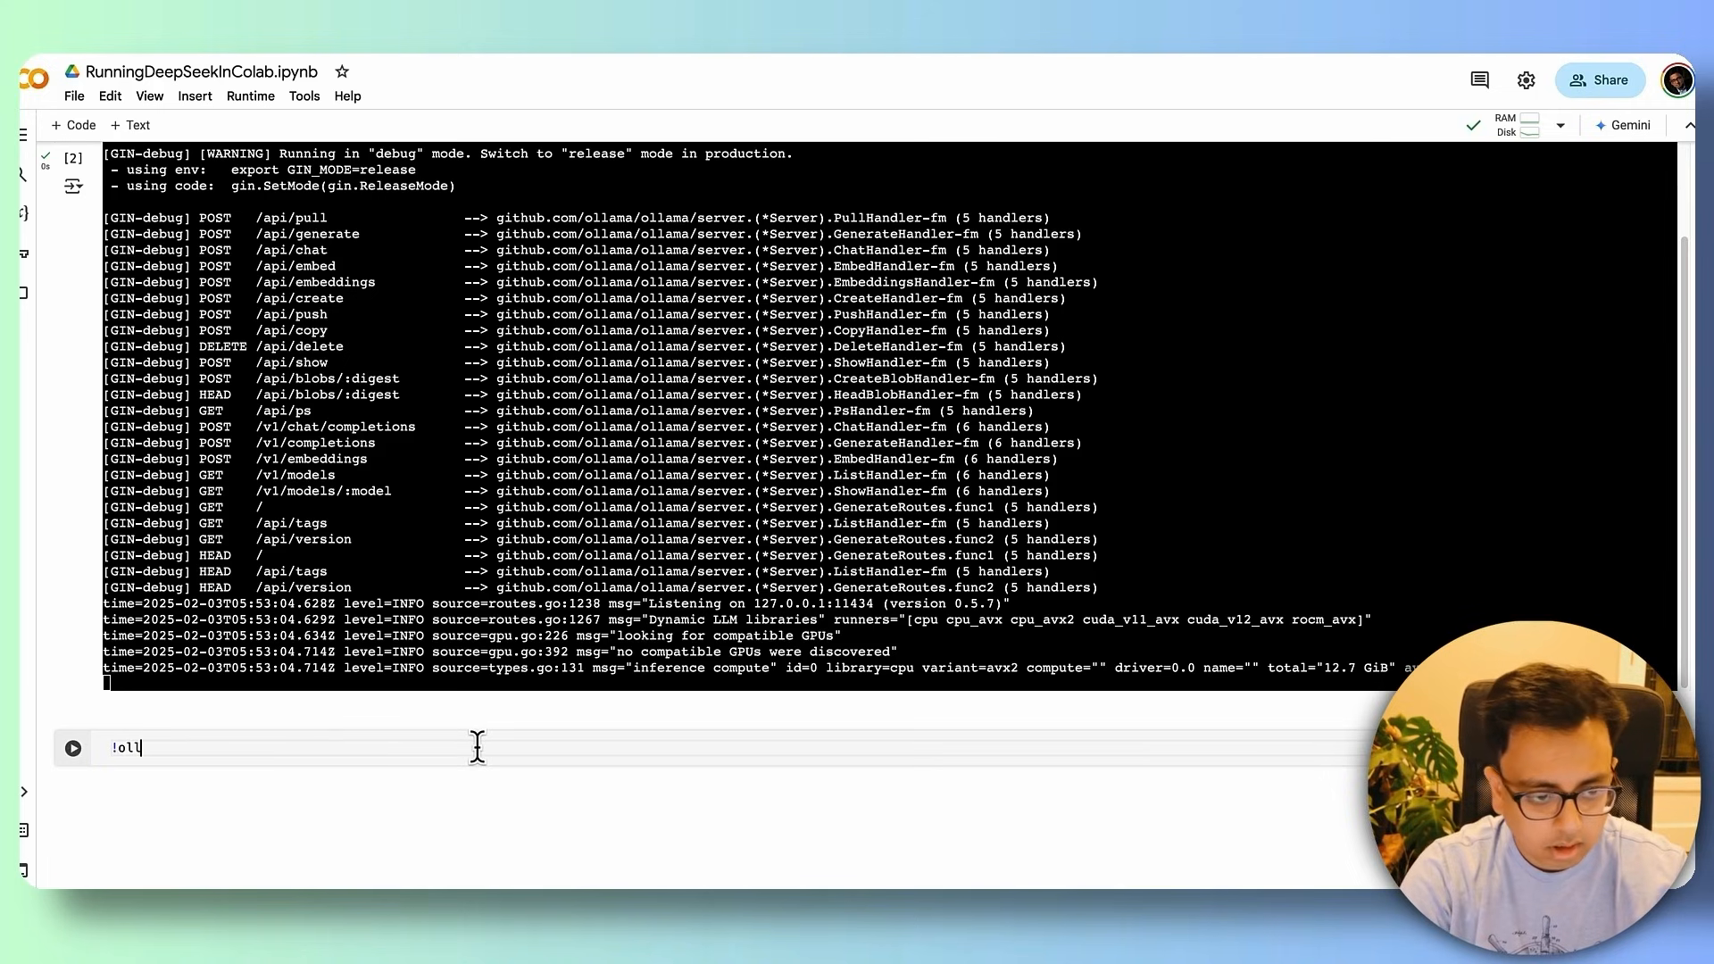
{"action": "type", "text": "ama"}
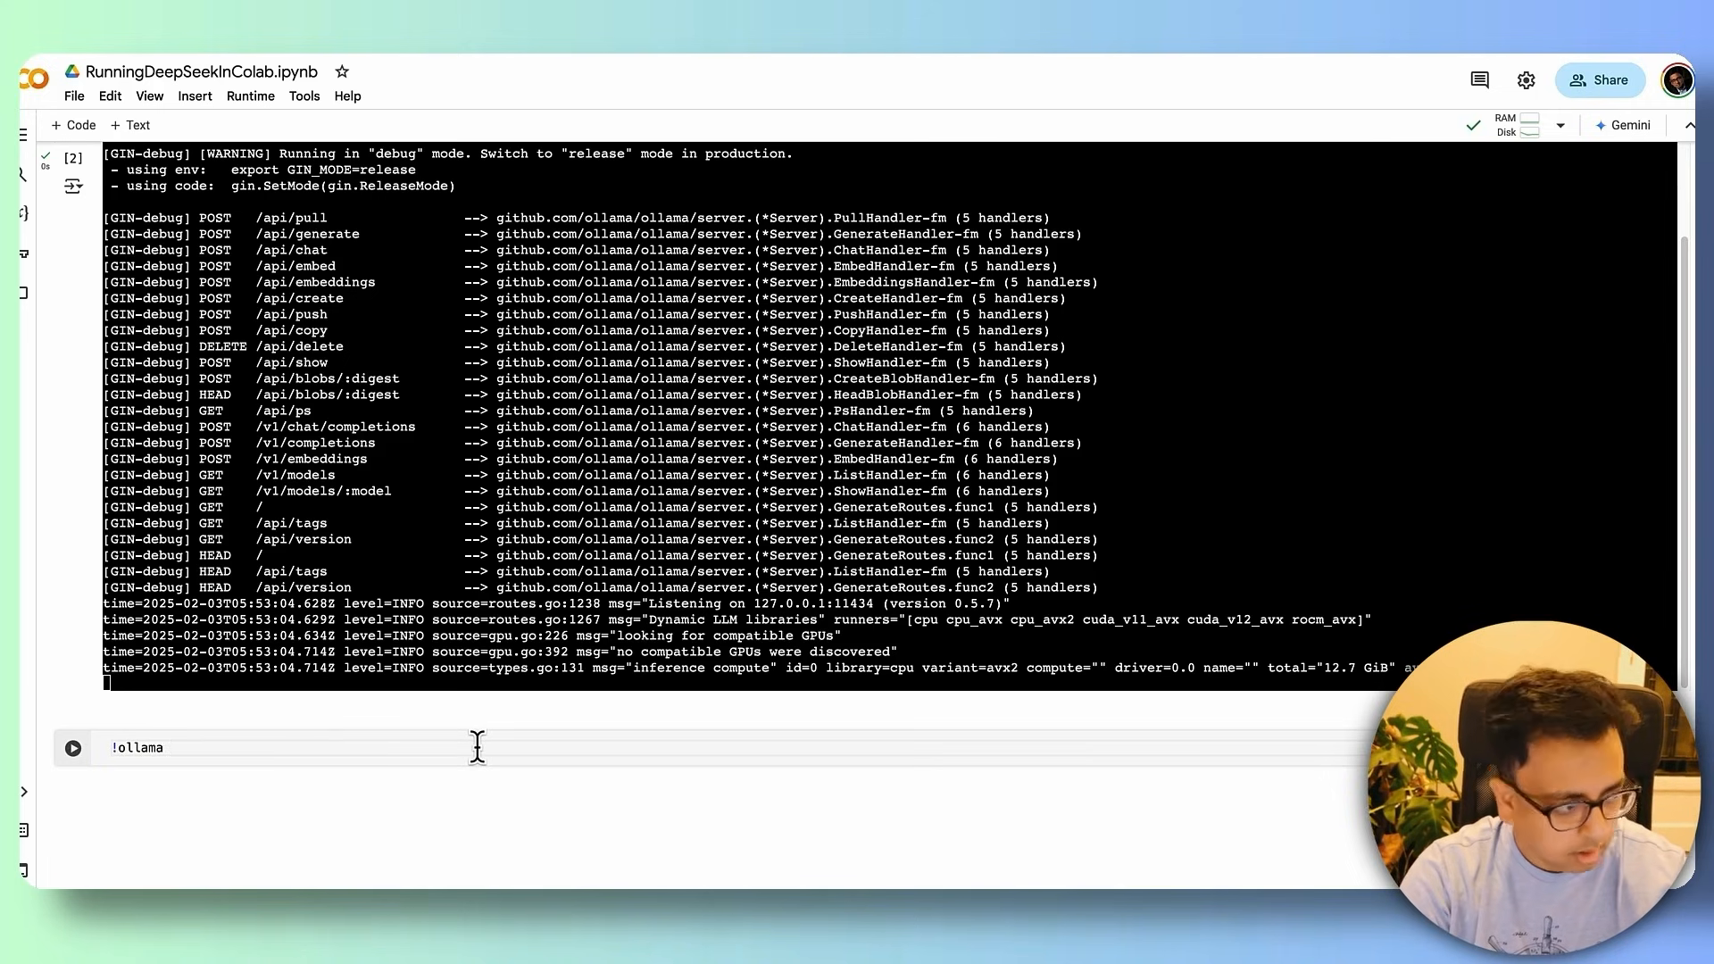
{"action": "type", "text": "list"}
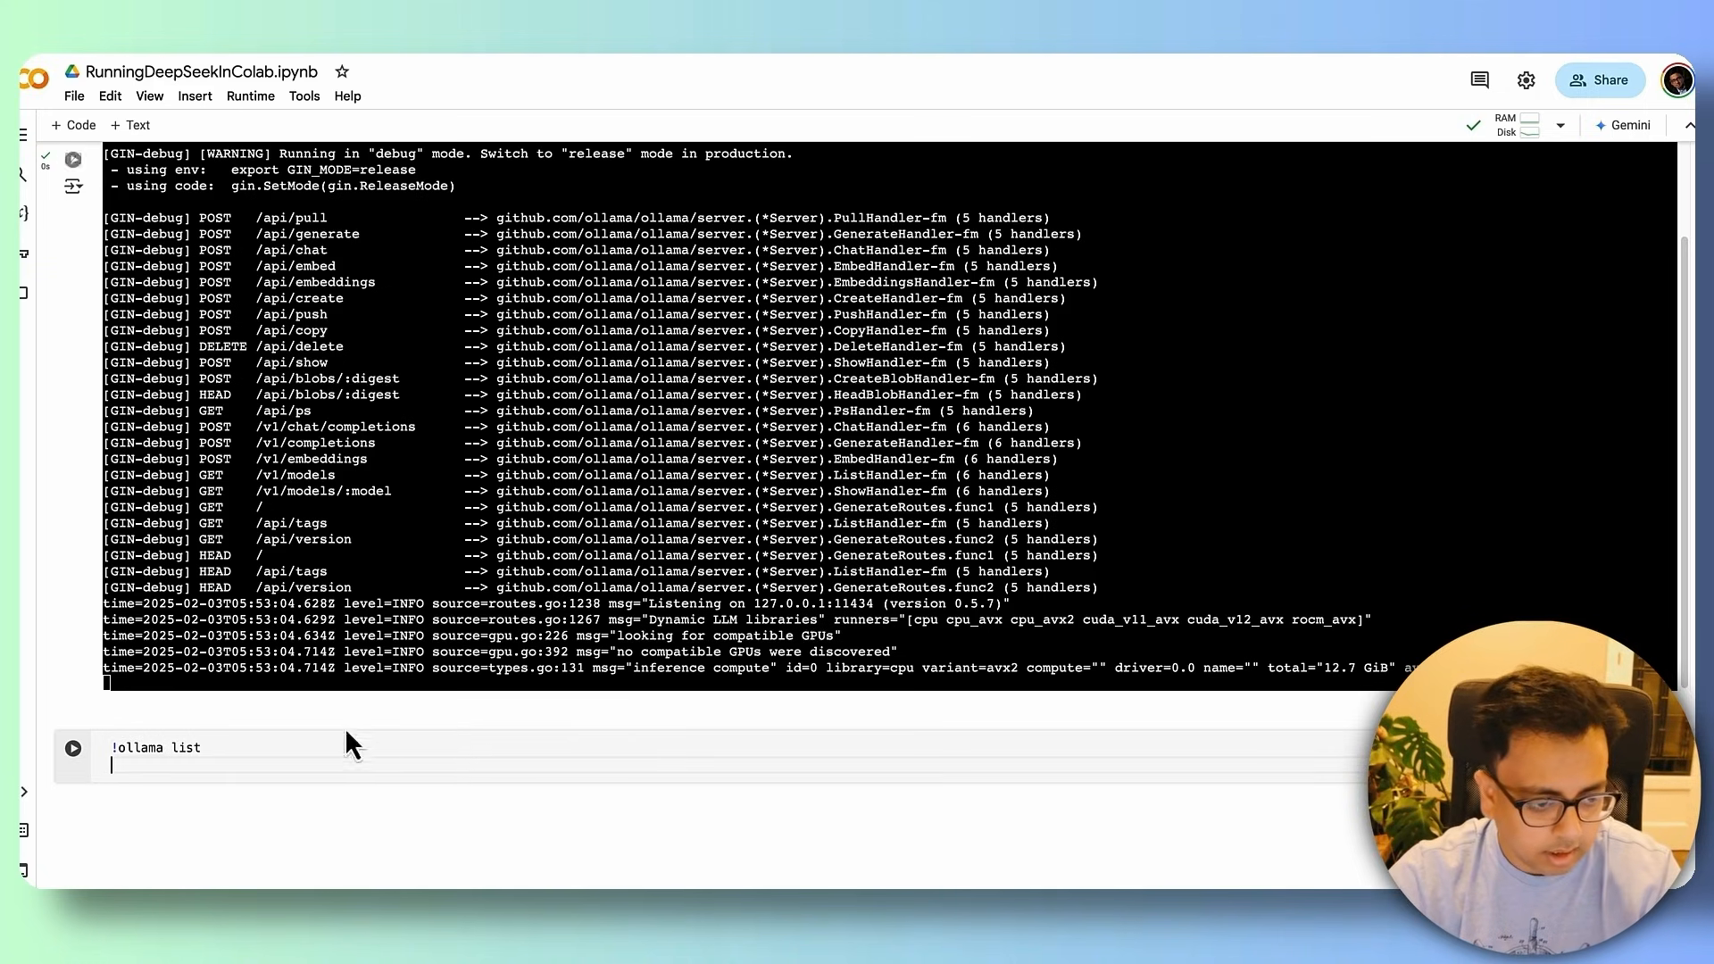
{"action": "left_click", "coordinate": [73, 749]}
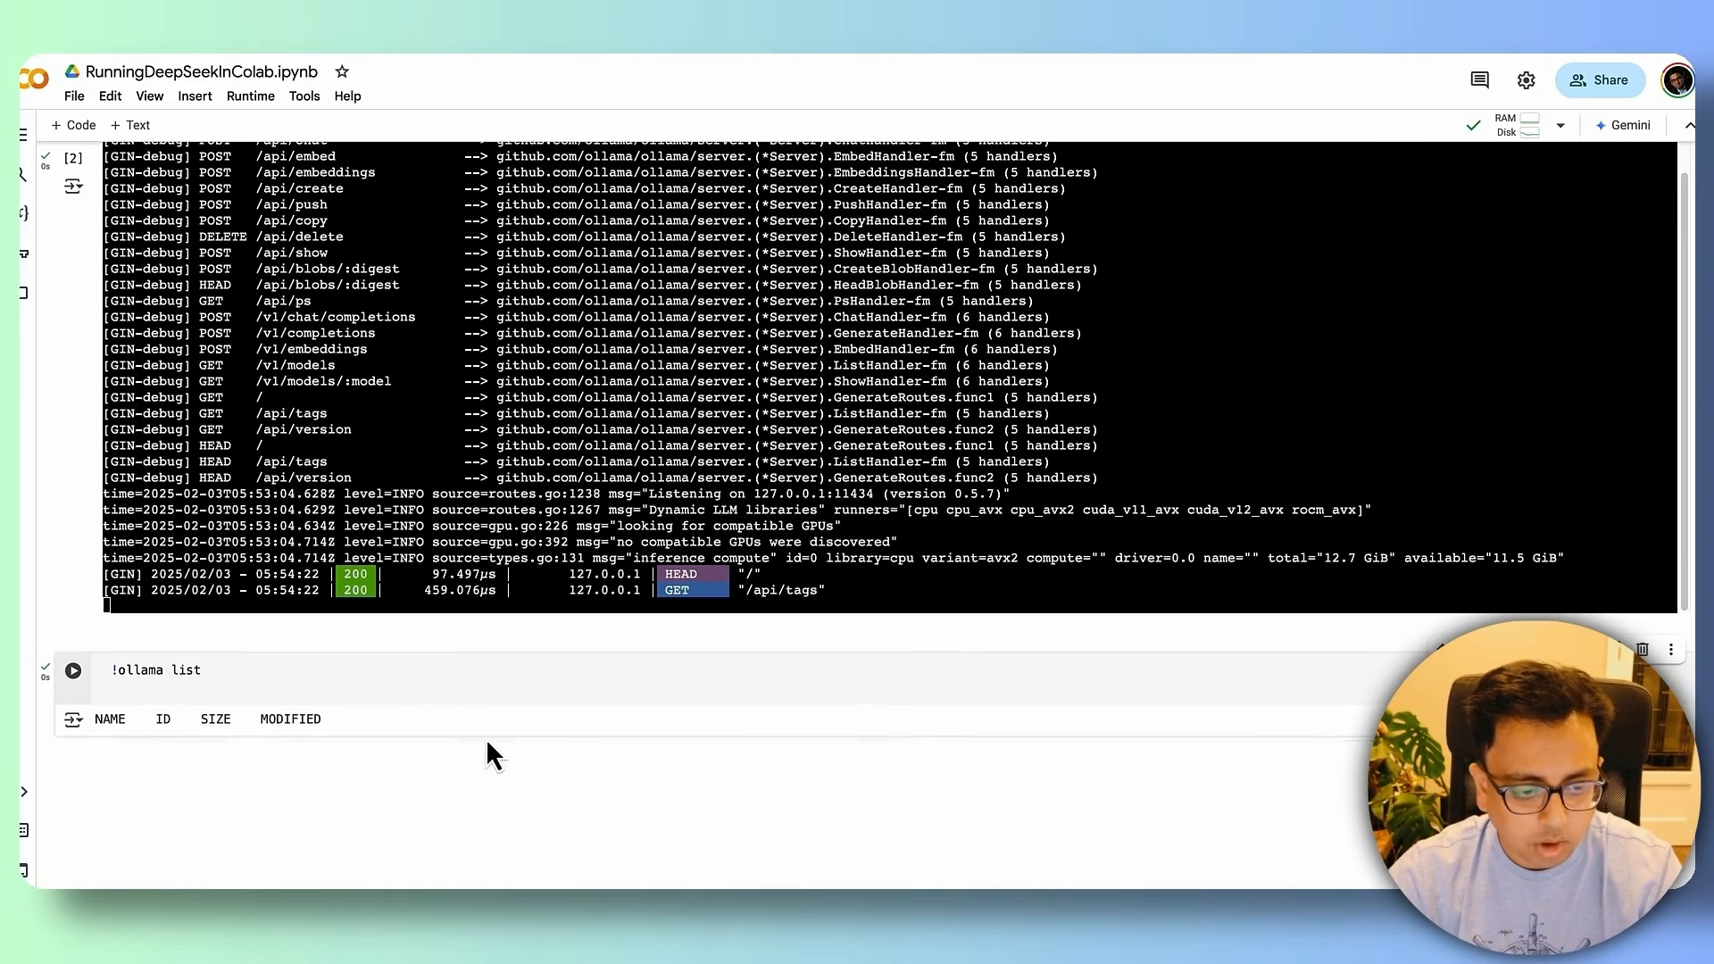
{"action": "mouse_move", "coordinate": [586, 592]}
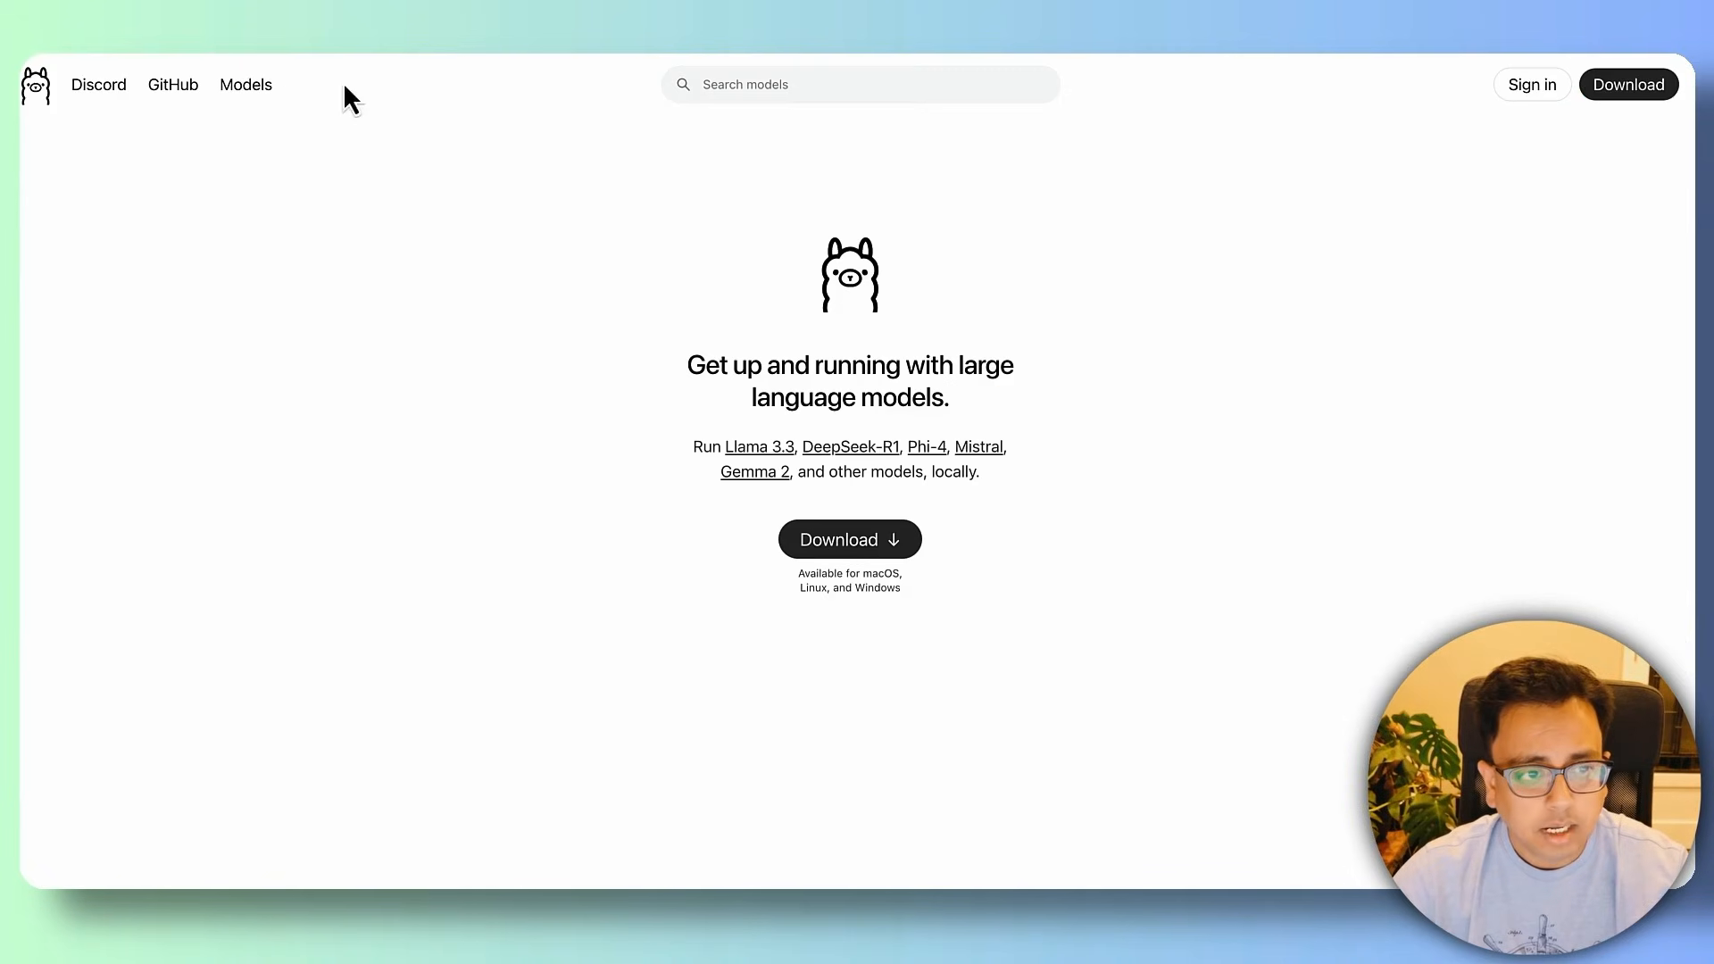
Step: Go to the Ollama Models library and open the deepseek-r1 model page
{"action": "left_click", "coordinate": [246, 84]}
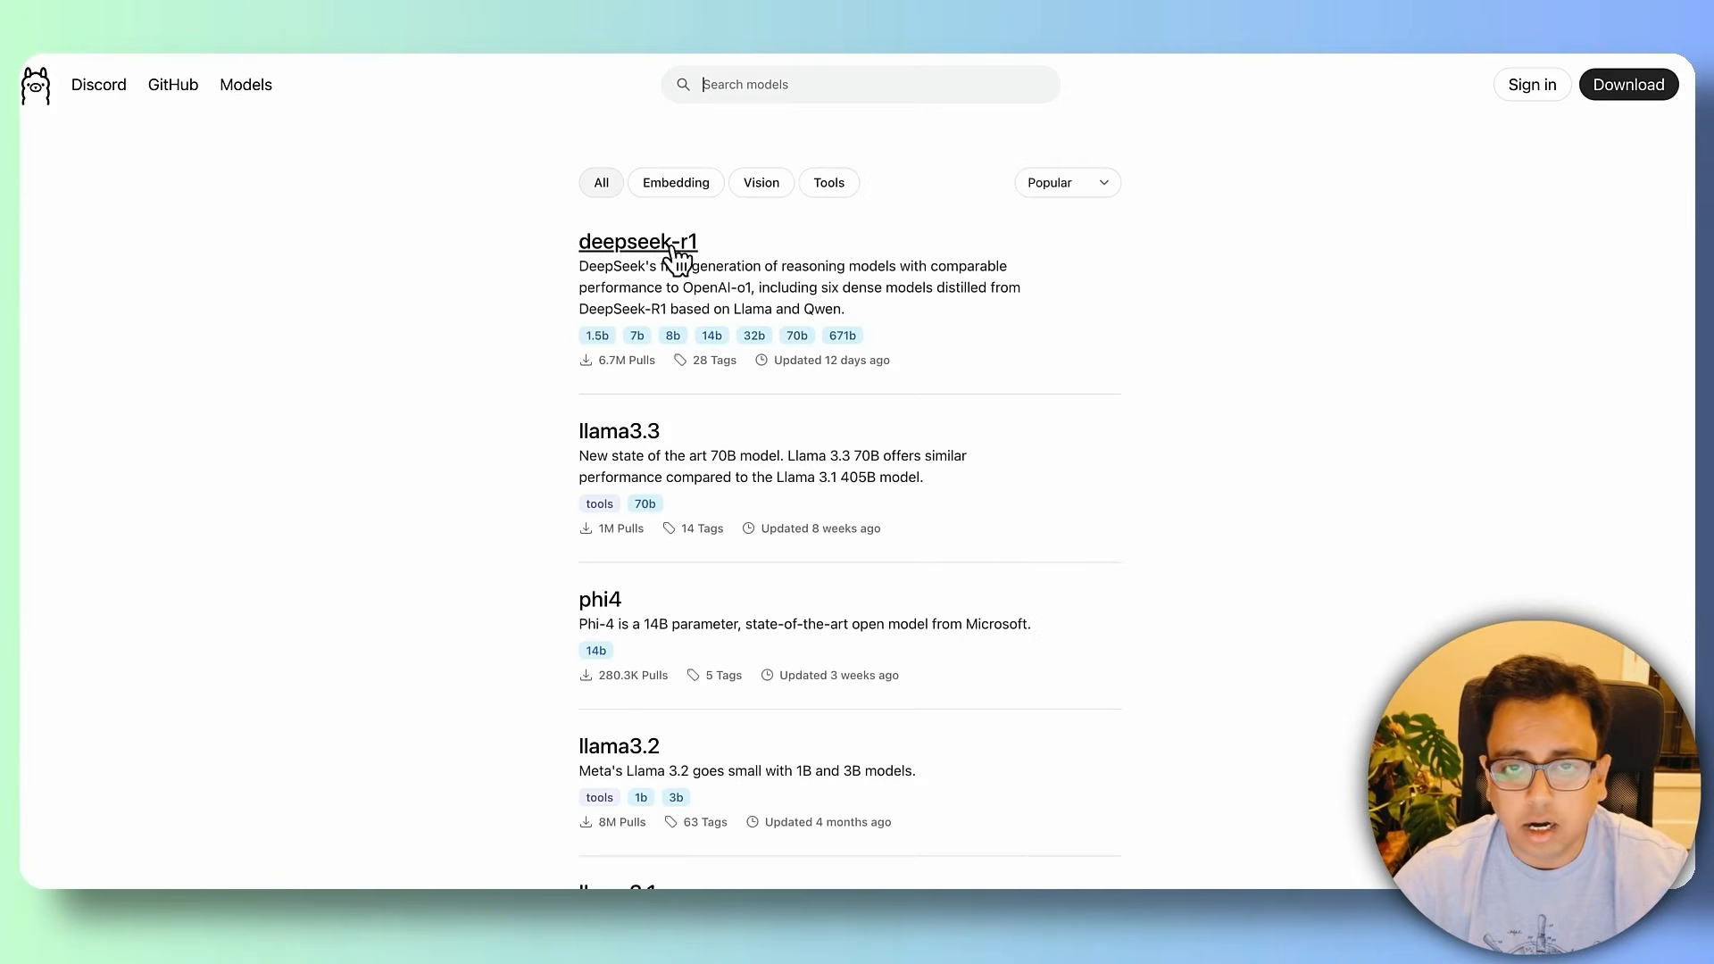
{"action": "left_click", "coordinate": [640, 242]}
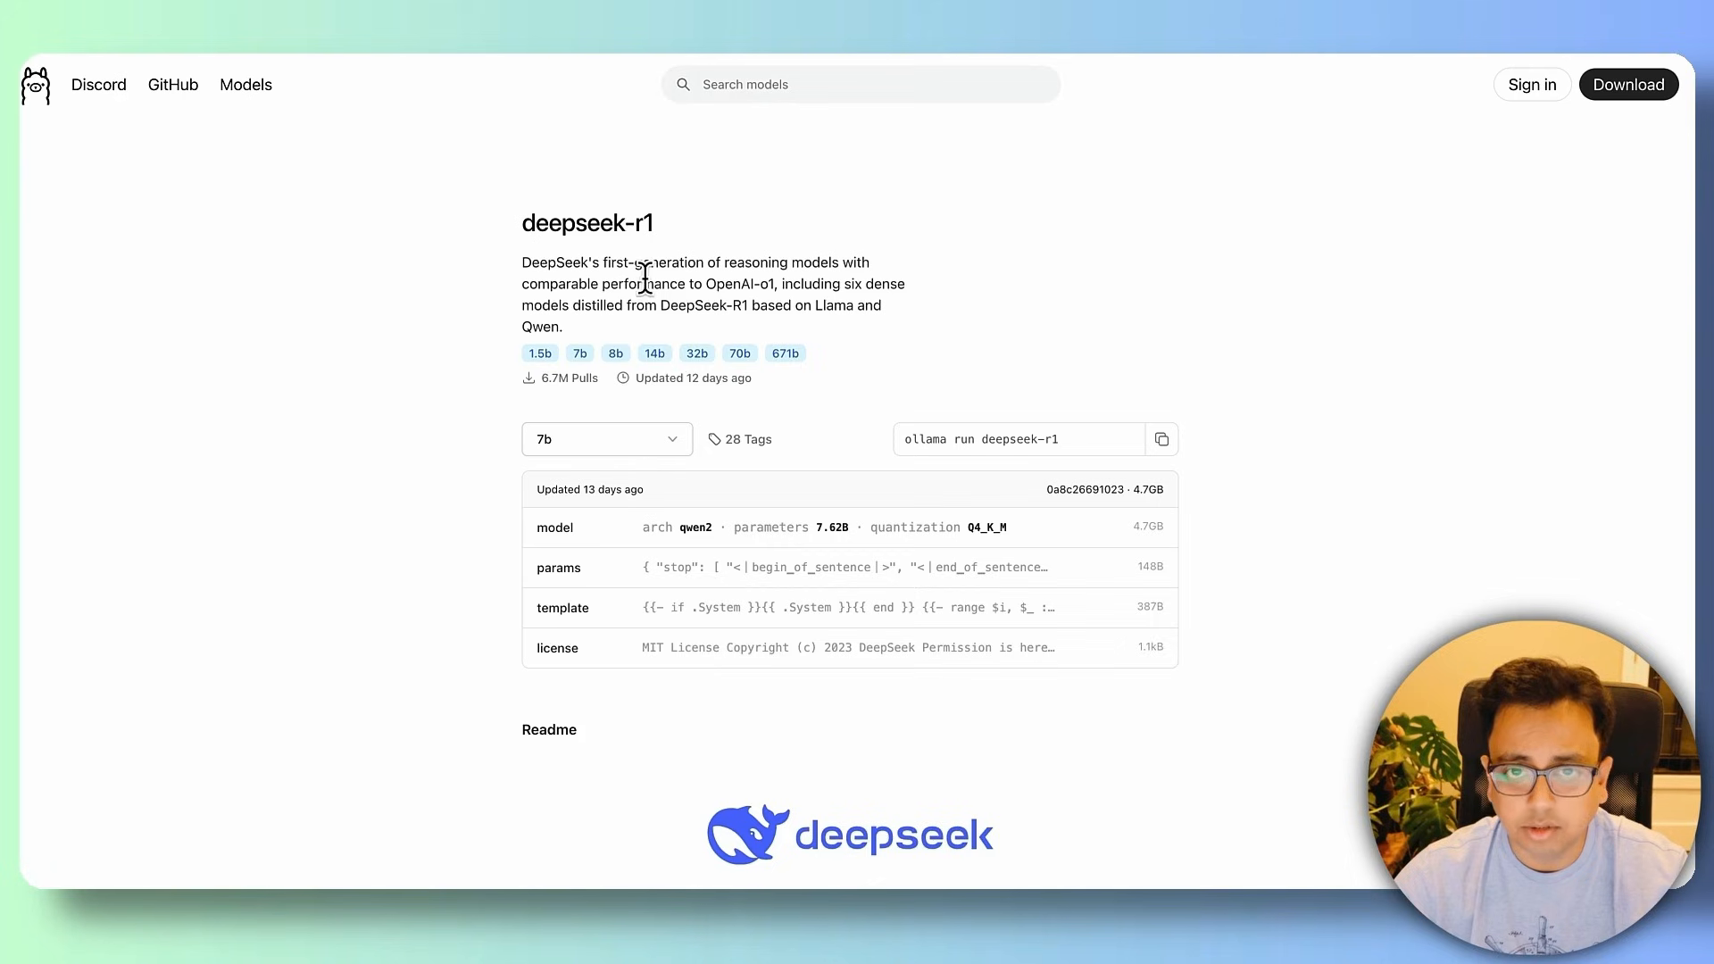
Step: Switch the deepseek-r1 tag between 1.5b, 8b and 7b to compare sizes and run commands
{"action": "left_click", "coordinate": [607, 440]}
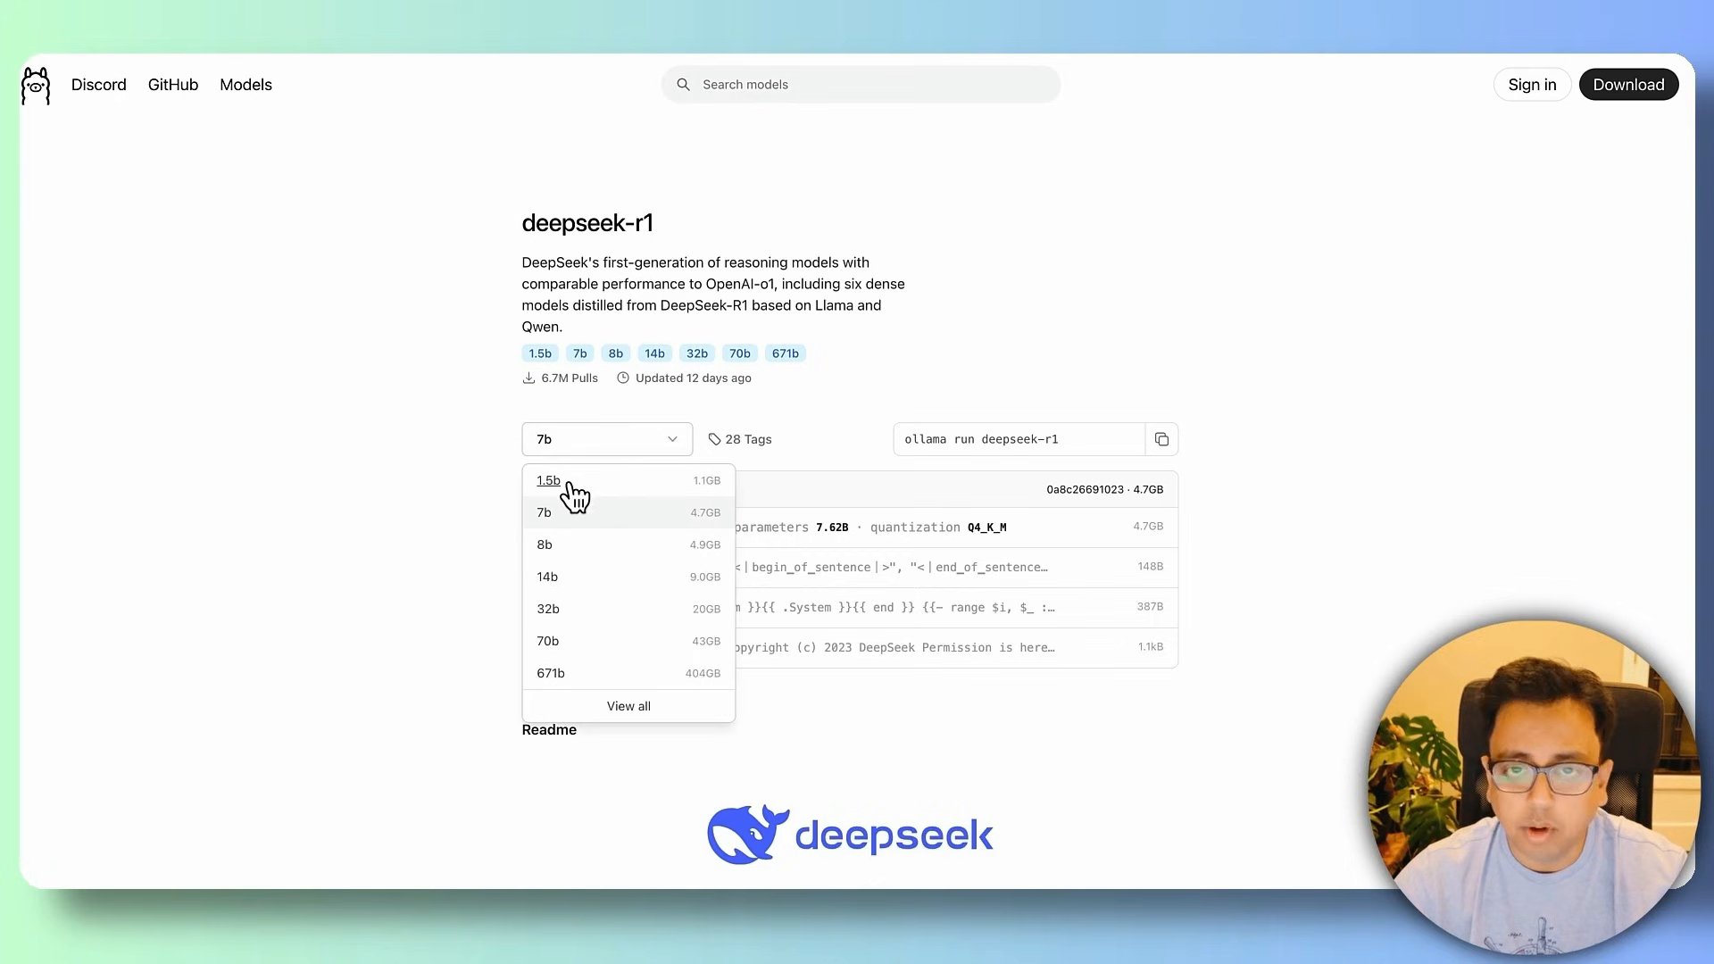
{"action": "mouse_move", "coordinate": [561, 600]}
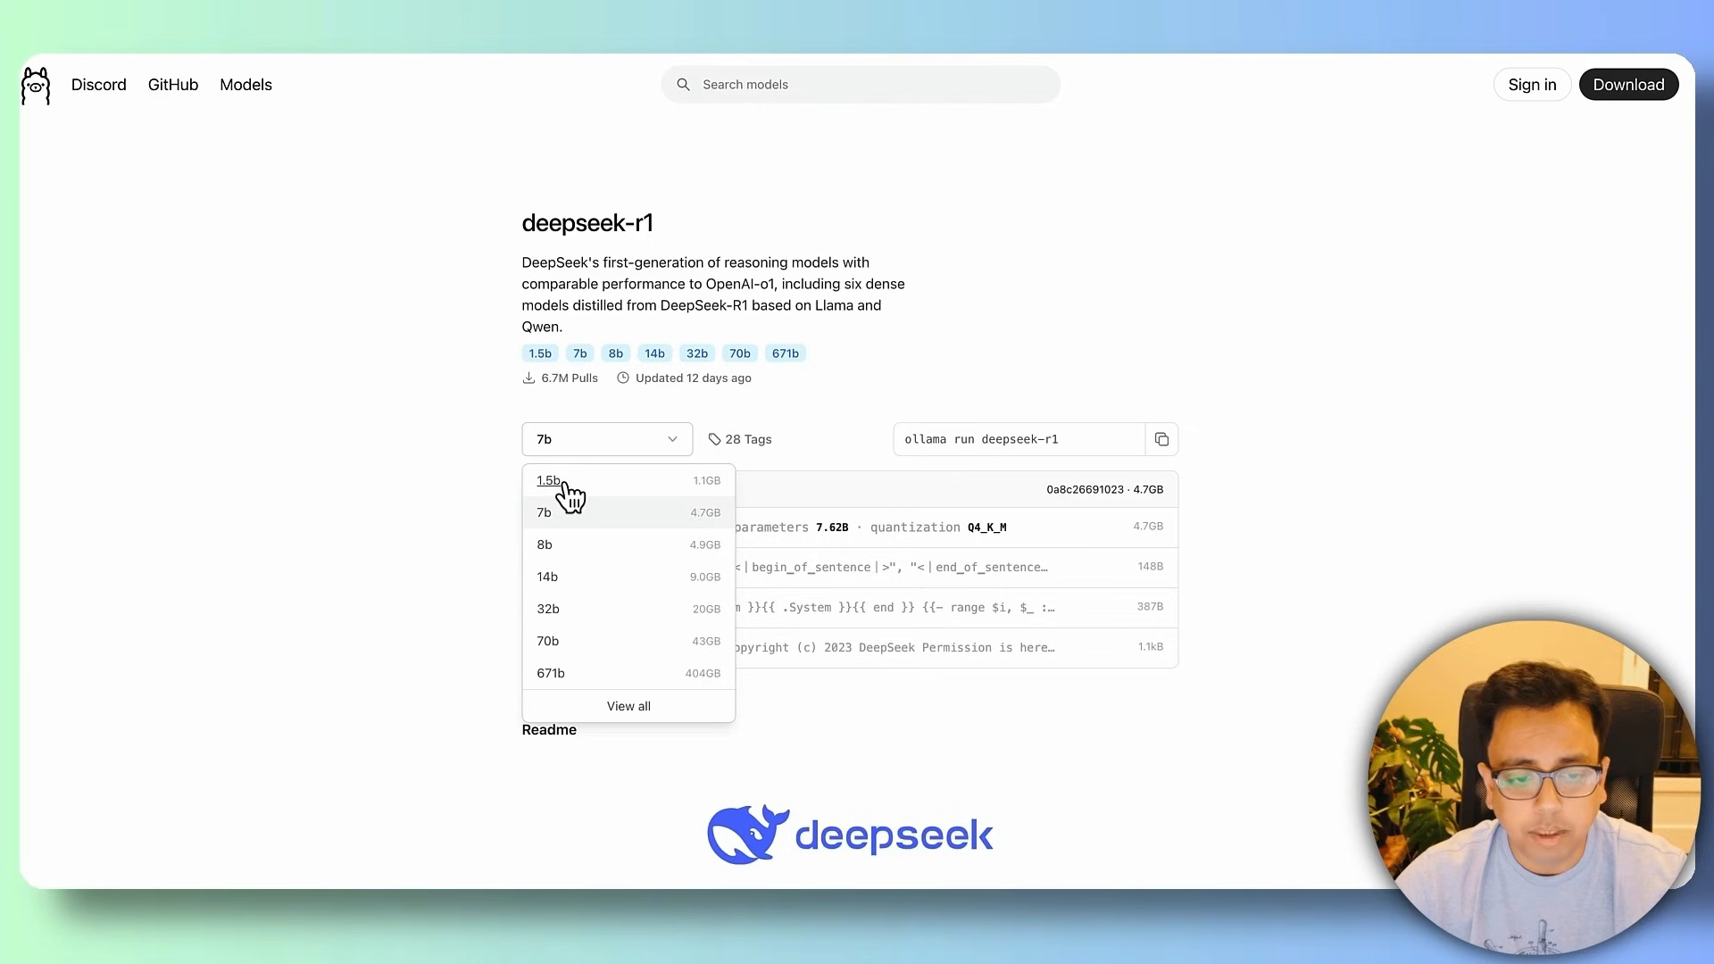
{"action": "mouse_move", "coordinate": [755, 503]}
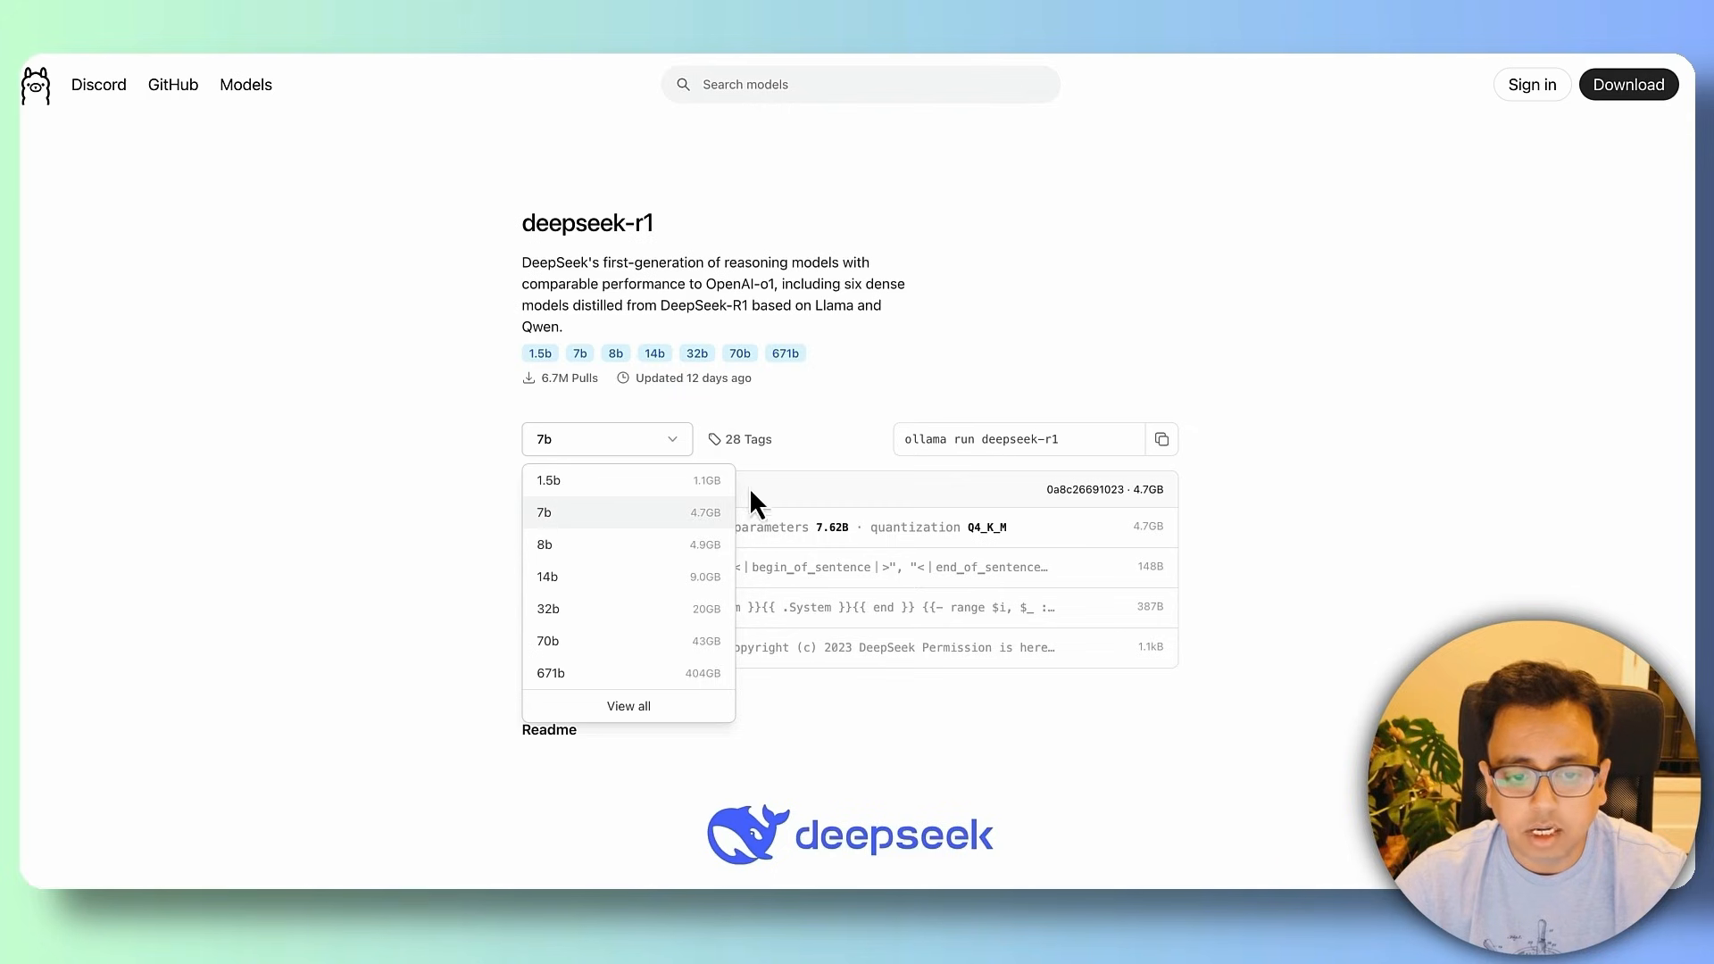
{"action": "mouse_move", "coordinate": [547, 500]}
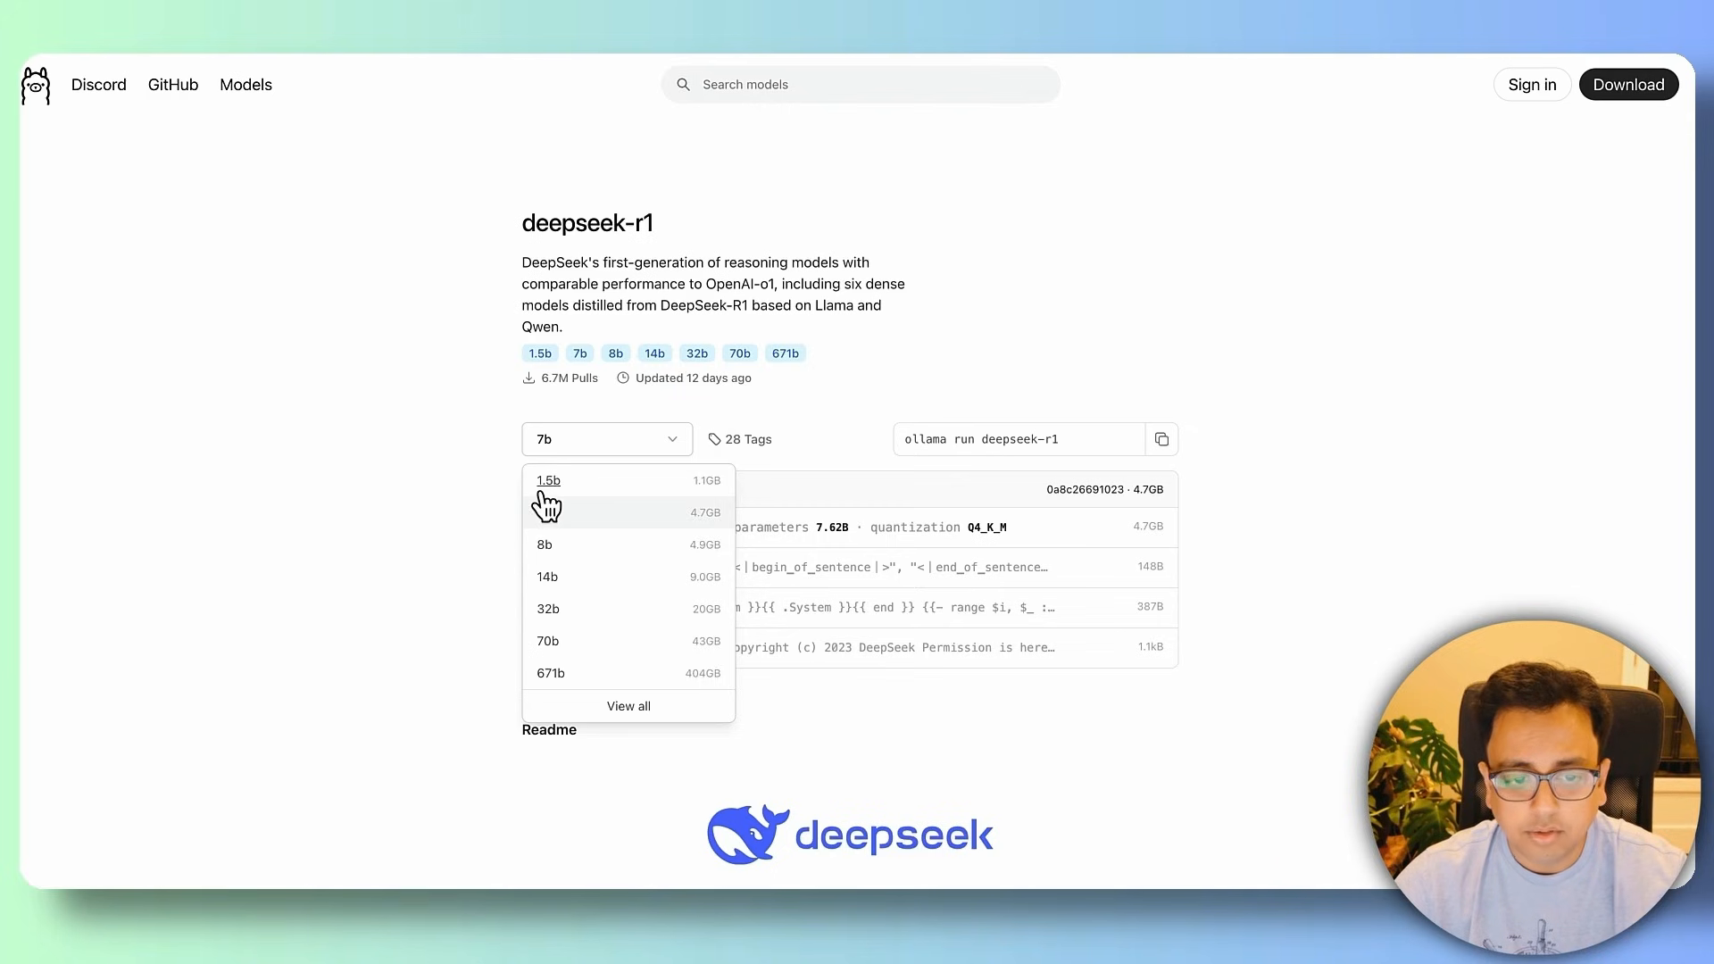
{"action": "mouse_move", "coordinate": [716, 497]}
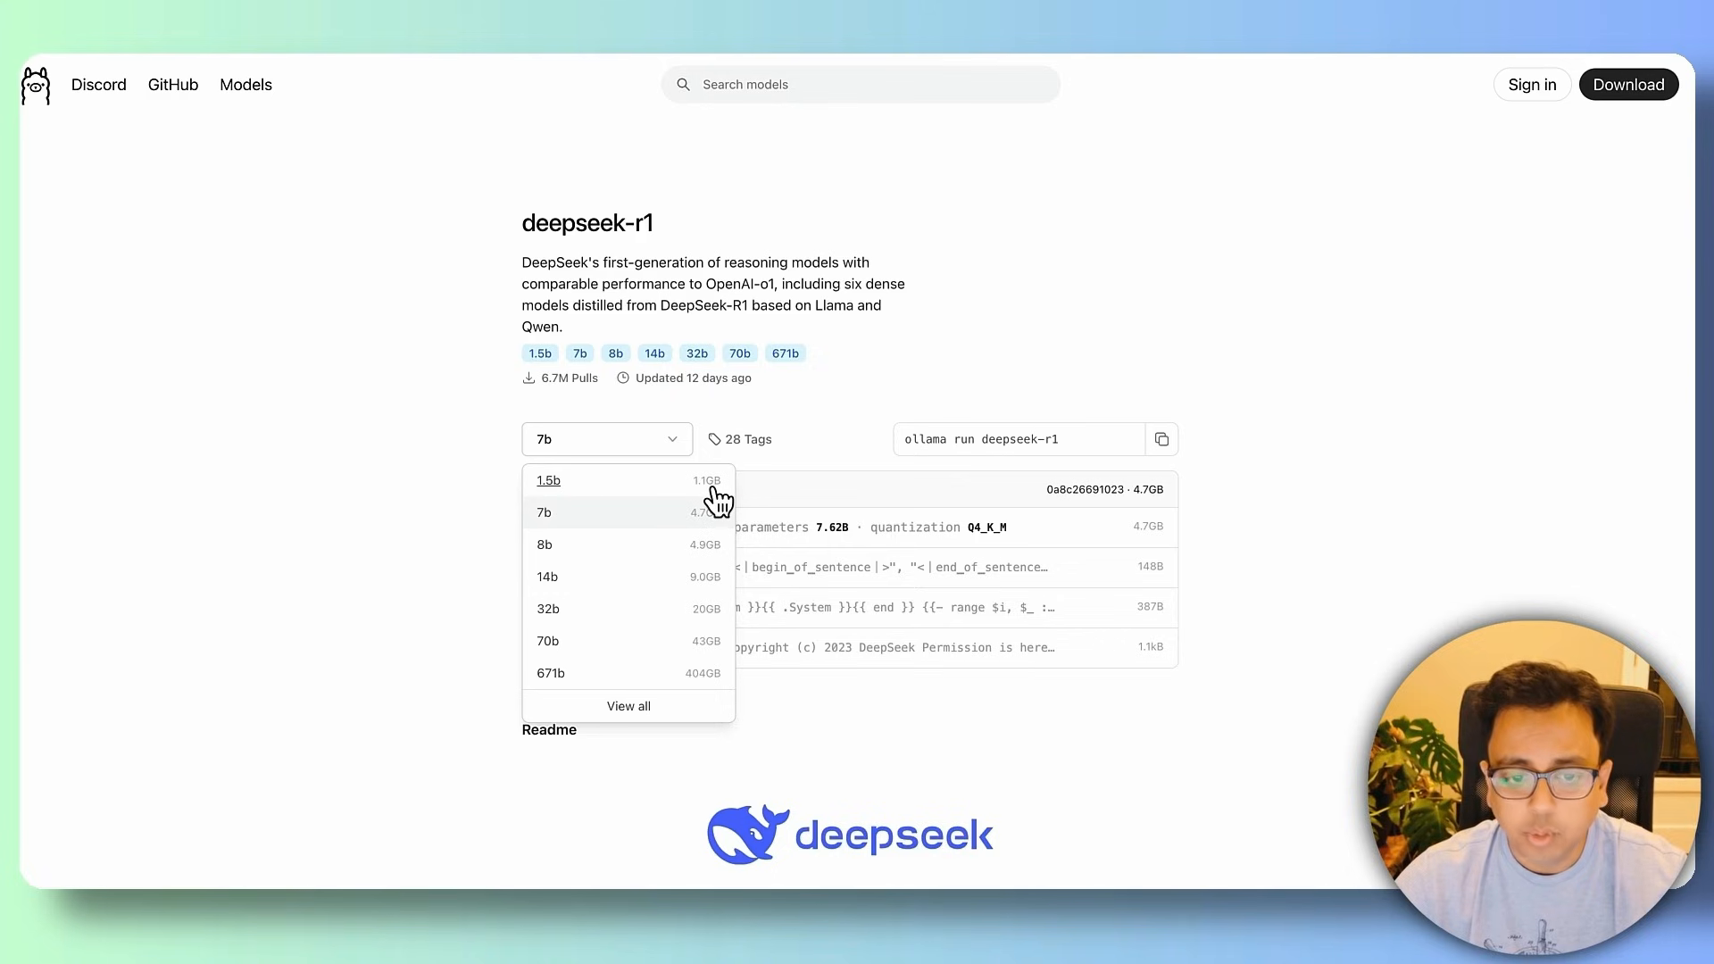
{"action": "mouse_move", "coordinate": [519, 540]}
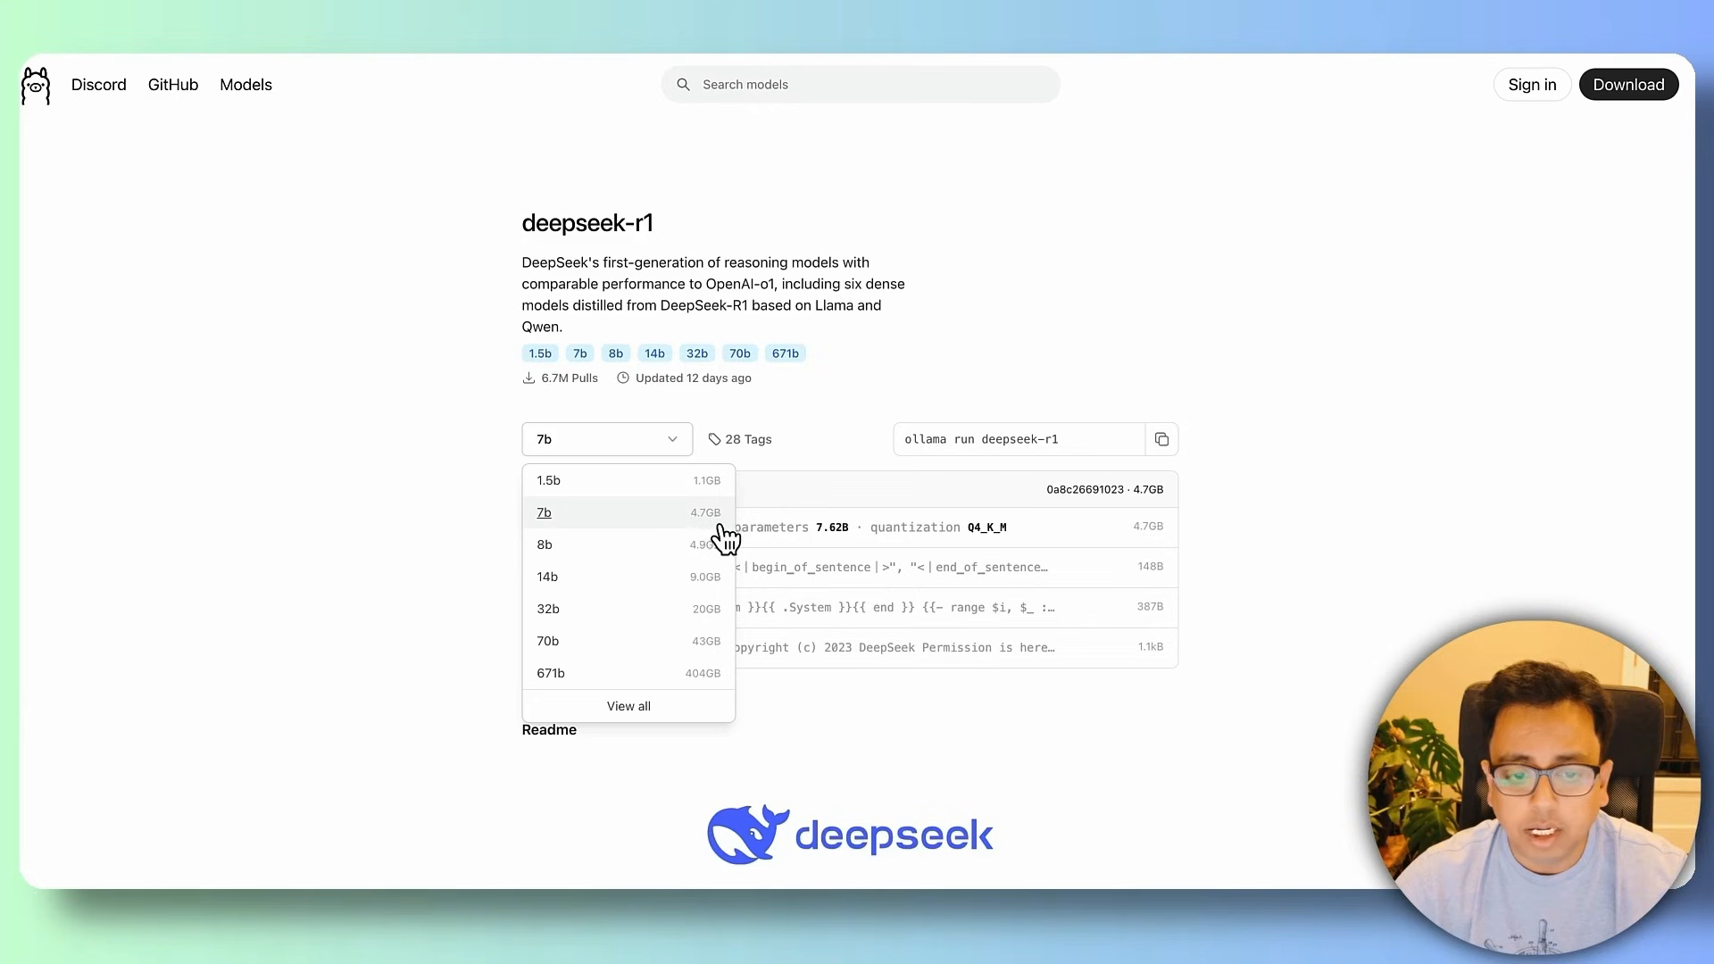
{"action": "mouse_move", "coordinate": [671, 500]}
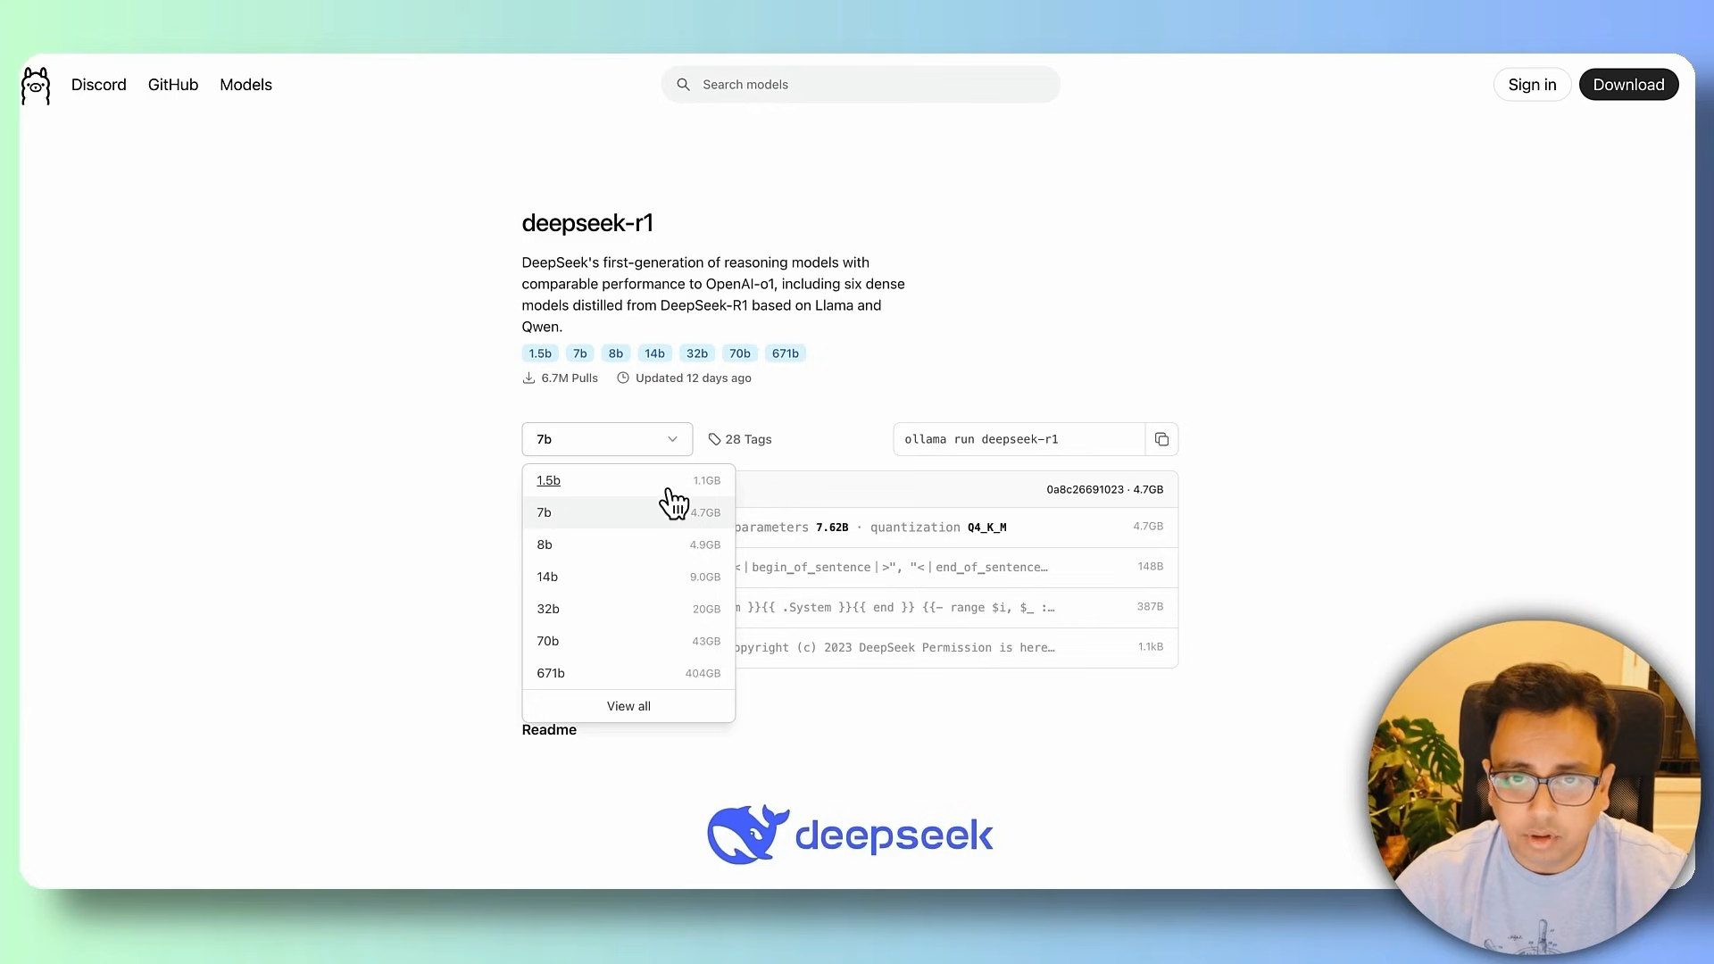
{"action": "mouse_move", "coordinate": [568, 522]}
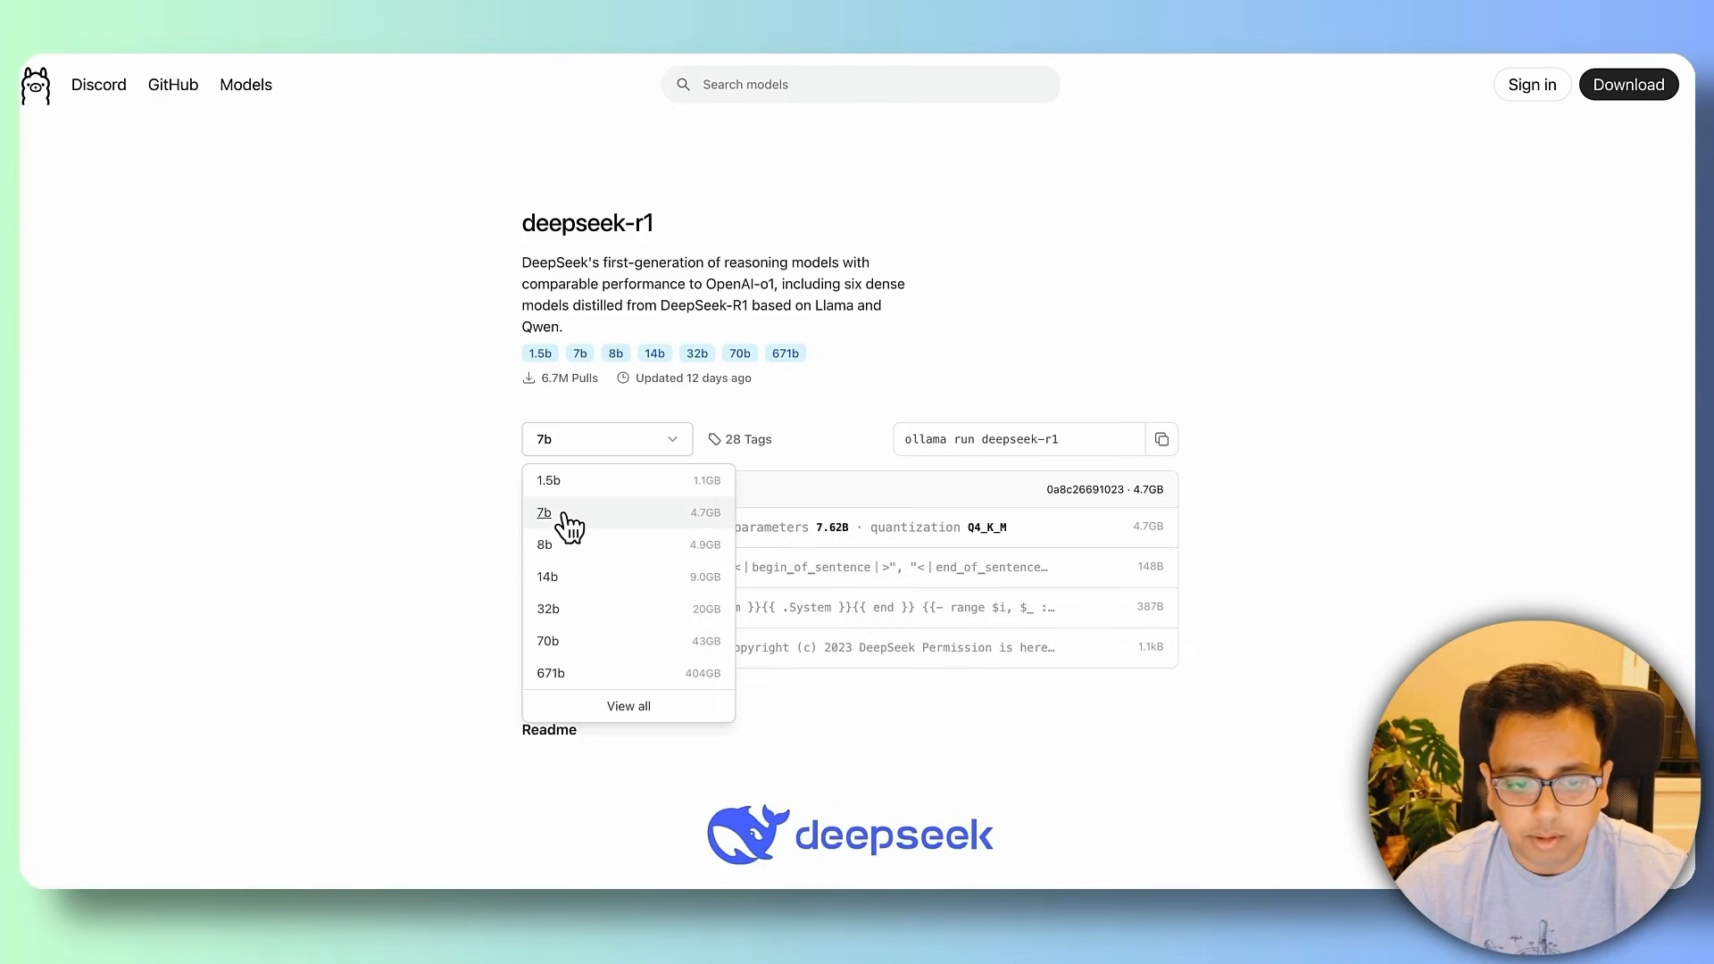
{"action": "left_click", "coordinate": [545, 512]}
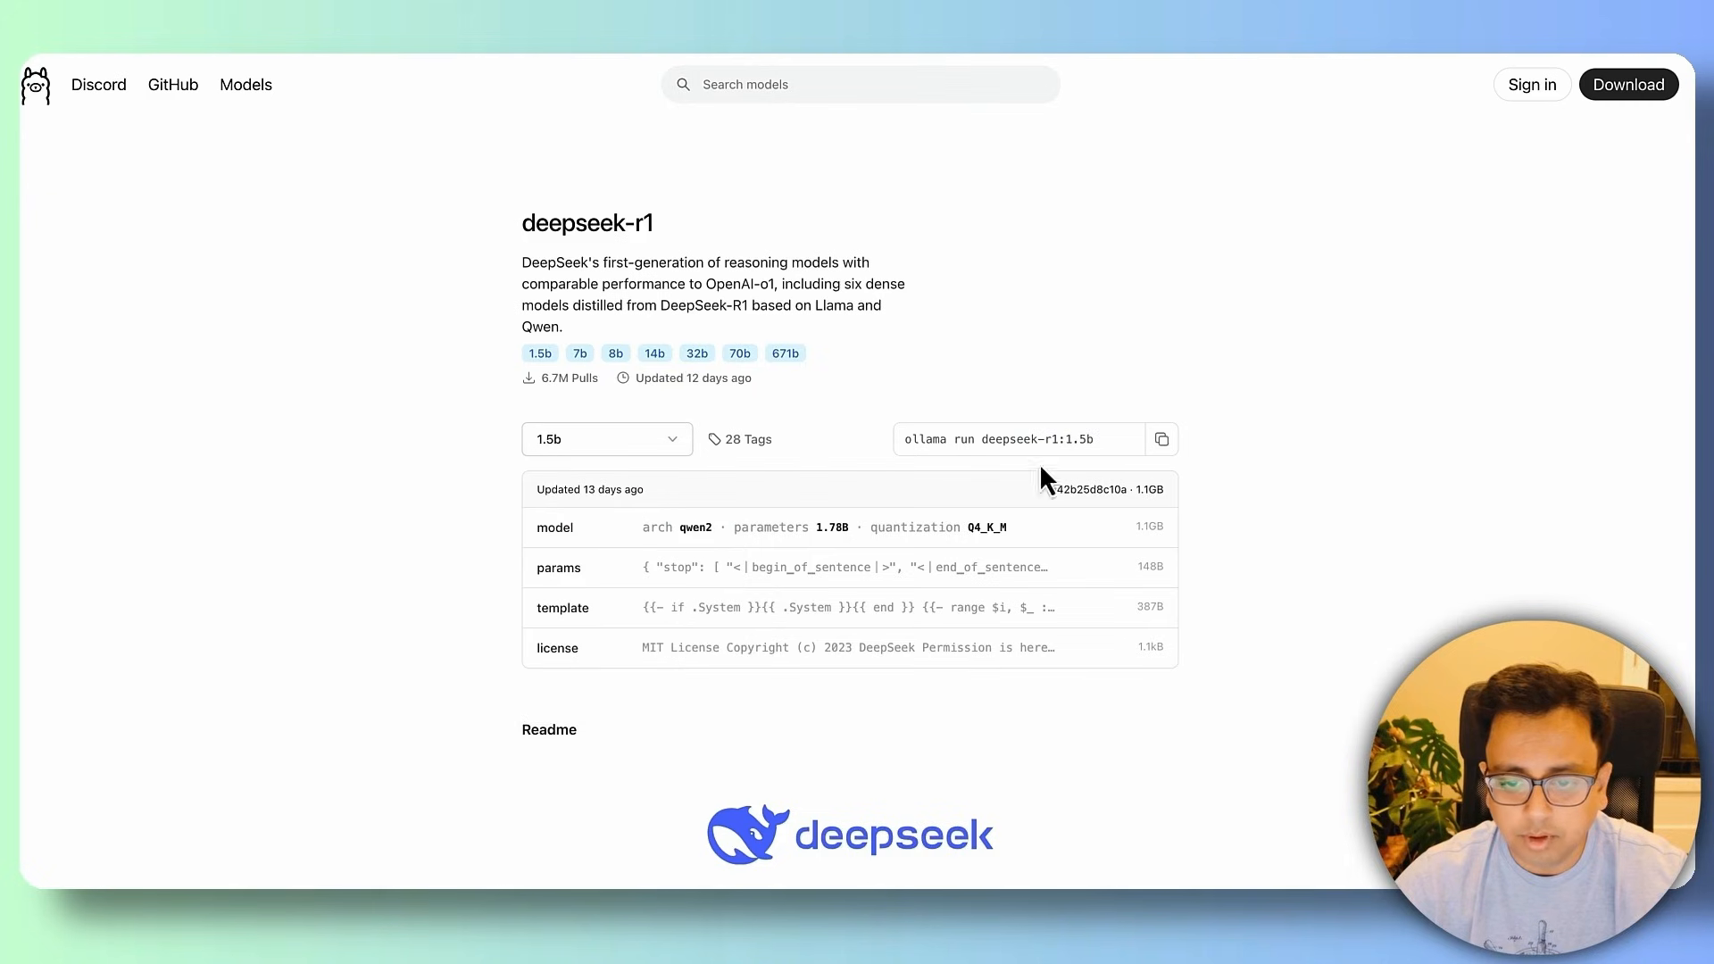
{"action": "left_click", "coordinate": [607, 440]}
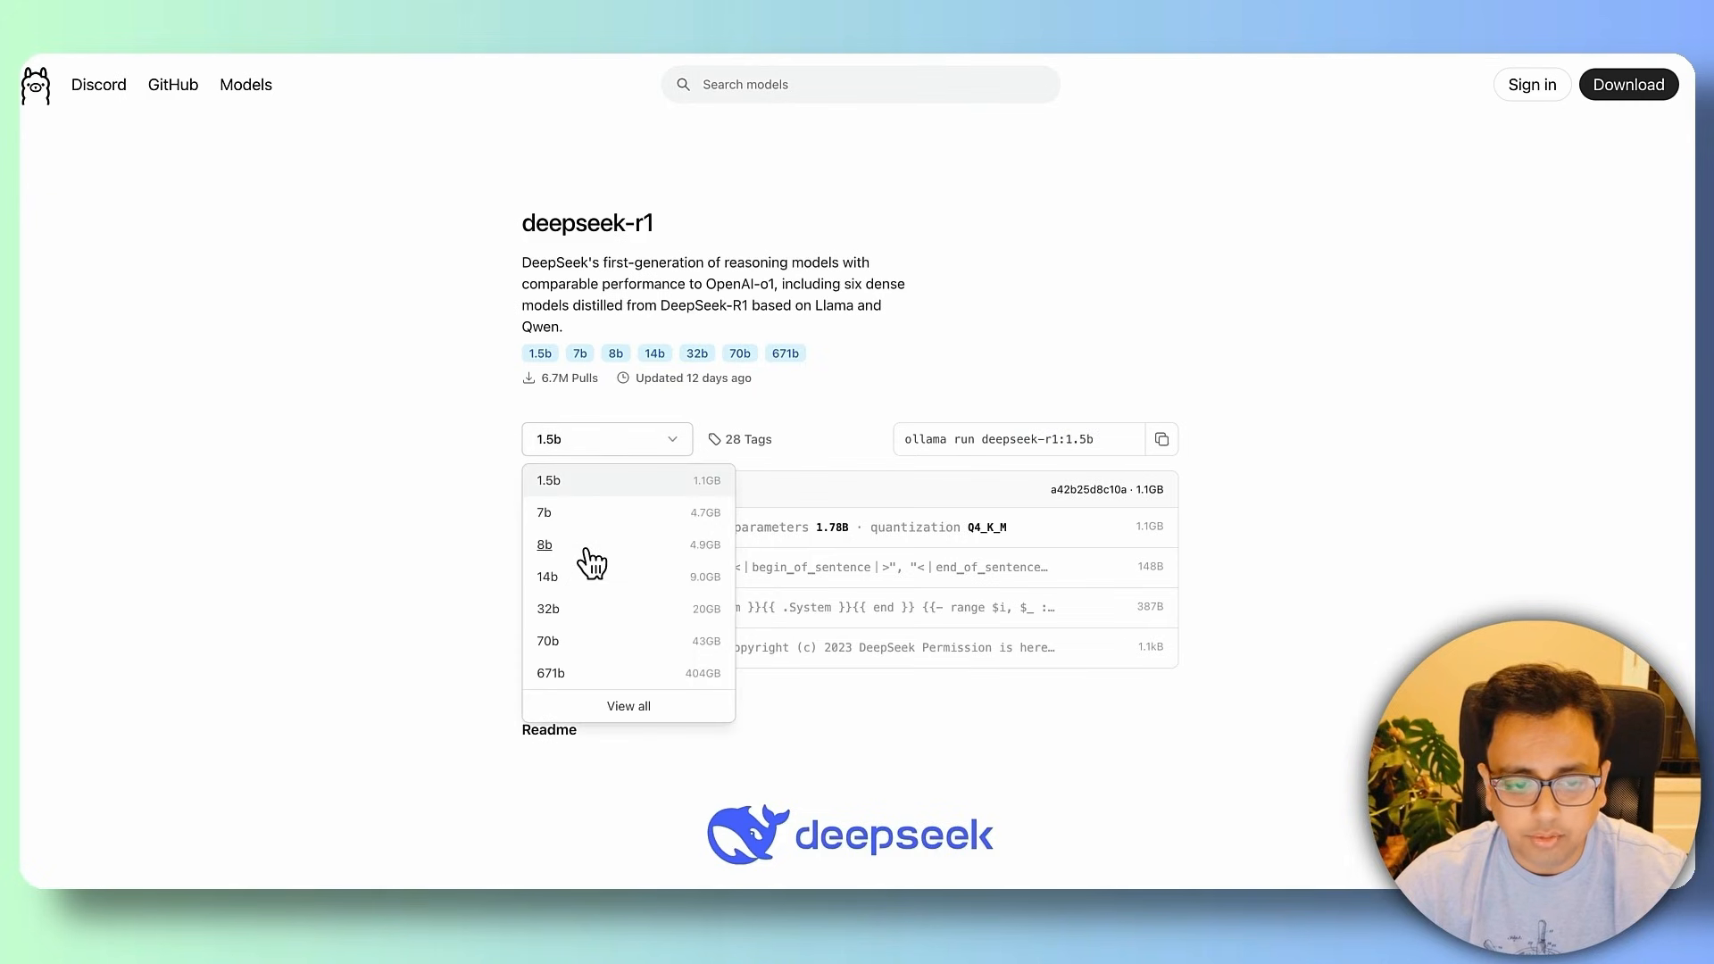
{"action": "left_click", "coordinate": [545, 545]}
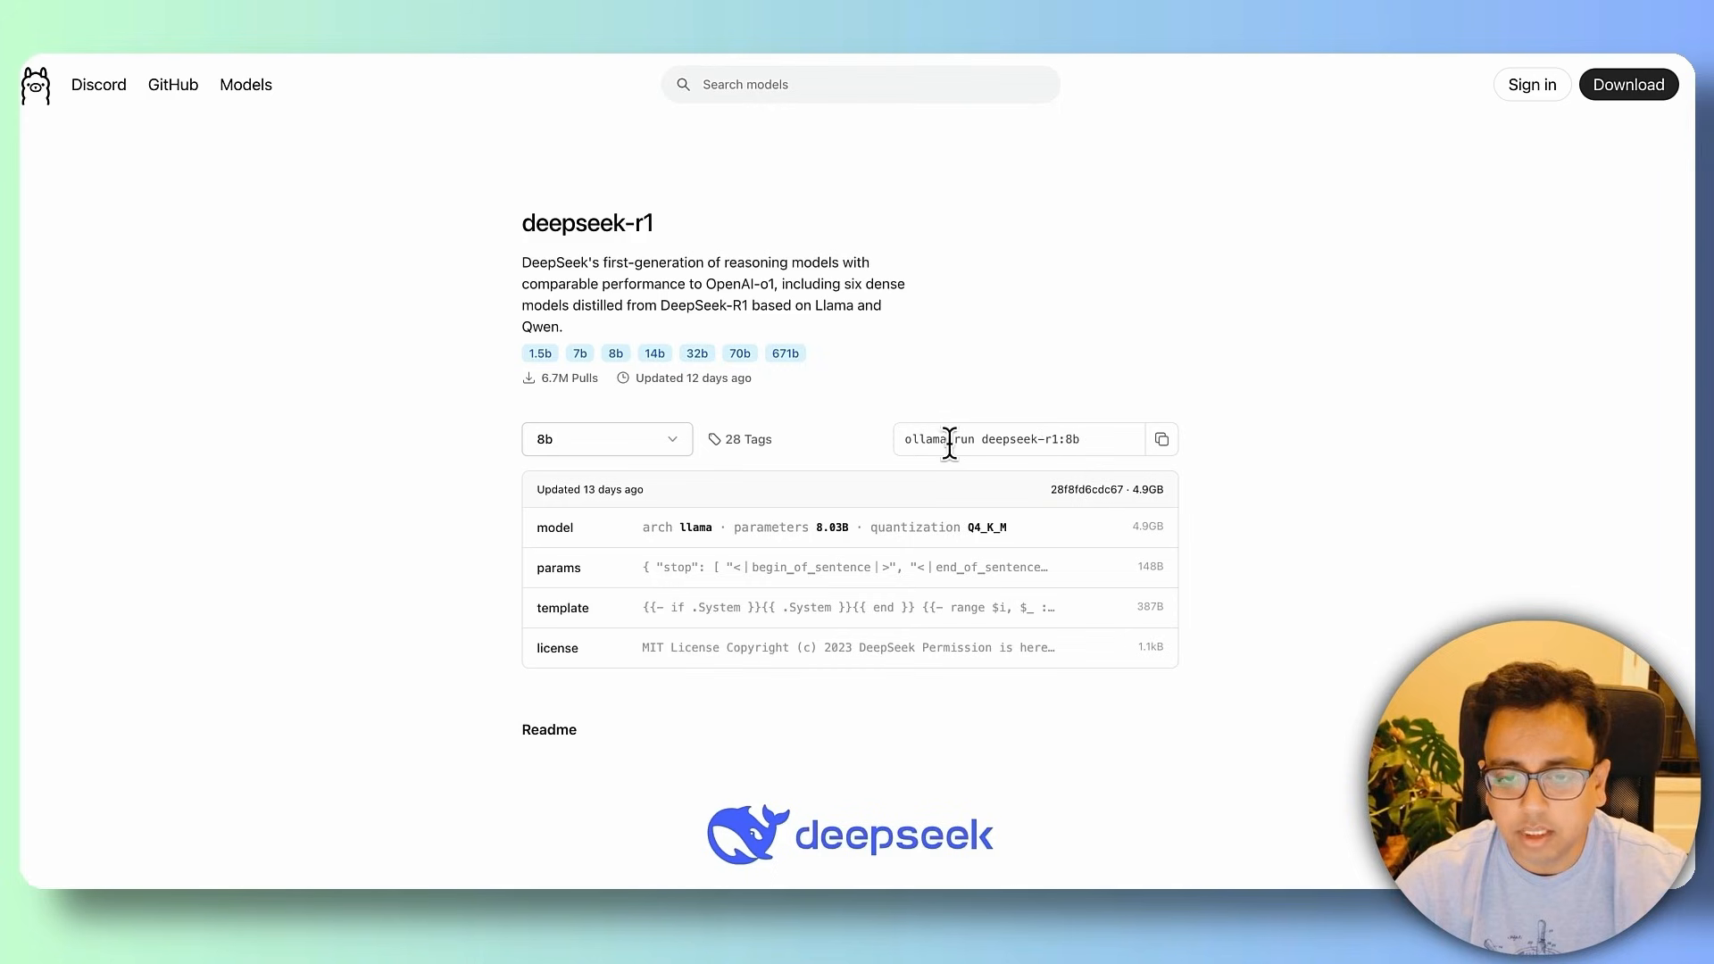
{"action": "mouse_move", "coordinate": [1082, 439]}
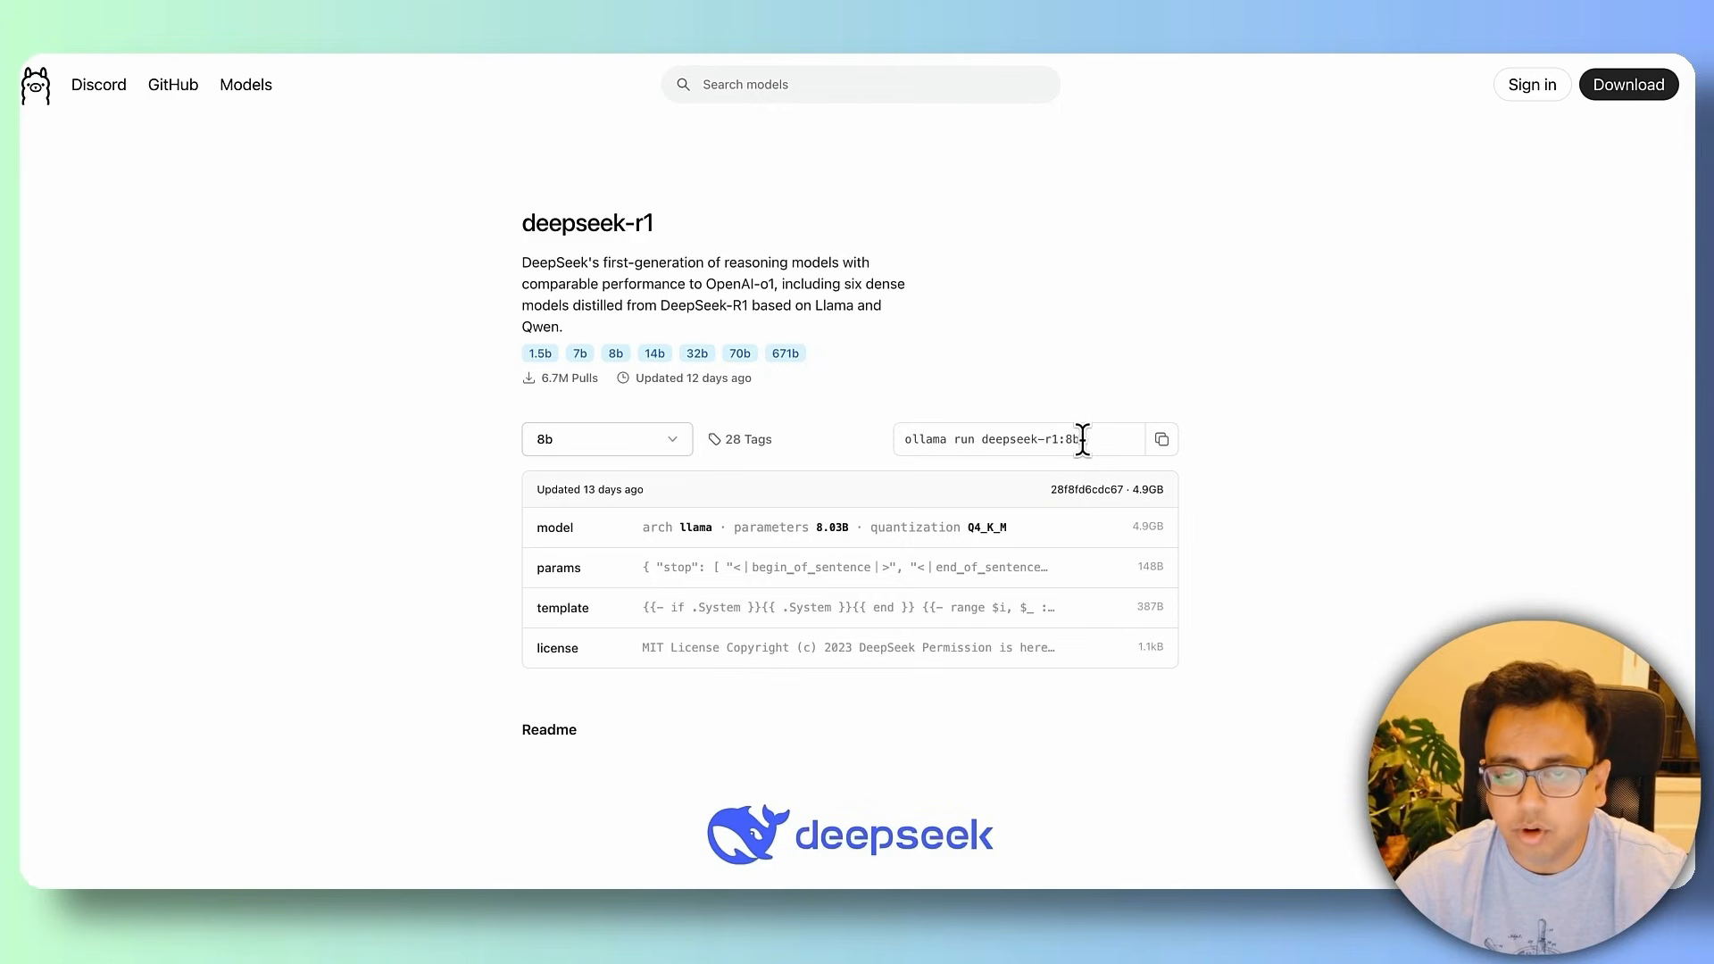
{"action": "left_click", "coordinate": [607, 439]}
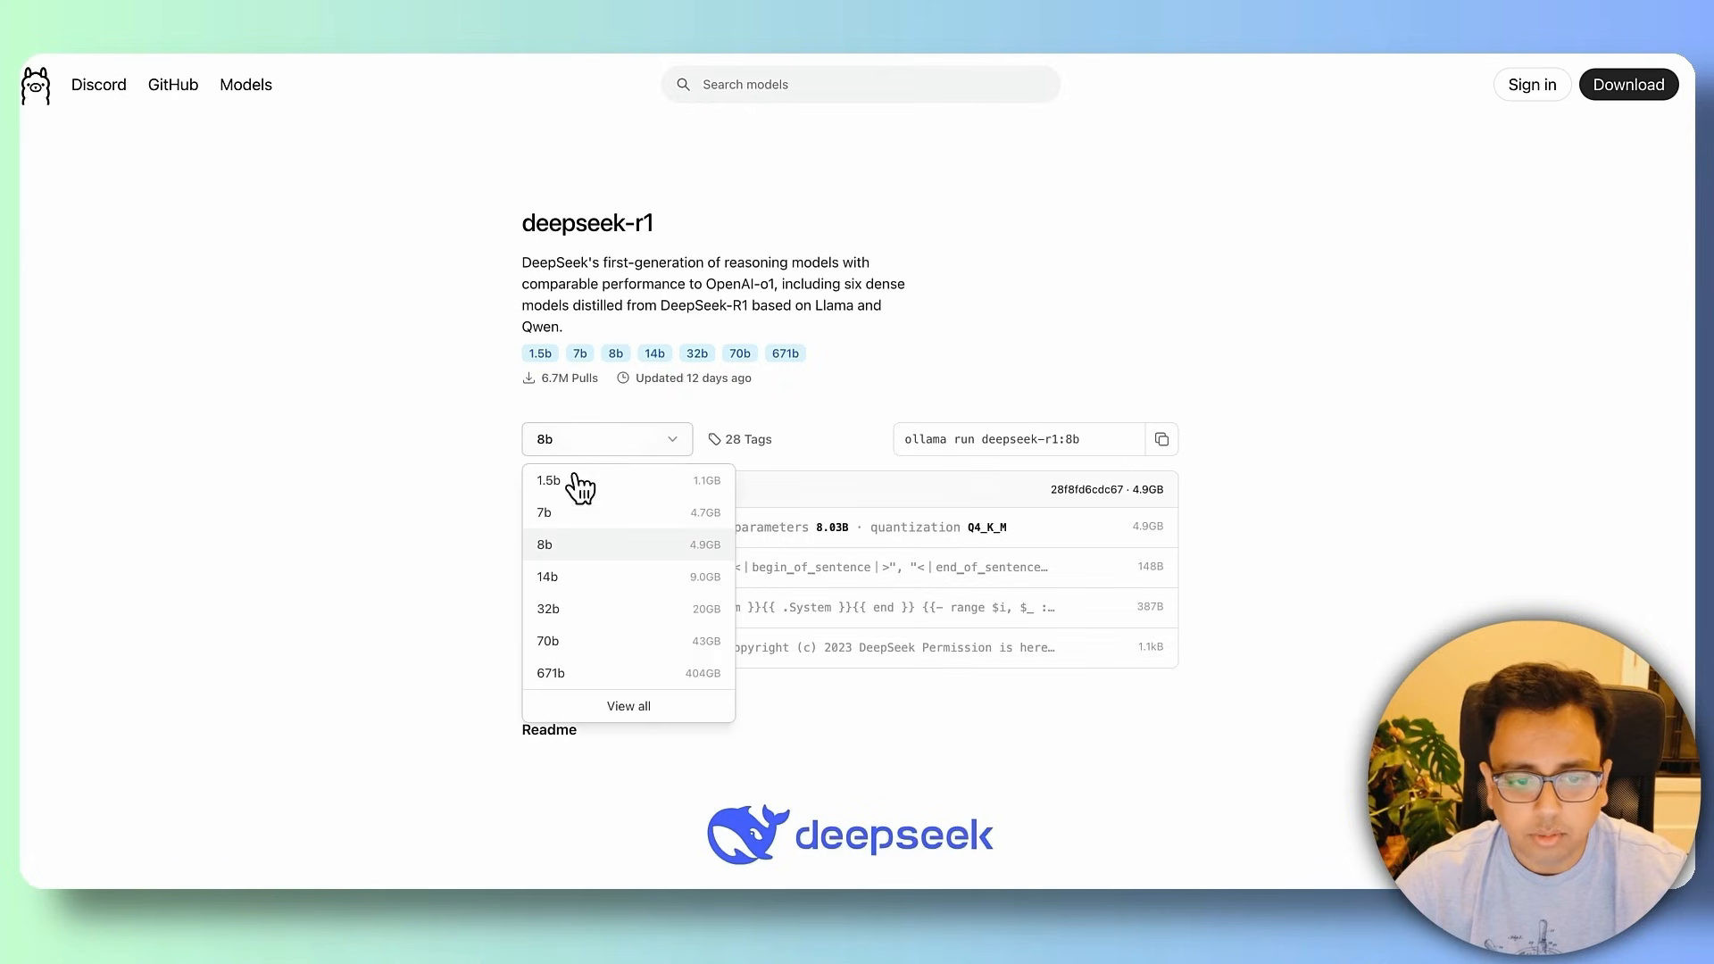
{"action": "mouse_move", "coordinate": [566, 520]}
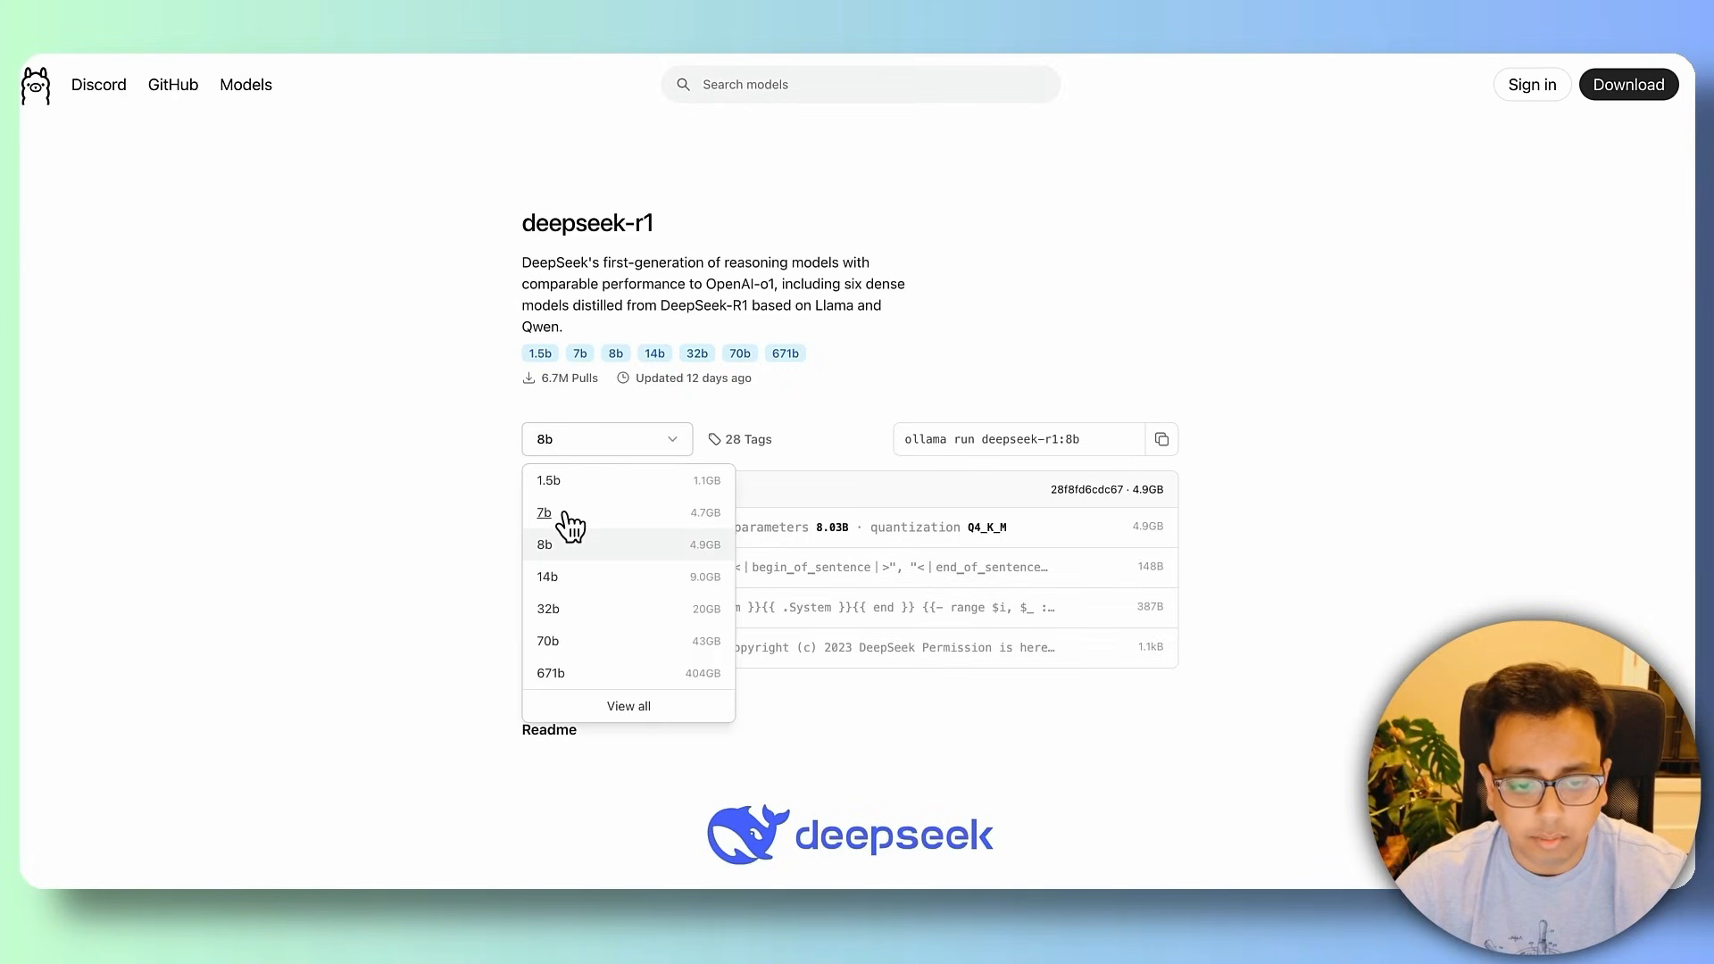
{"action": "left_click", "coordinate": [543, 512]}
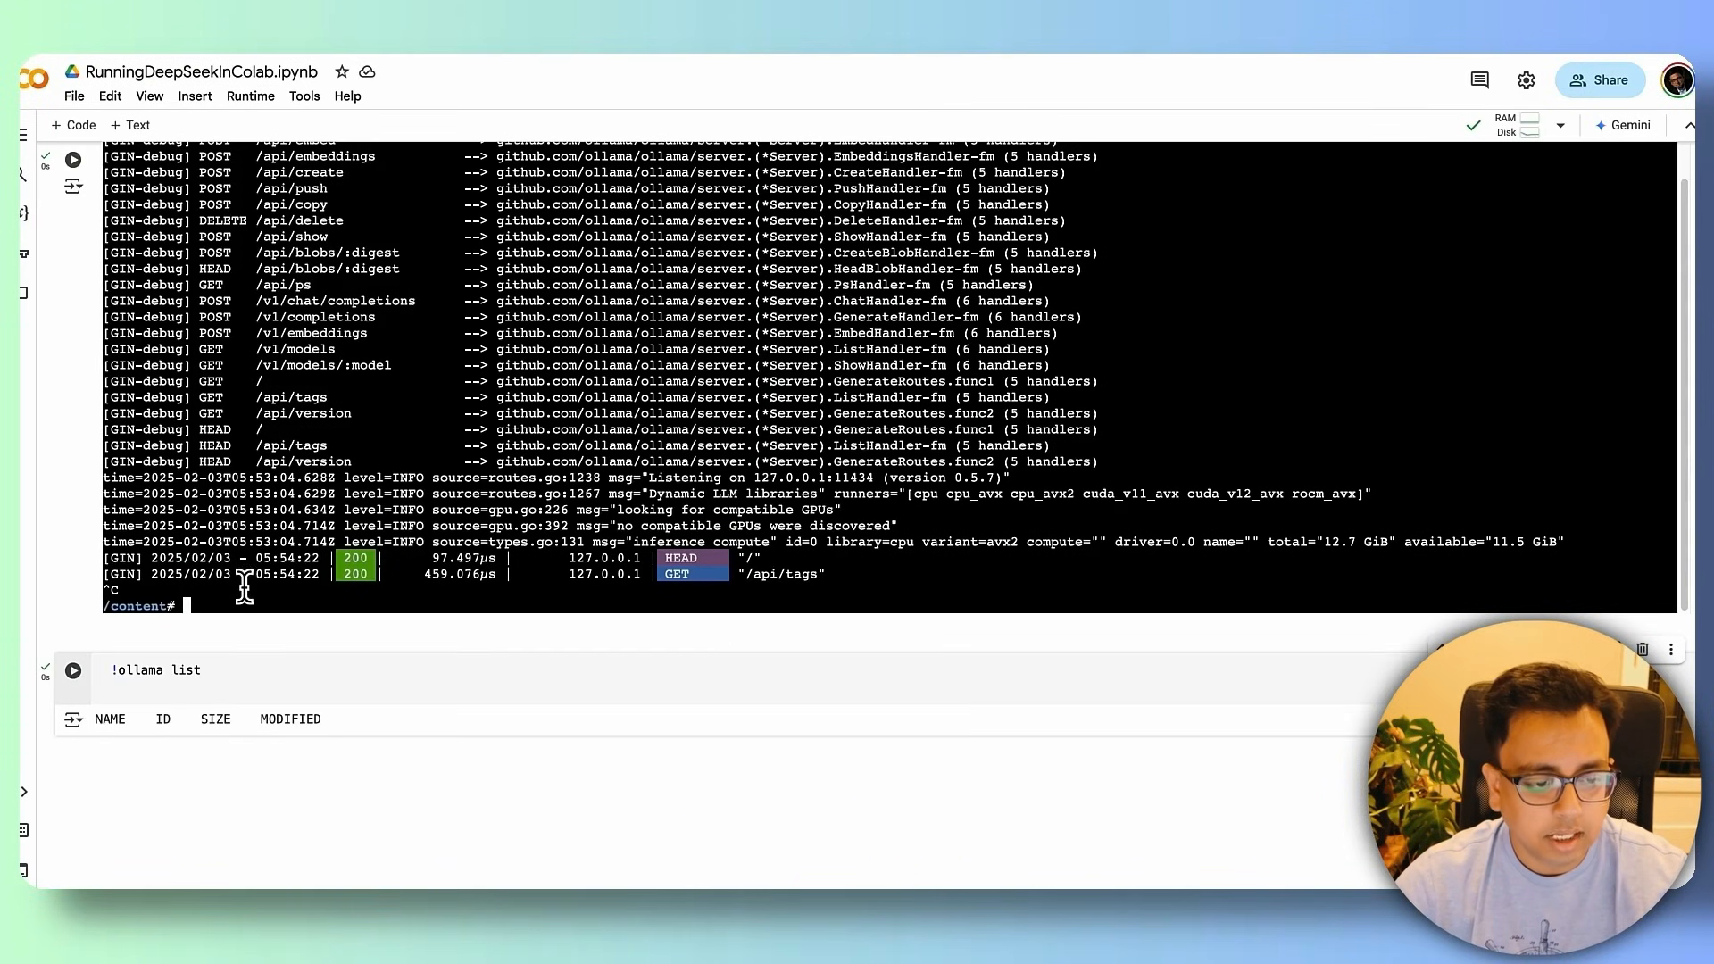
Step: Run 'ollama pull deepseek-r1:7b' in the terminal until the pull reports success
{"action": "type", "text": "oll"}
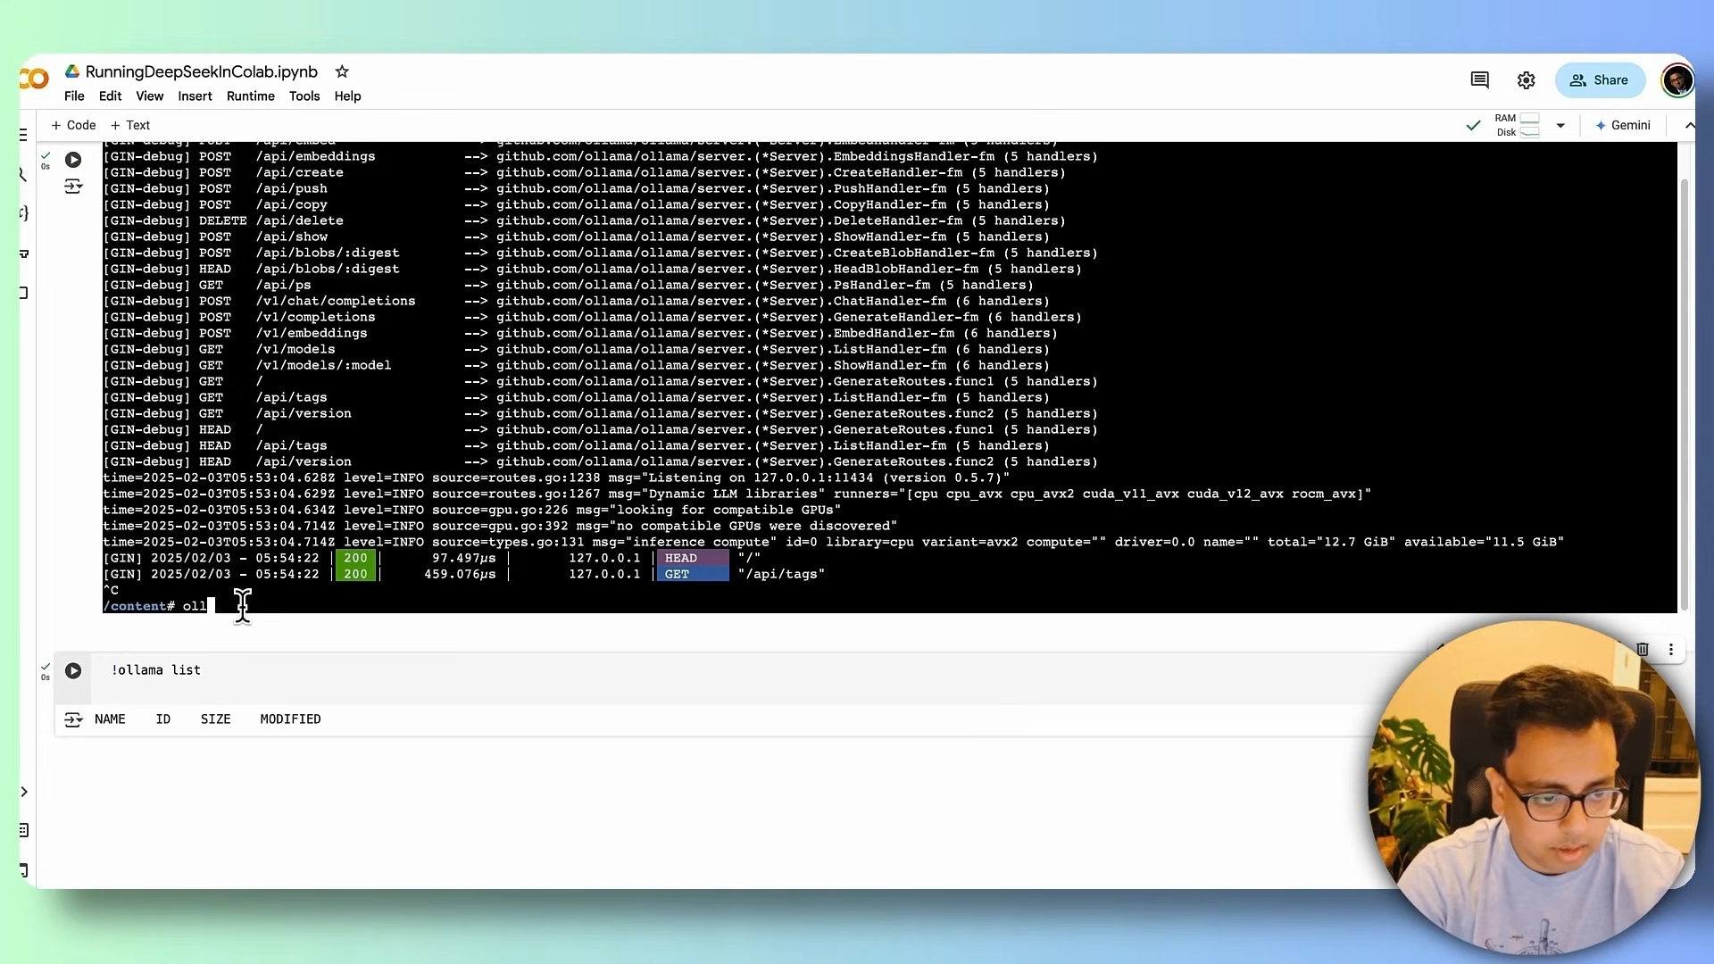
{"action": "type", "text": "ama"}
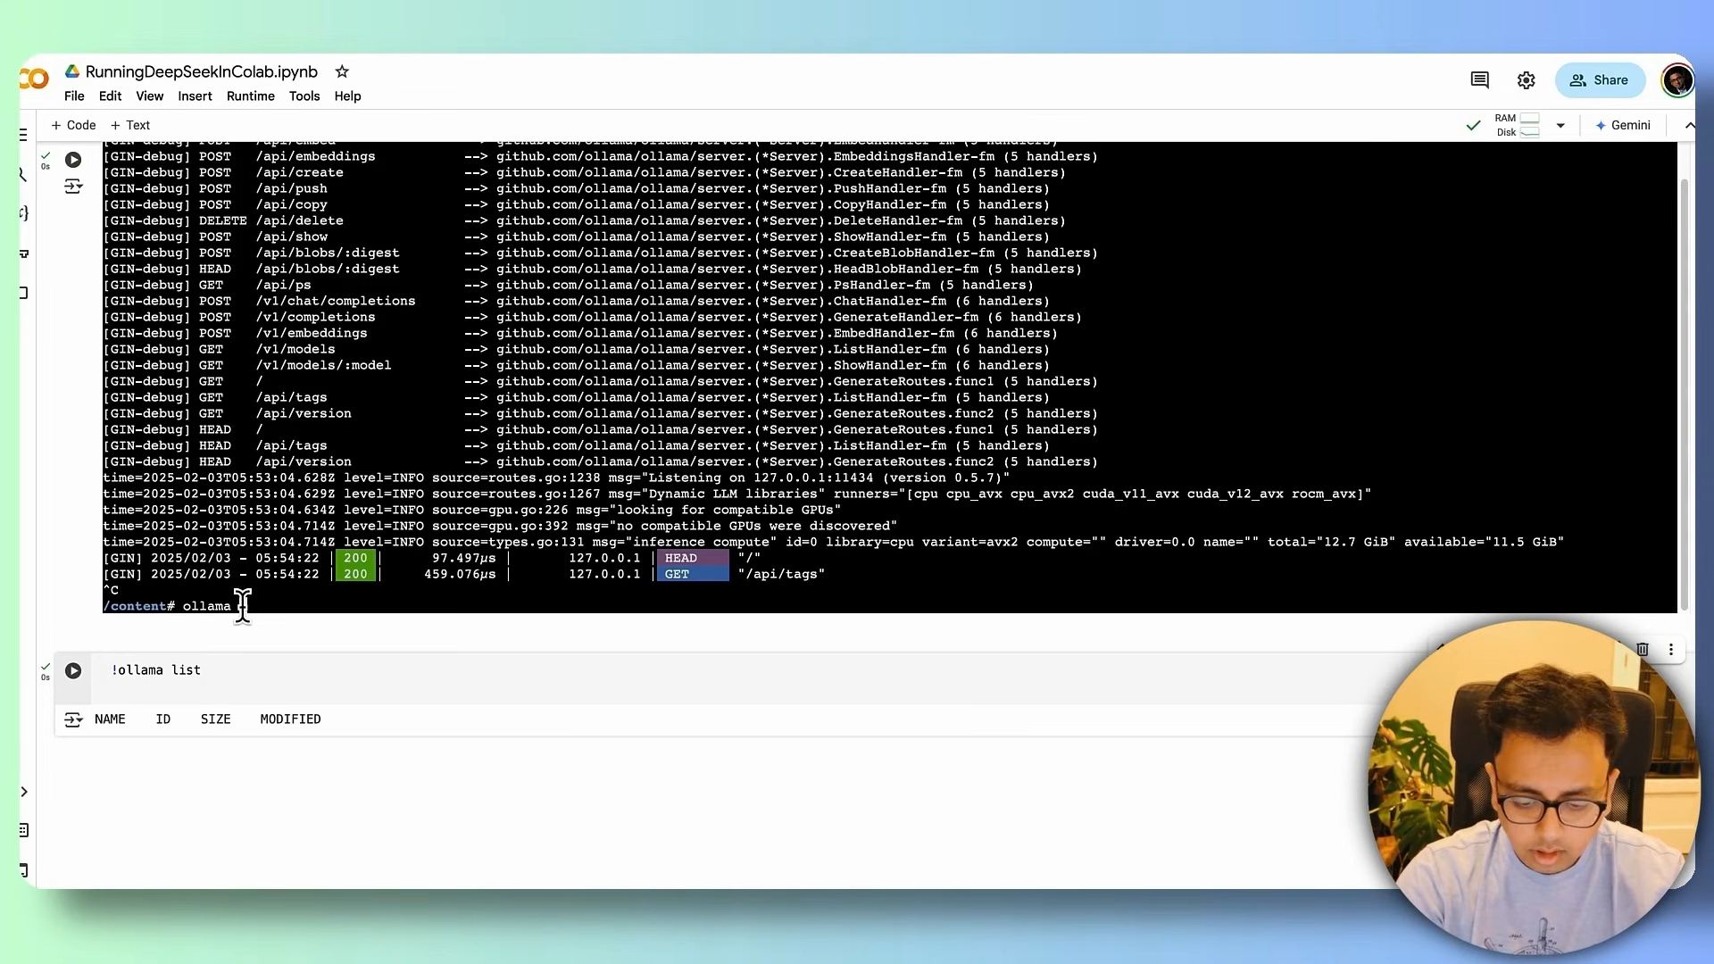
{"action": "type", "text": "pull deepseek-r1:7b"}
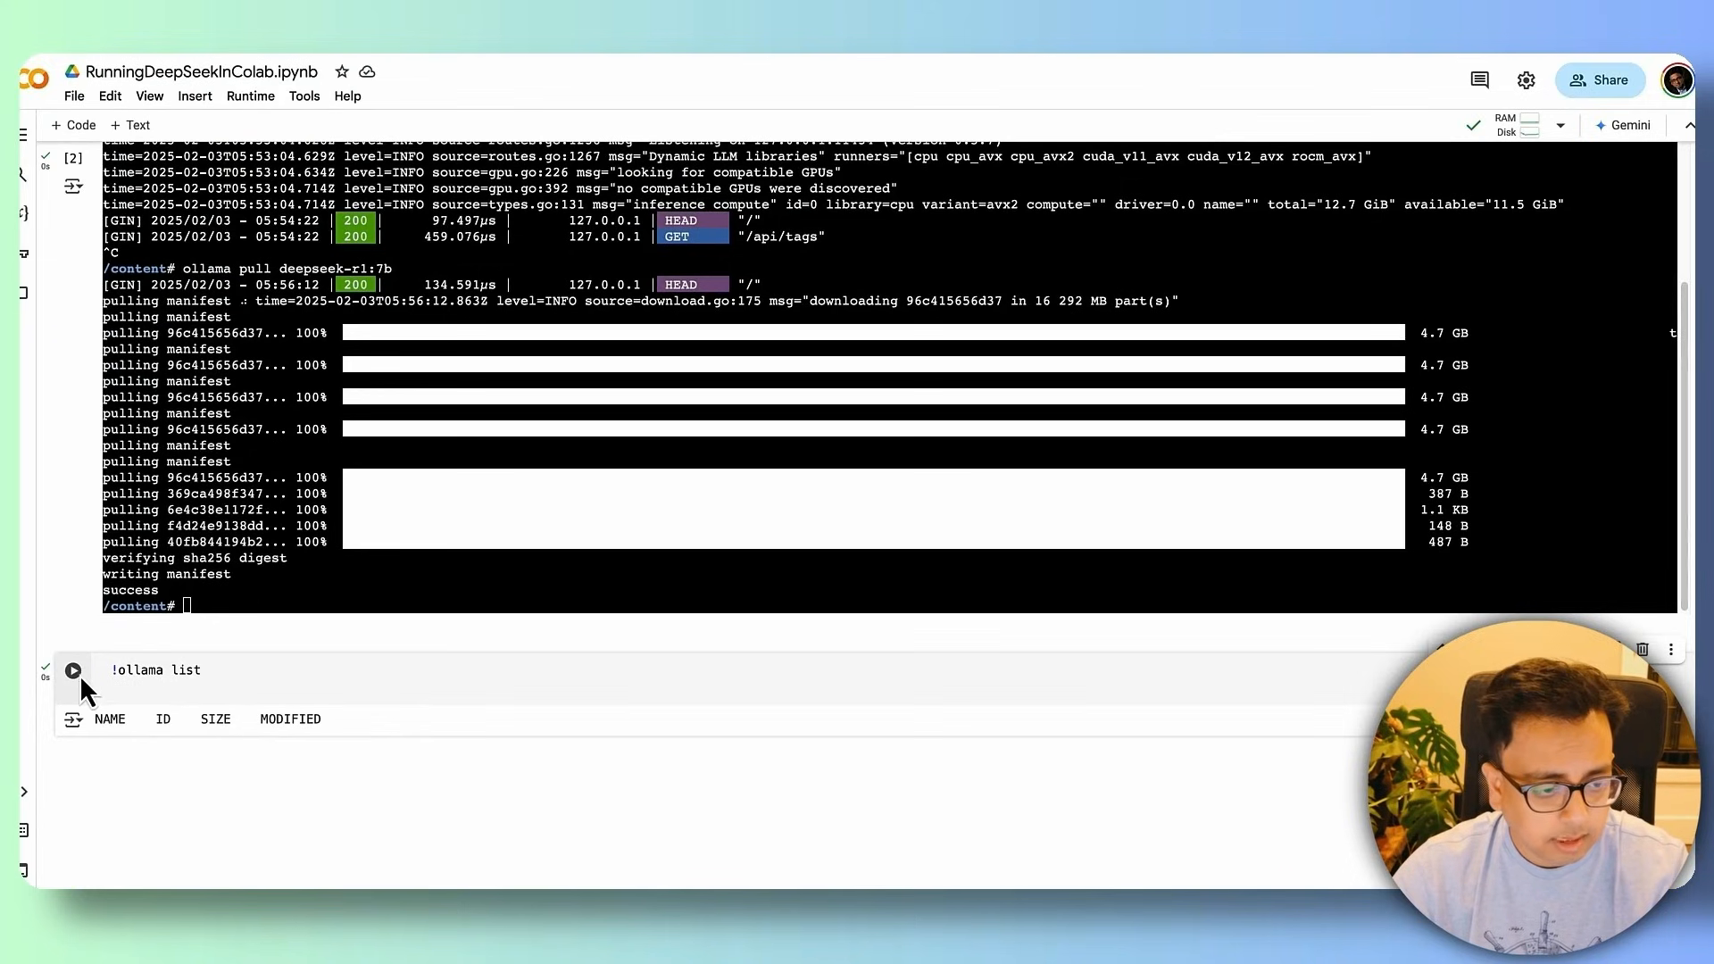
Step: Re-run '!ollama list' to see deepseek-r1:7b (4.7 GB) and select the model name
{"action": "left_click", "coordinate": [73, 670]}
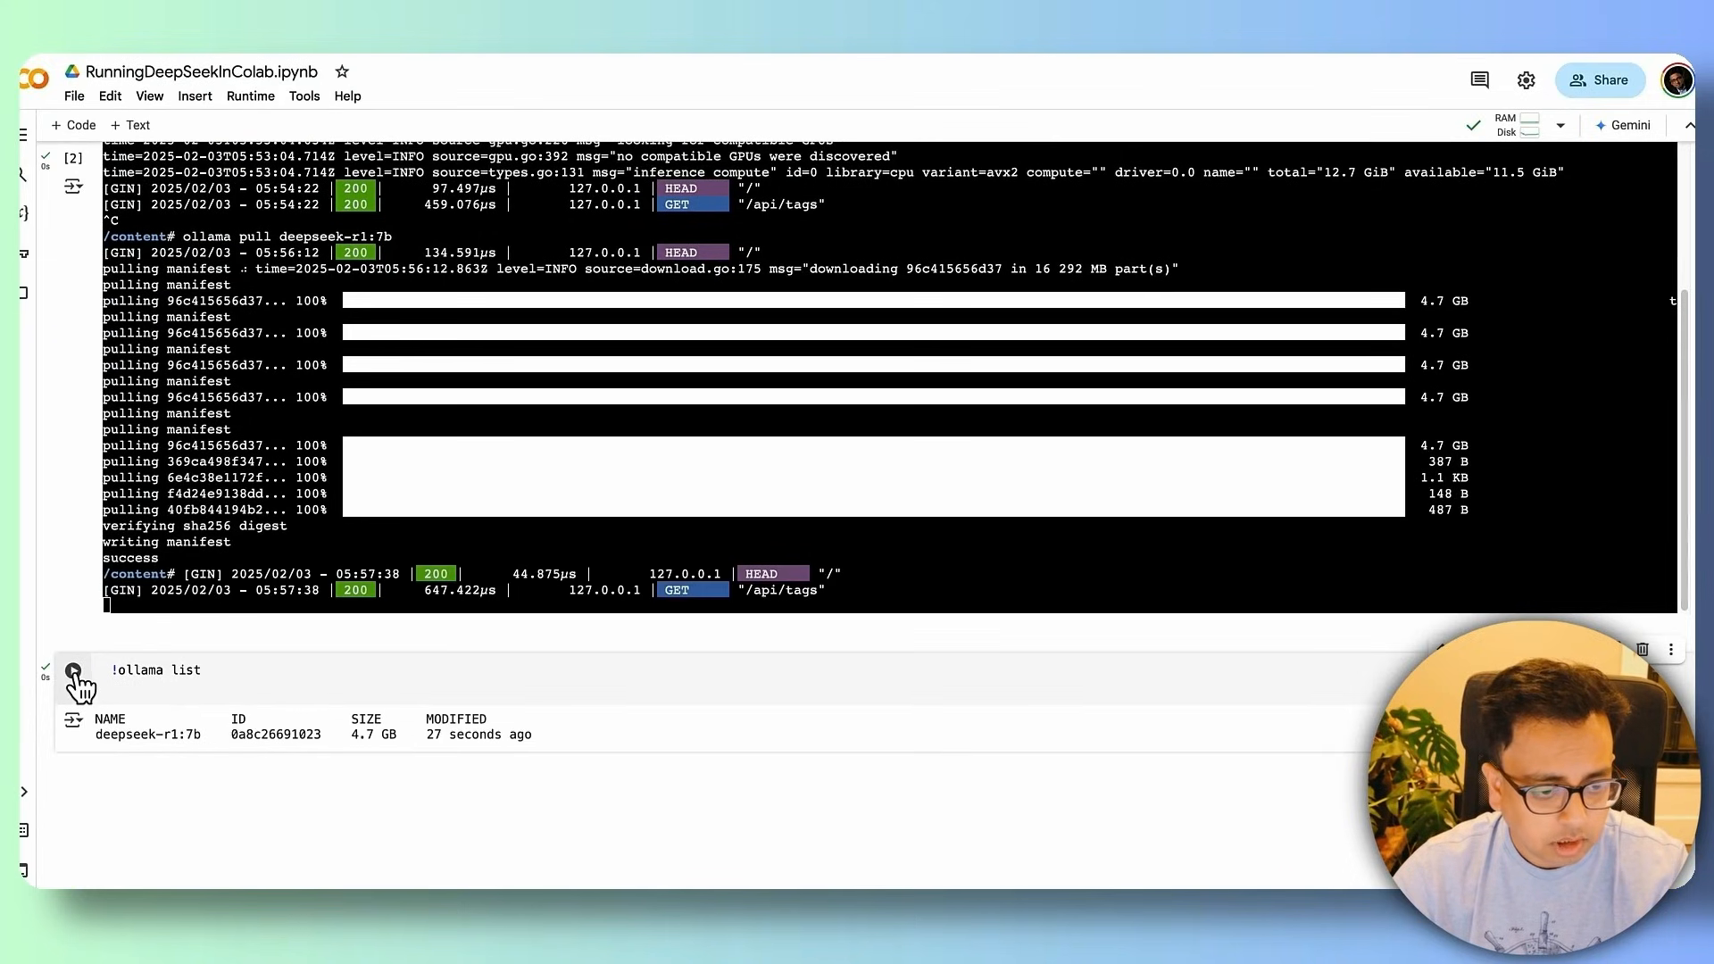
{"action": "mouse_move", "coordinate": [222, 771]}
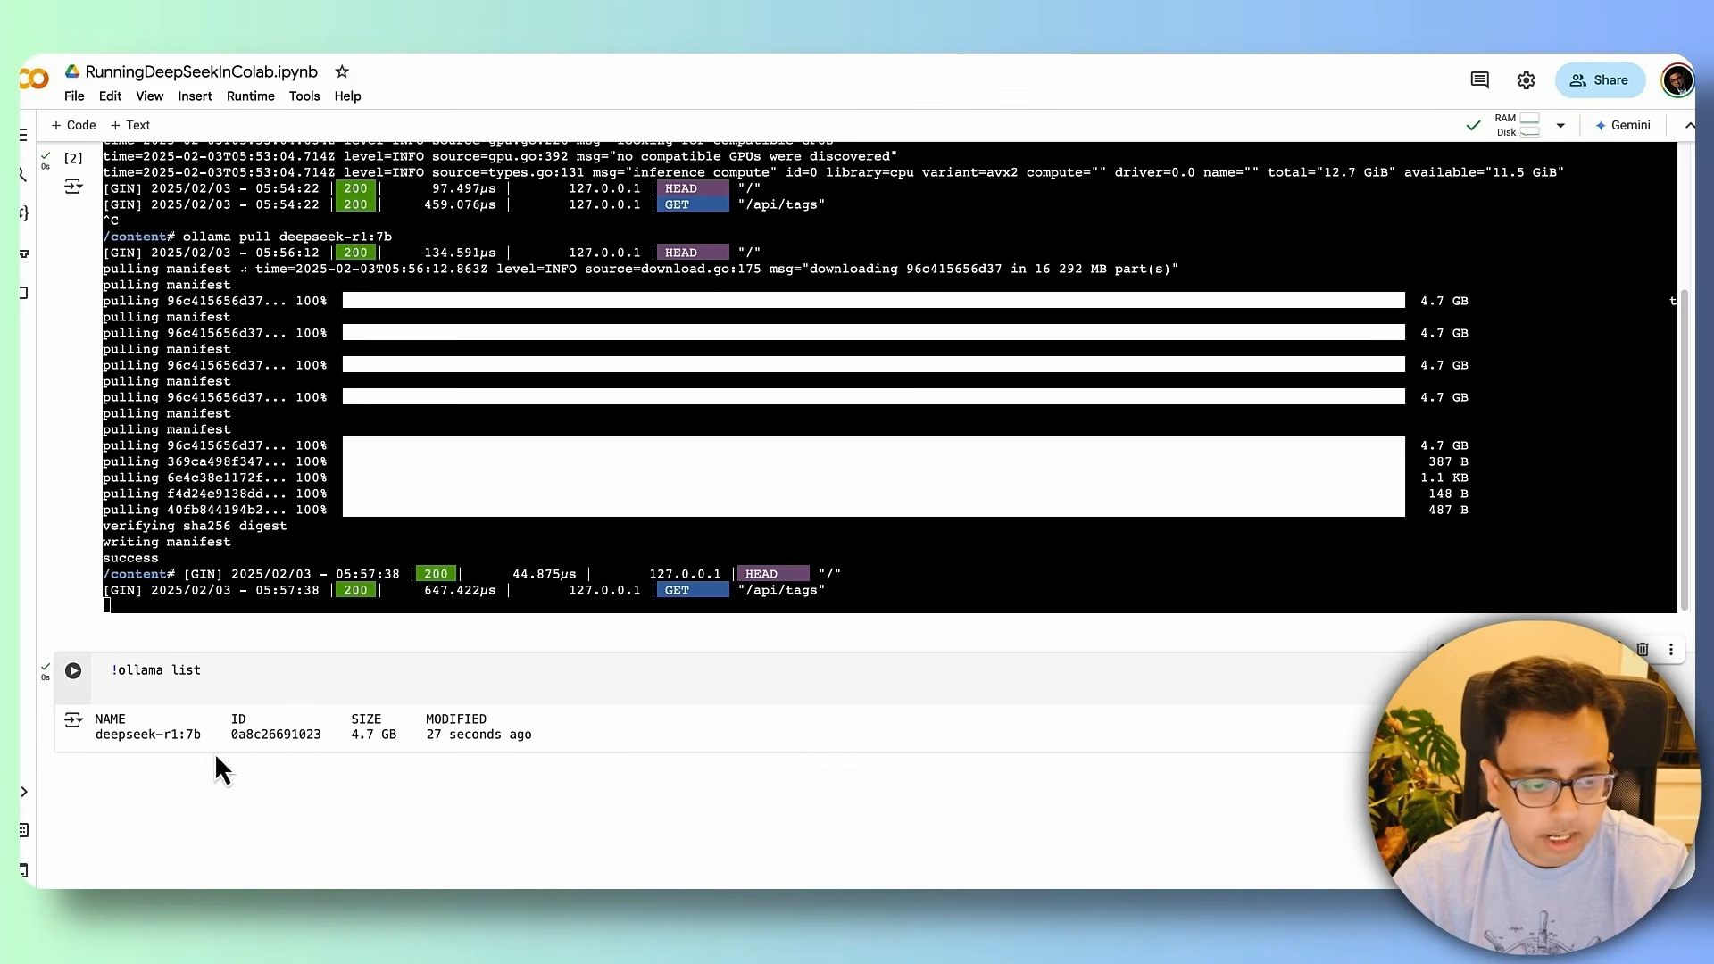
{"action": "double_click", "coordinate": [147, 734]}
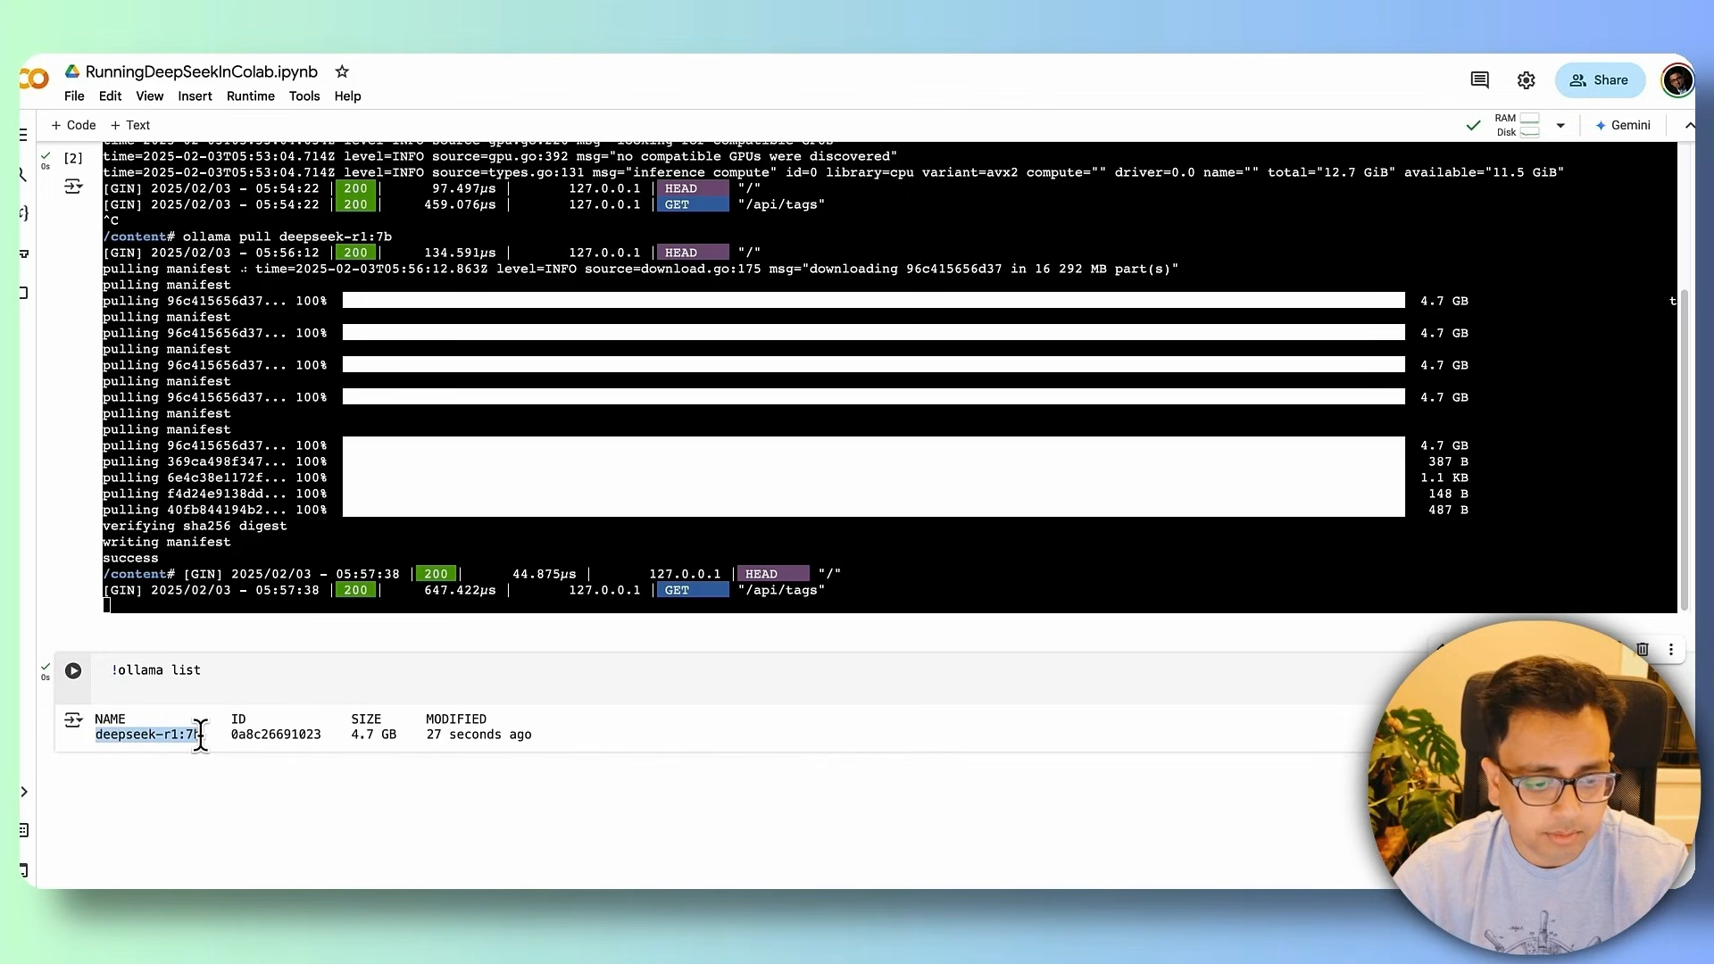
{"action": "double_click", "coordinate": [363, 734]}
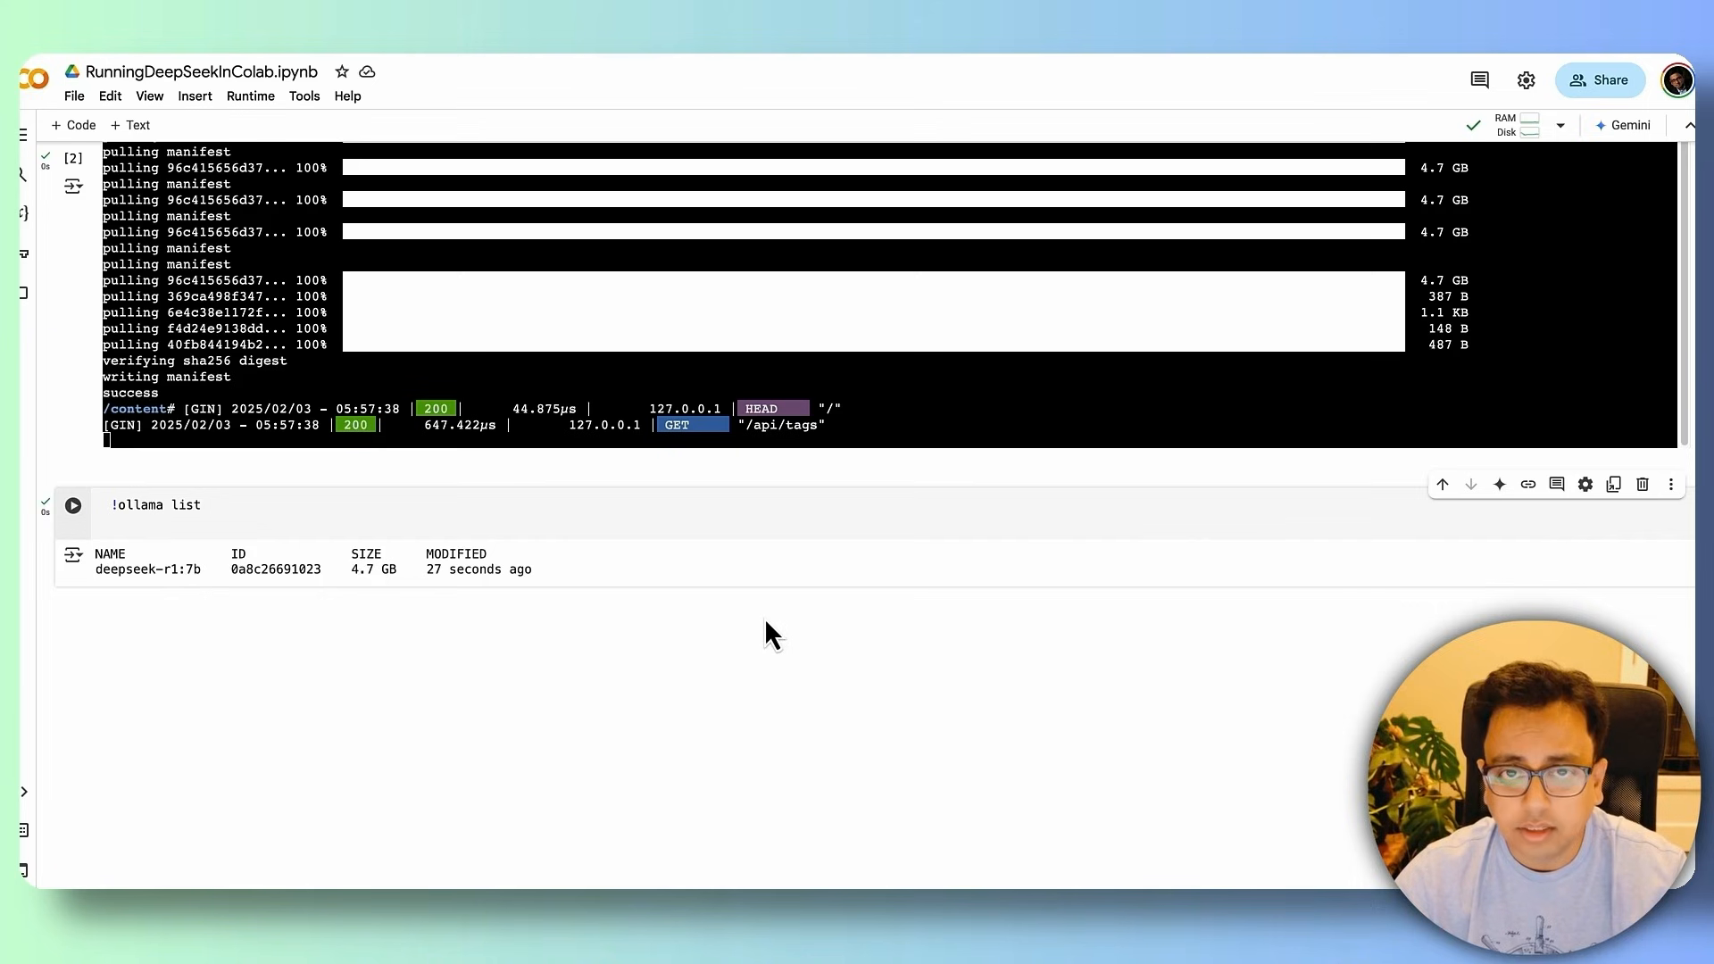
{"action": "mouse_move", "coordinate": [825, 593]}
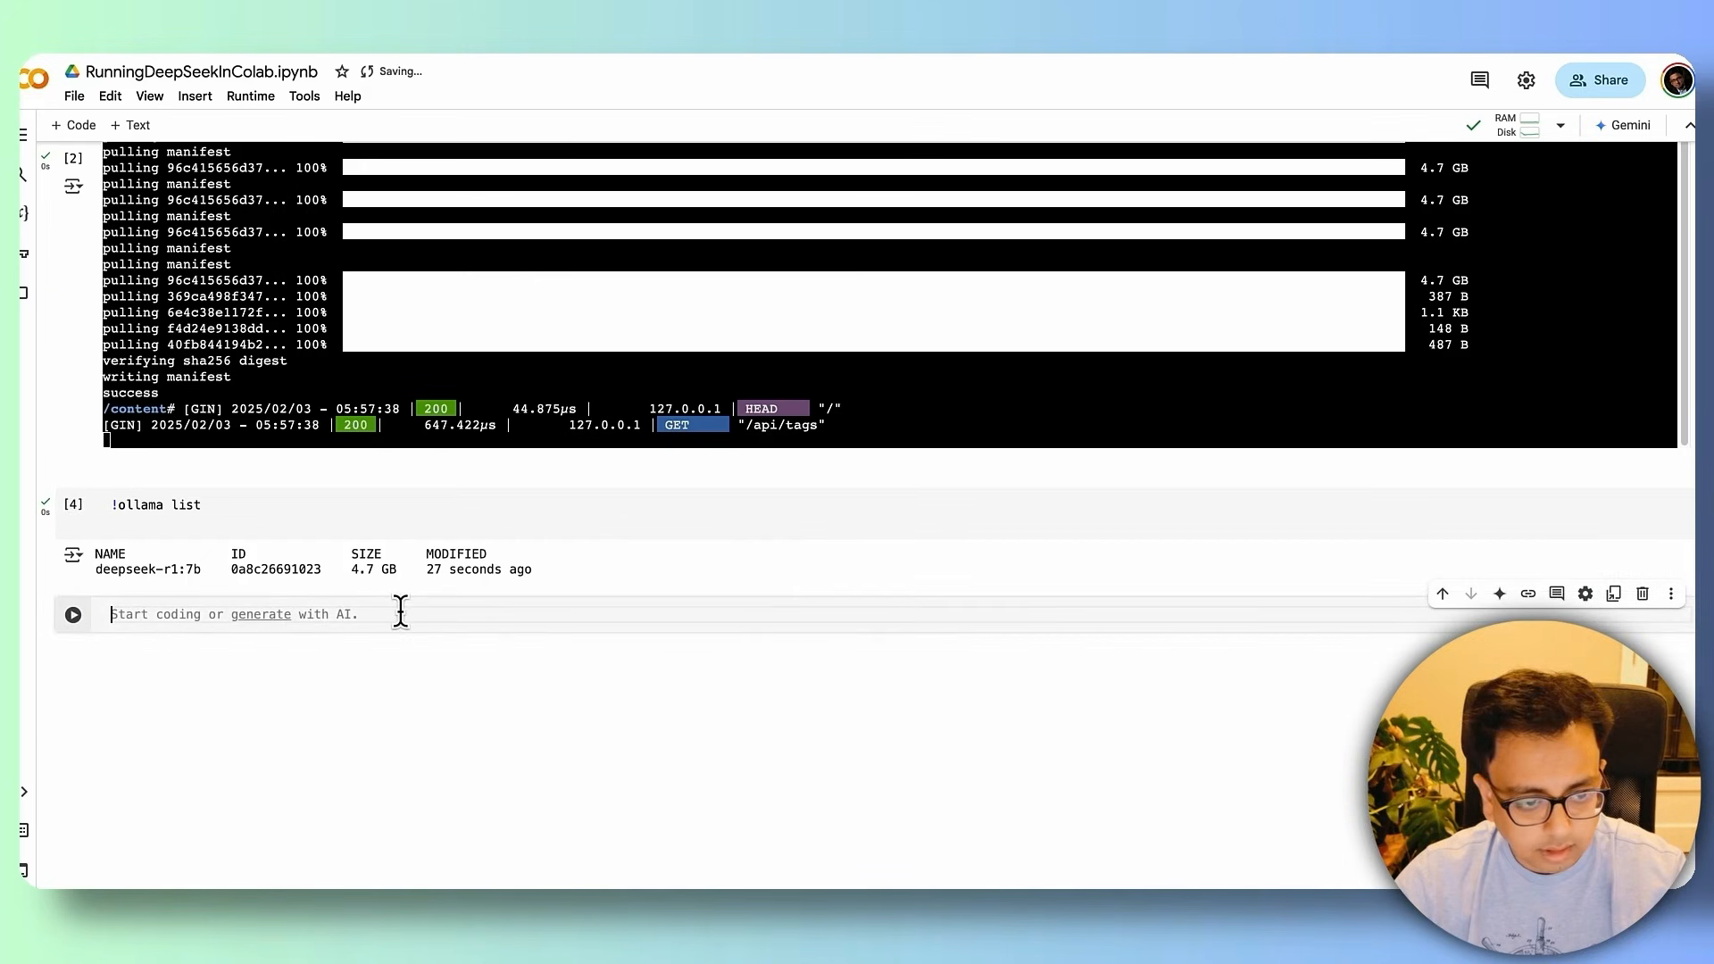
Step: Run '%pip install -U langchain-ollama' to install the package
{"action": "type", "text": "%pip install -U langchain-ollama"}
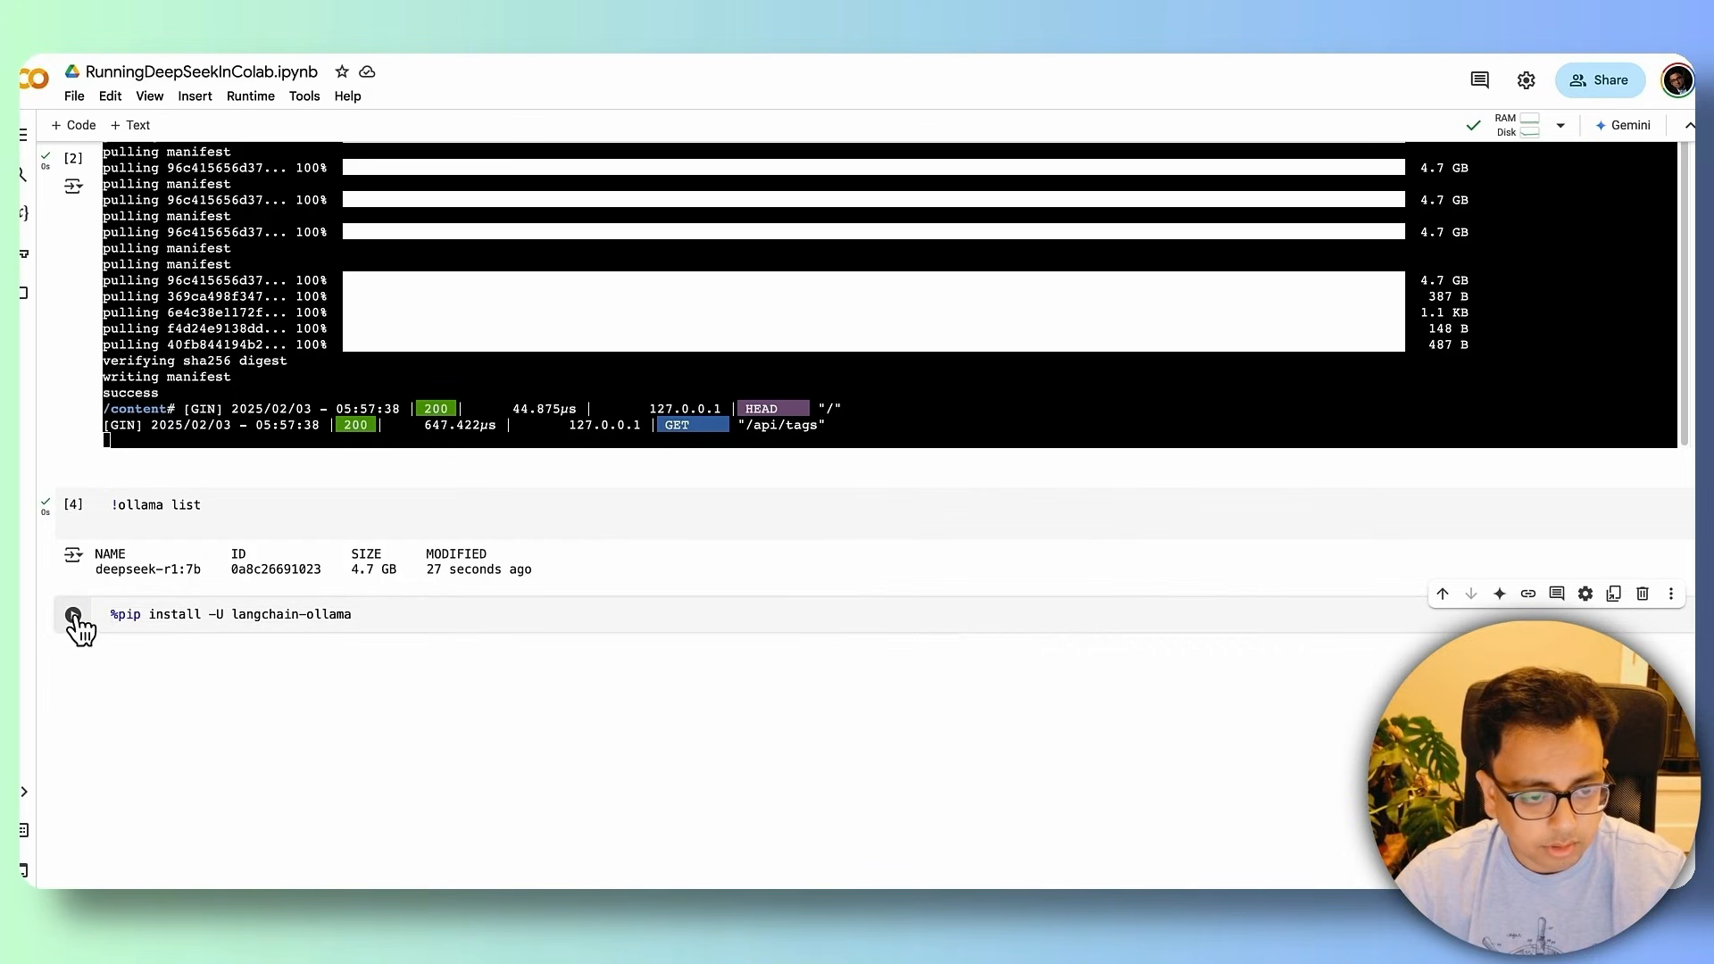
{"action": "left_click", "coordinate": [73, 614]}
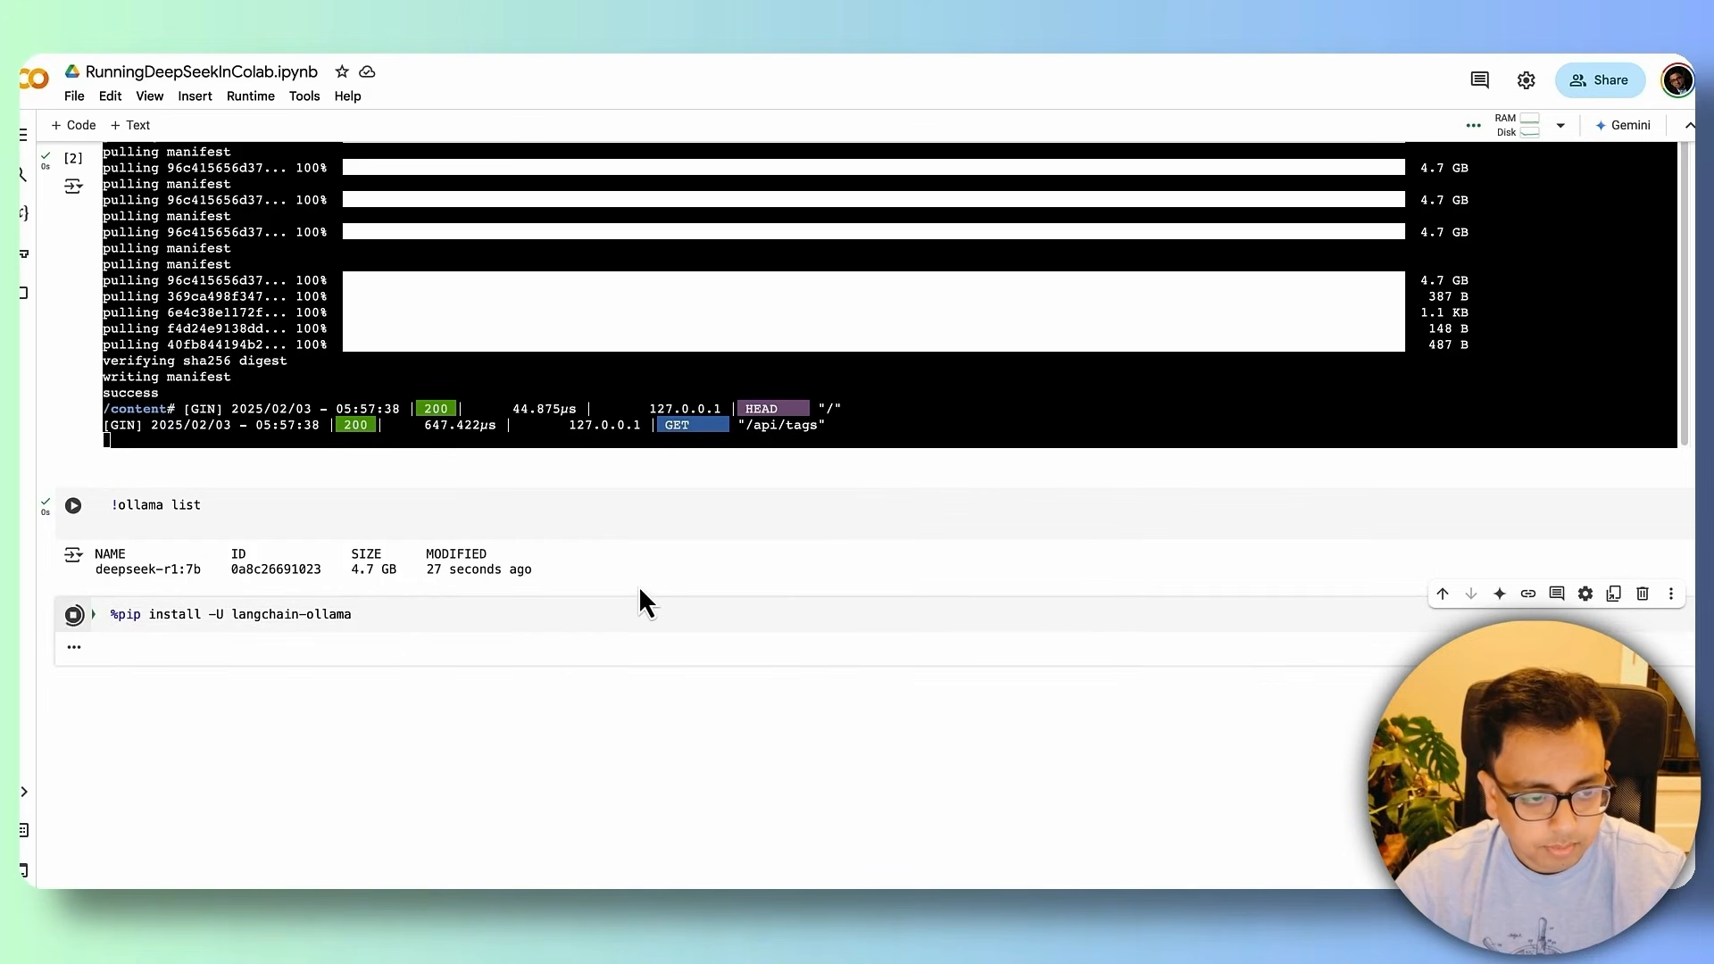
{"action": "left_click", "coordinate": [74, 615]}
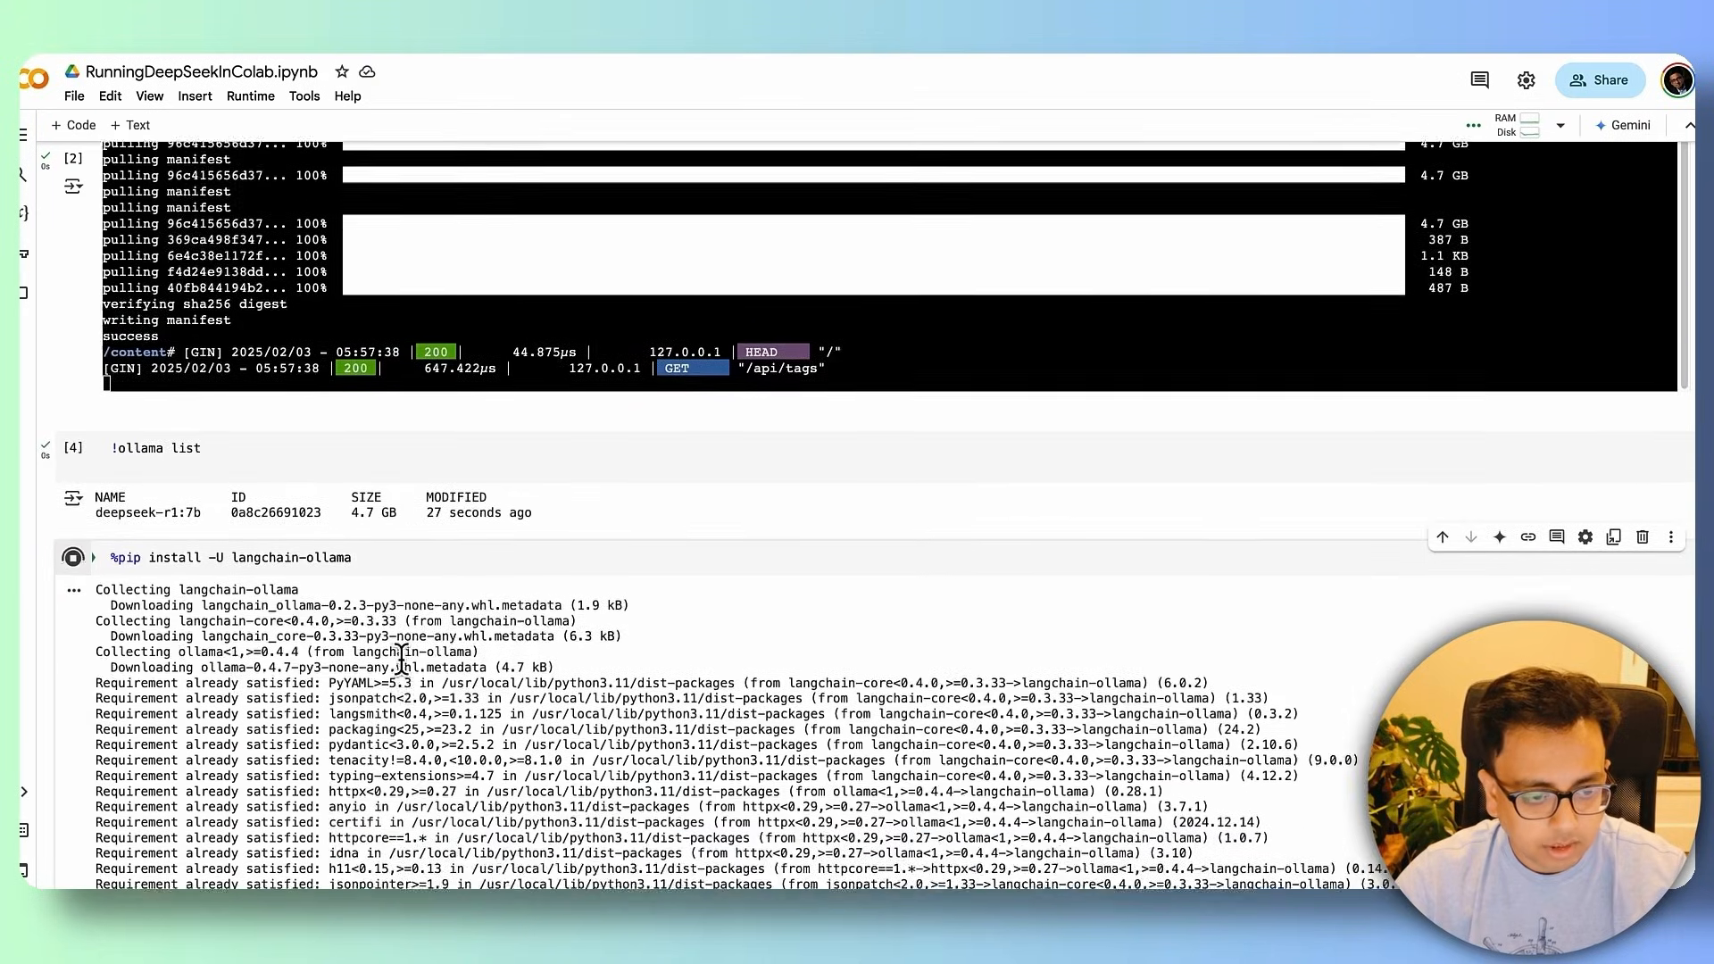
{"action": "scroll", "scroll_direction": "down", "scroll_amount": 3}
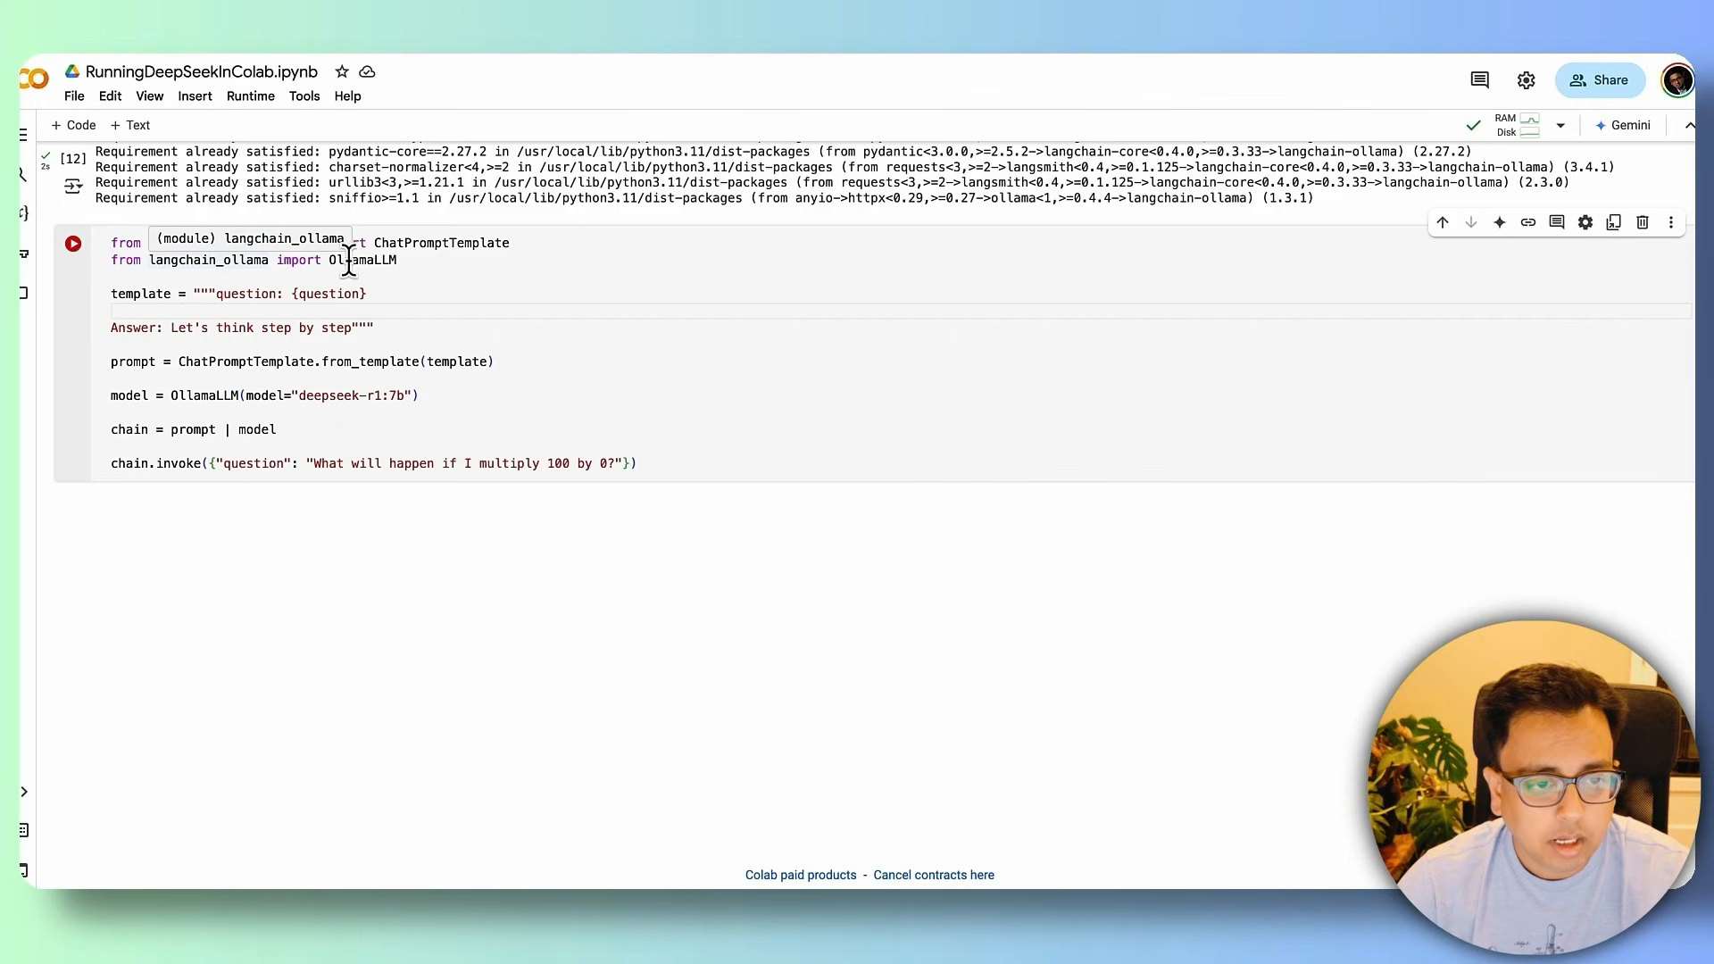
{"action": "mouse_move", "coordinate": [237, 293]}
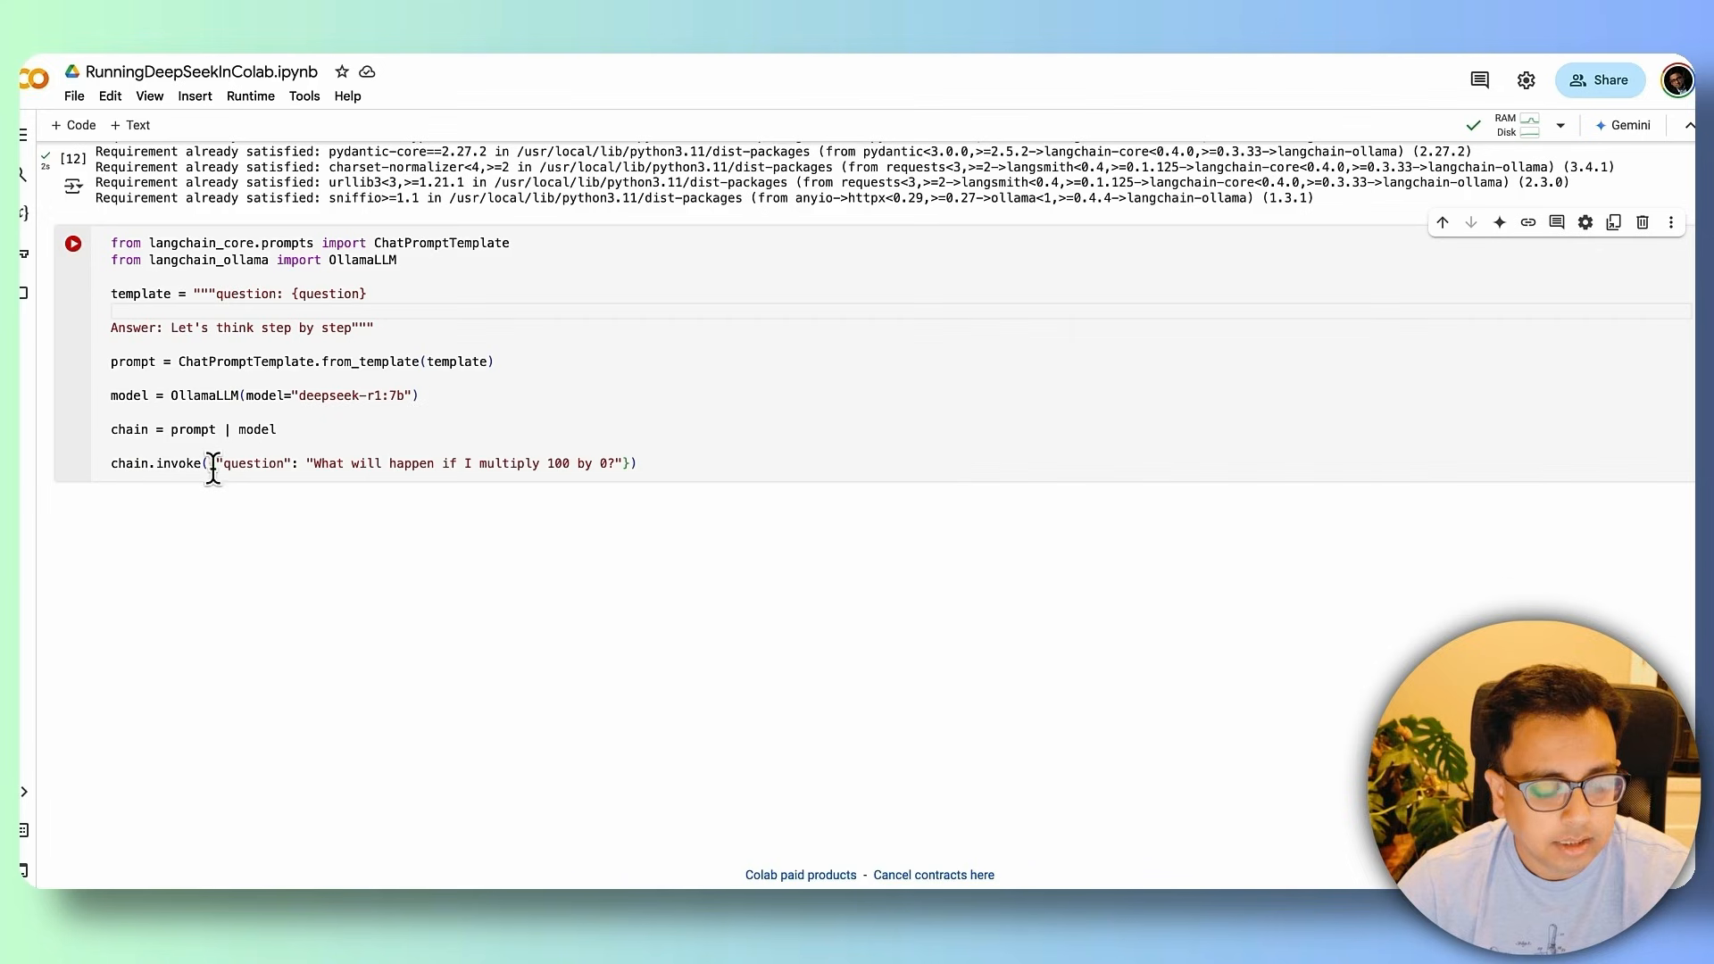
{"action": "mouse_move", "coordinate": [254, 467]}
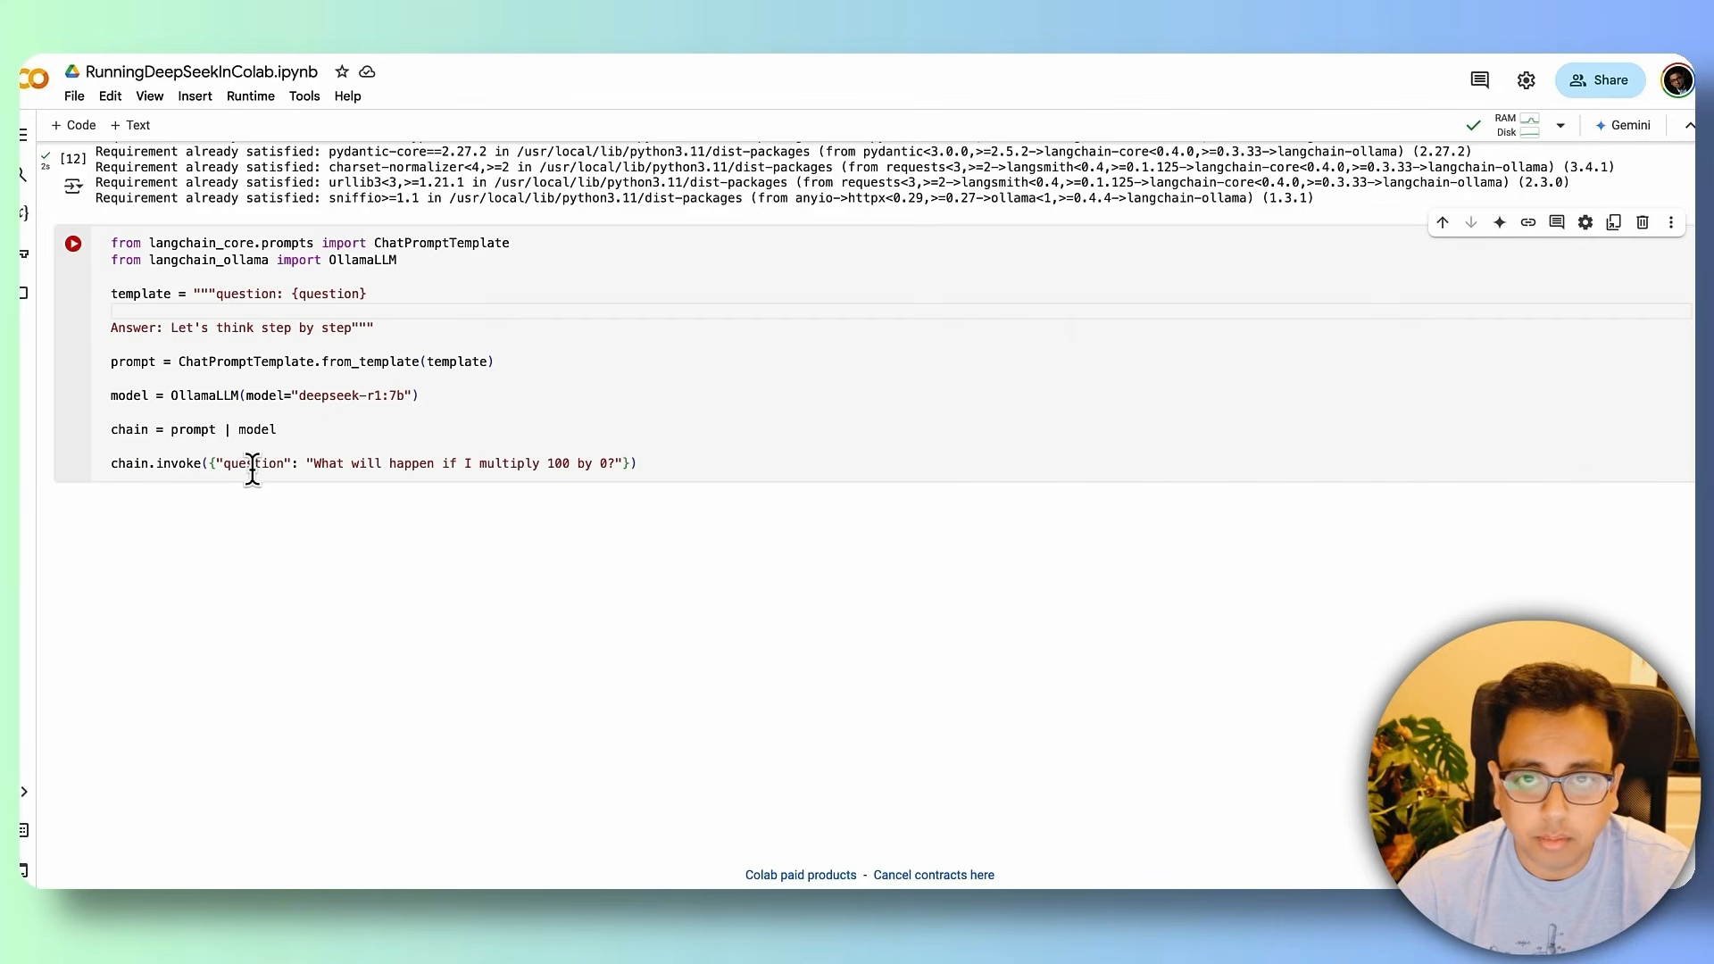
{"action": "mouse_move", "coordinate": [530, 470]}
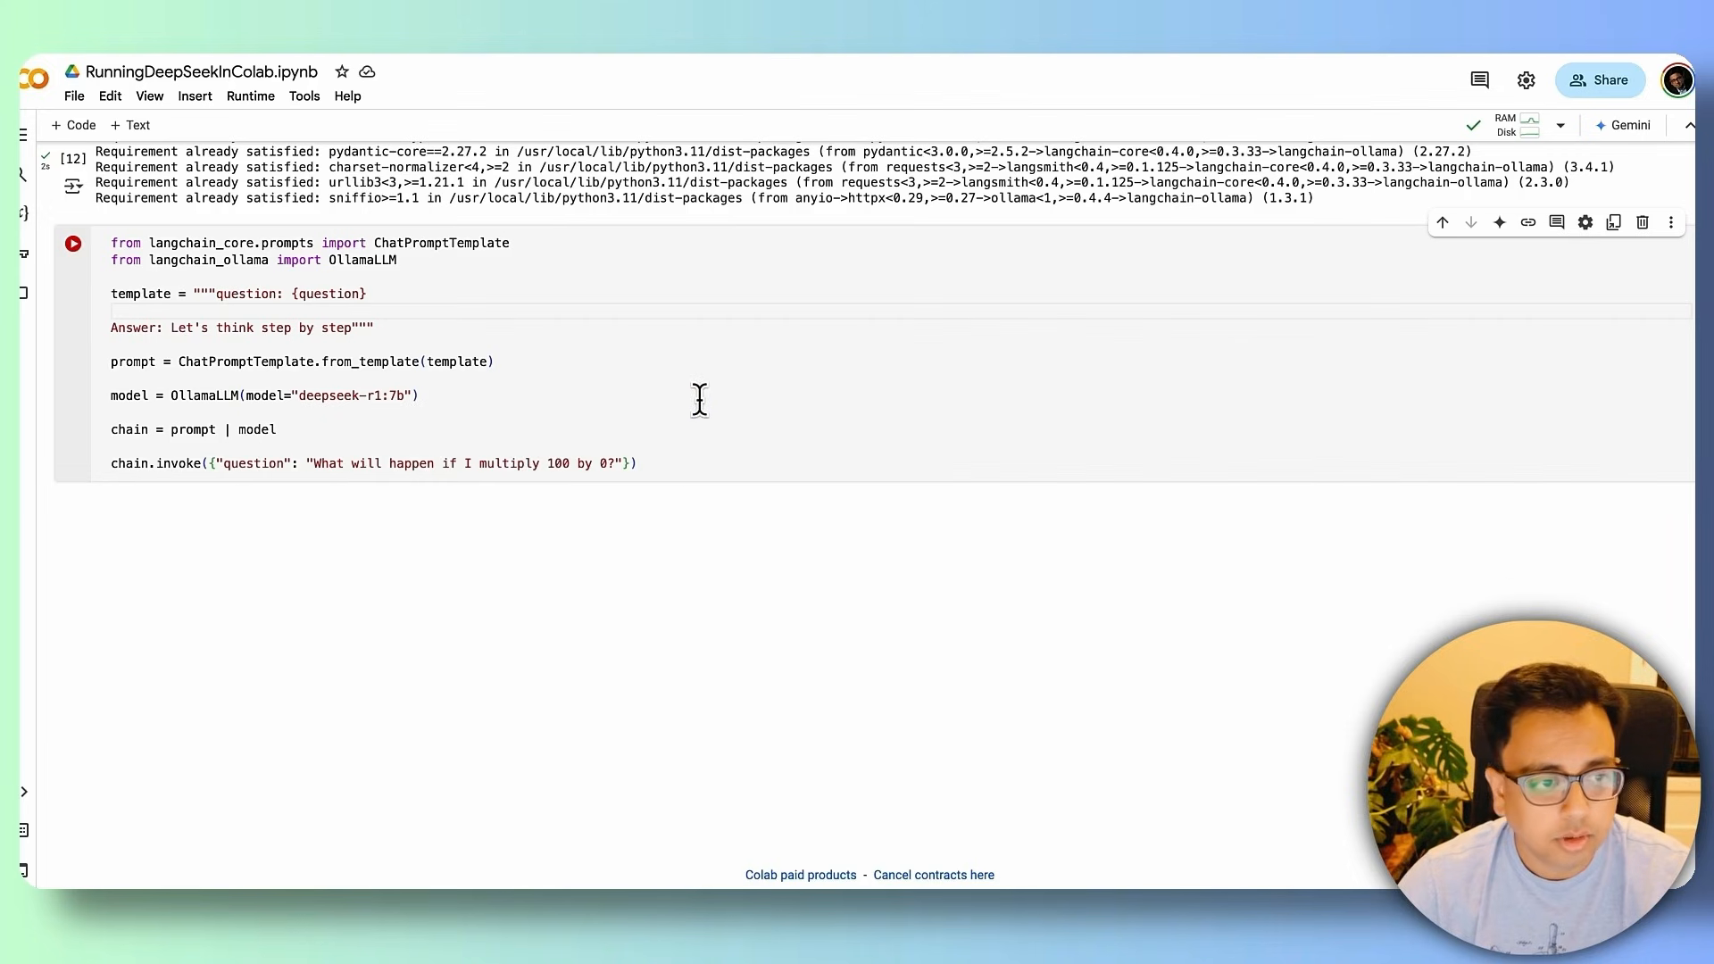
{"action": "mouse_move", "coordinate": [75, 243]}
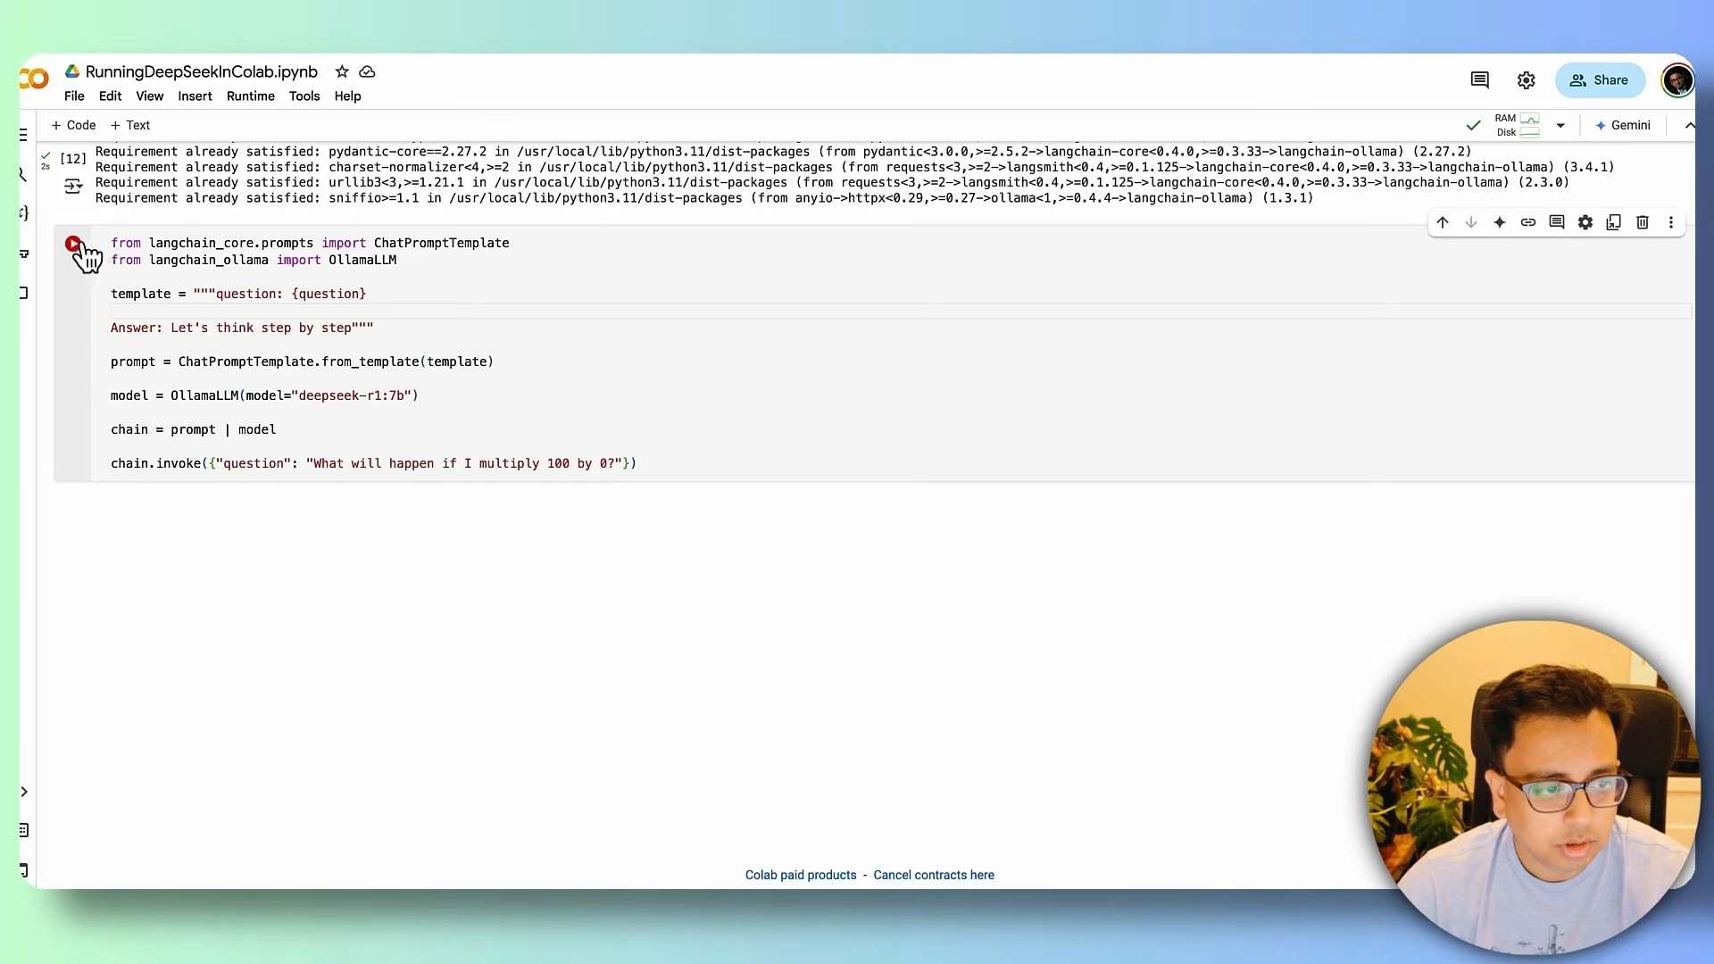
Step: Run the LangChain chain asking deepseek-r1:7b what happens when 100 is multiplied by 0
{"action": "left_click", "coordinate": [73, 242]}
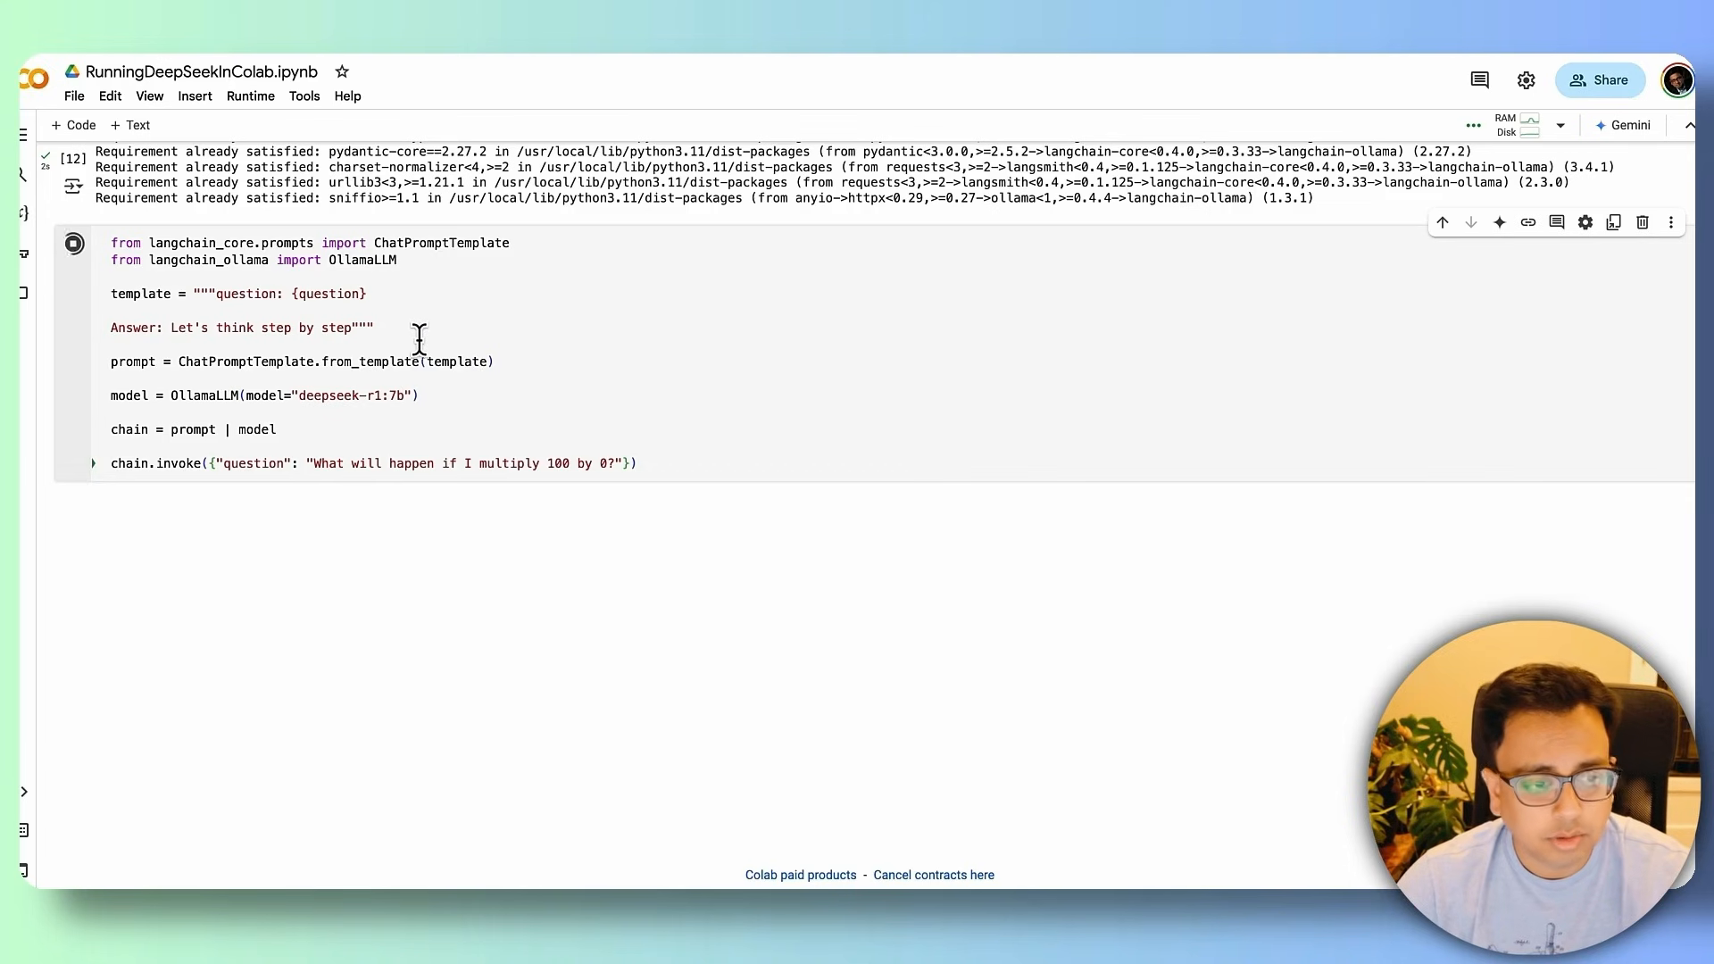
{"action": "mouse_move", "coordinate": [589, 618]}
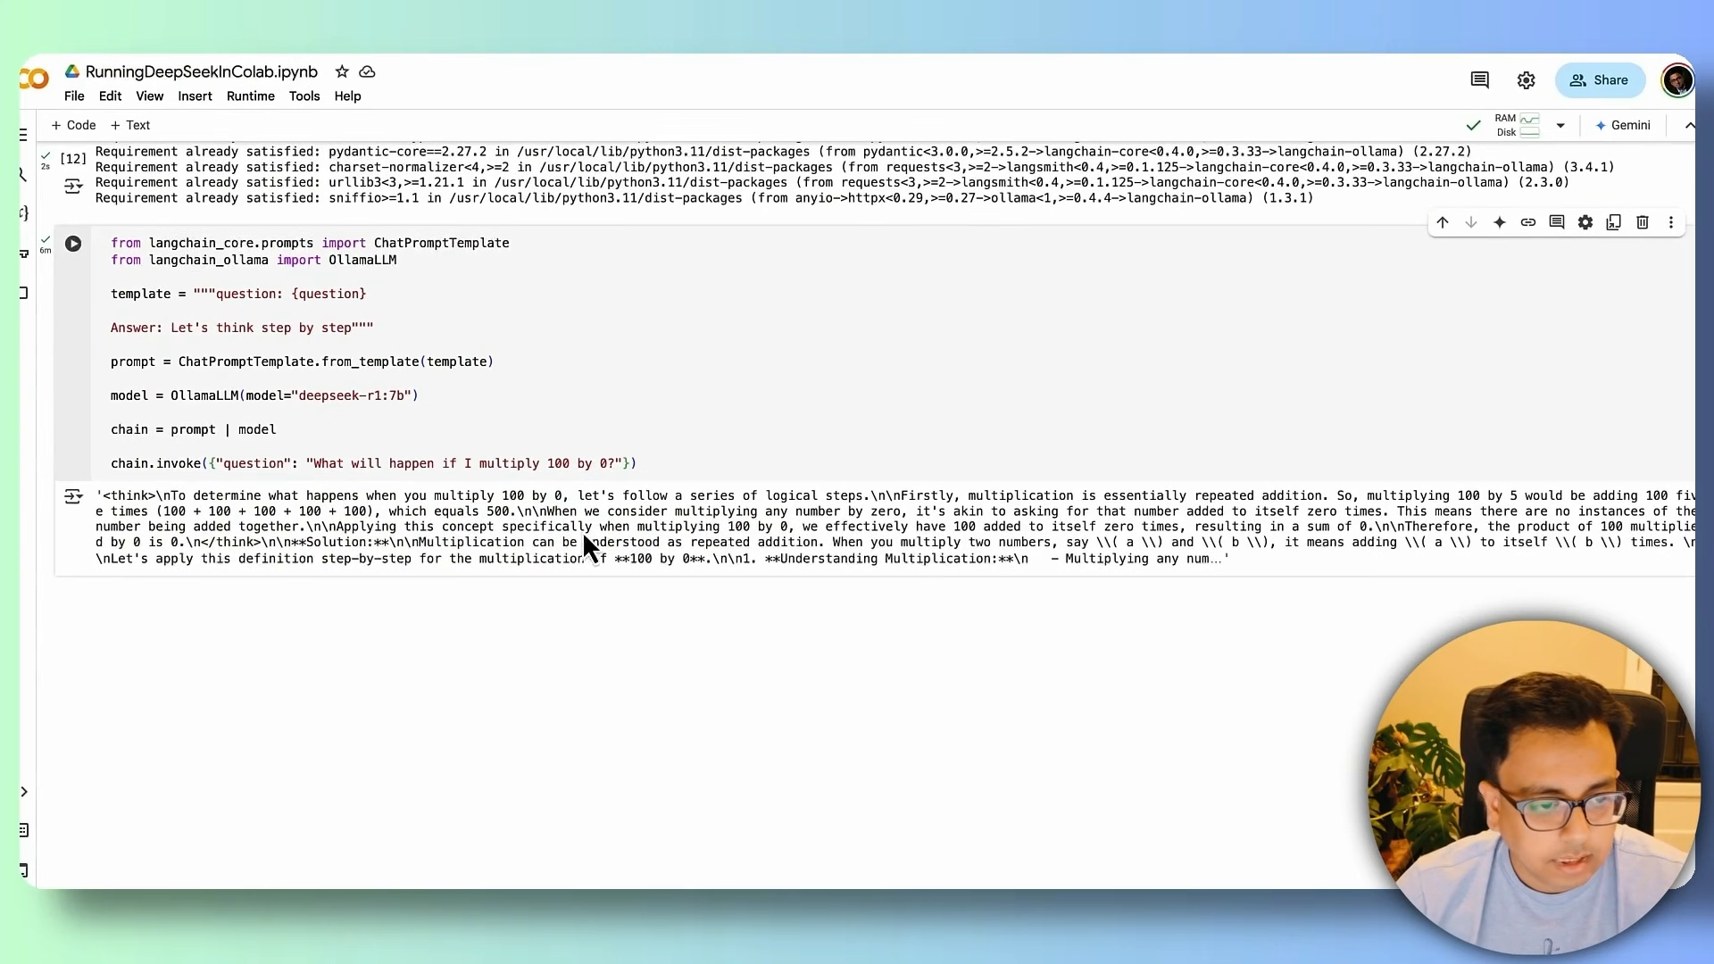
{"action": "mouse_move", "coordinate": [597, 604]}
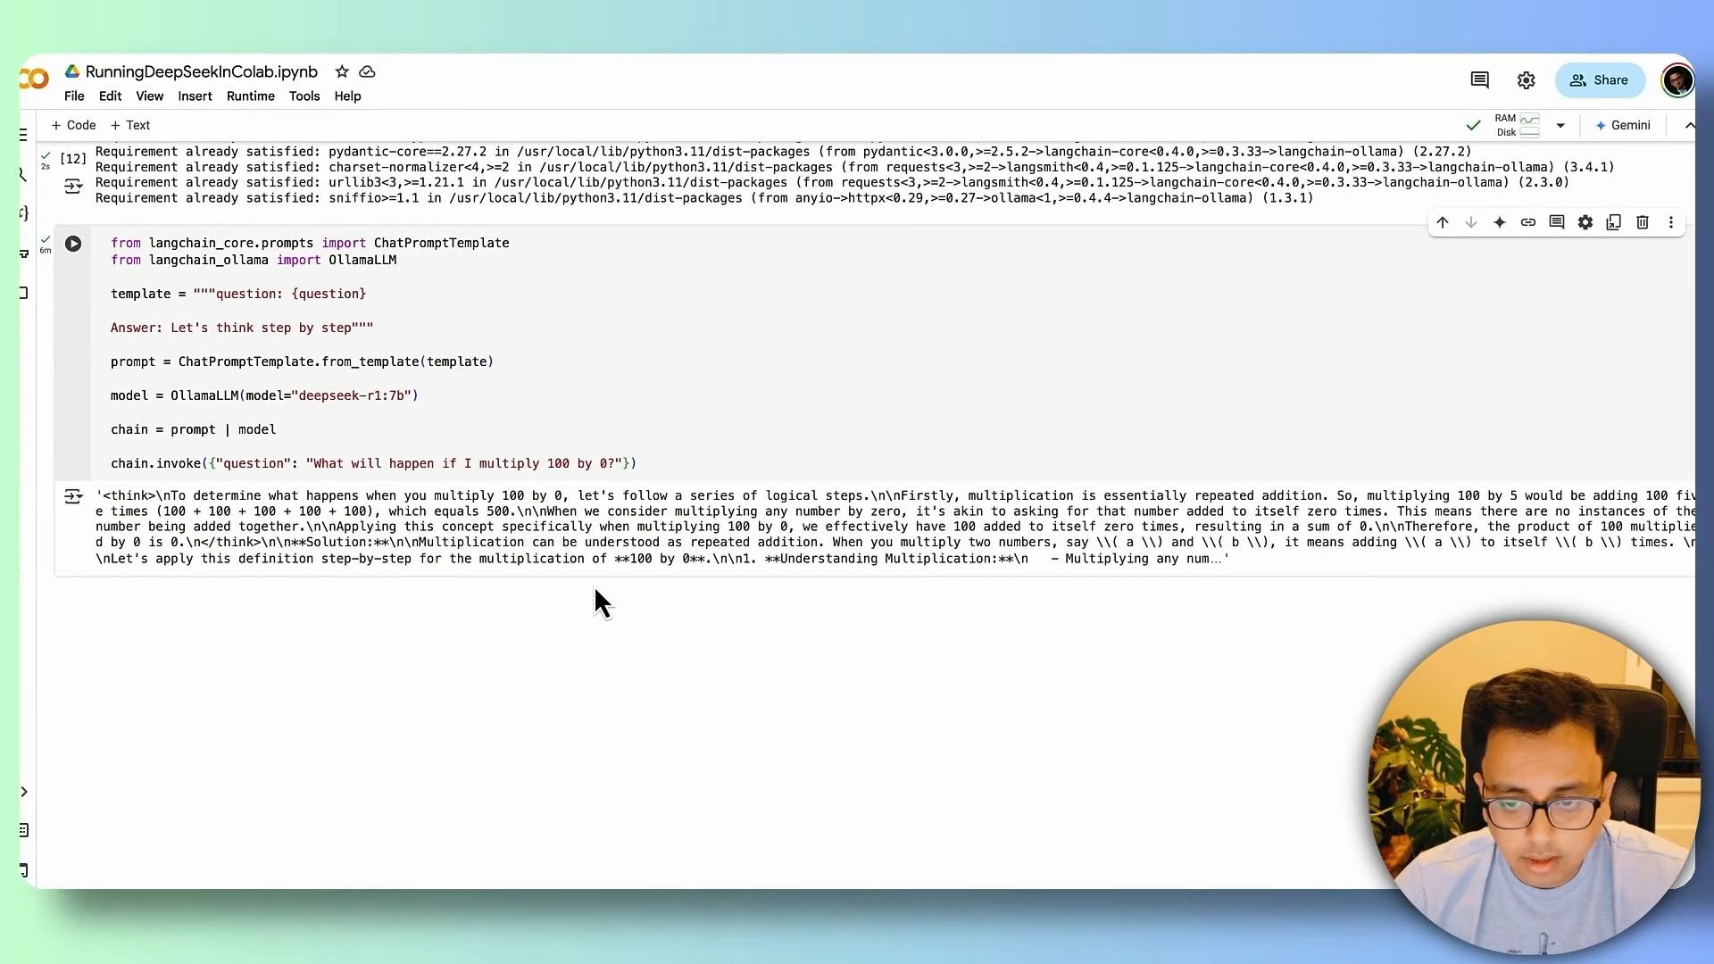
{"action": "mouse_move", "coordinate": [611, 579]}
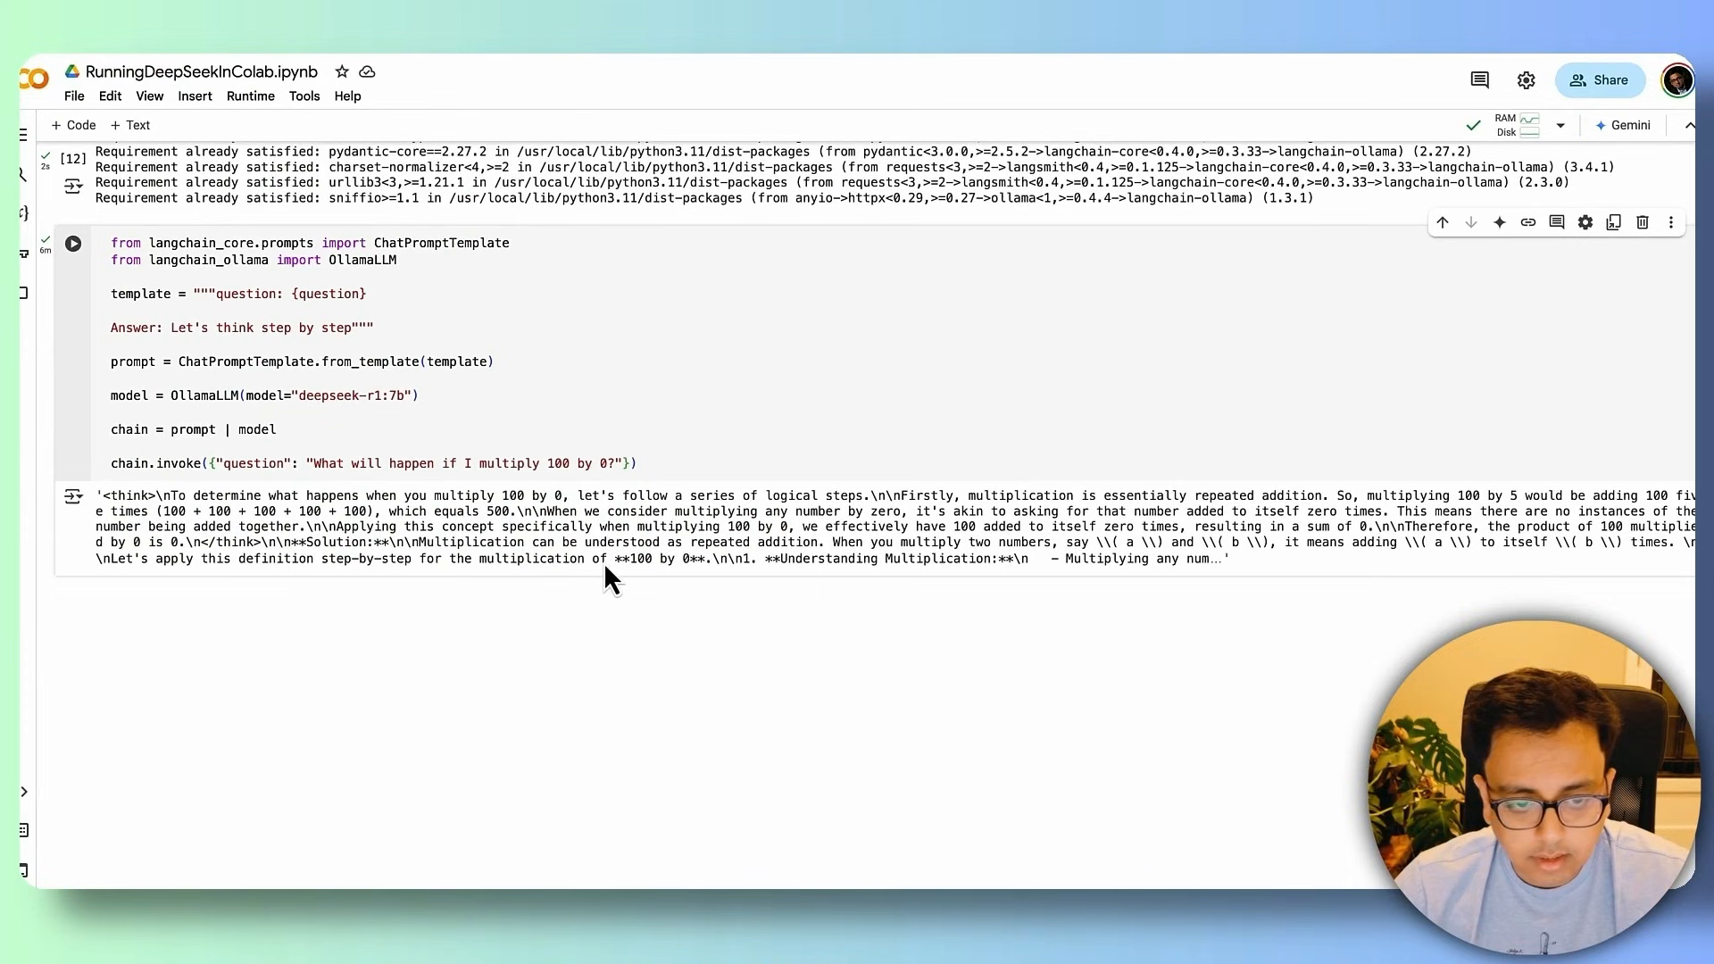
{"action": "mouse_move", "coordinate": [694, 582]}
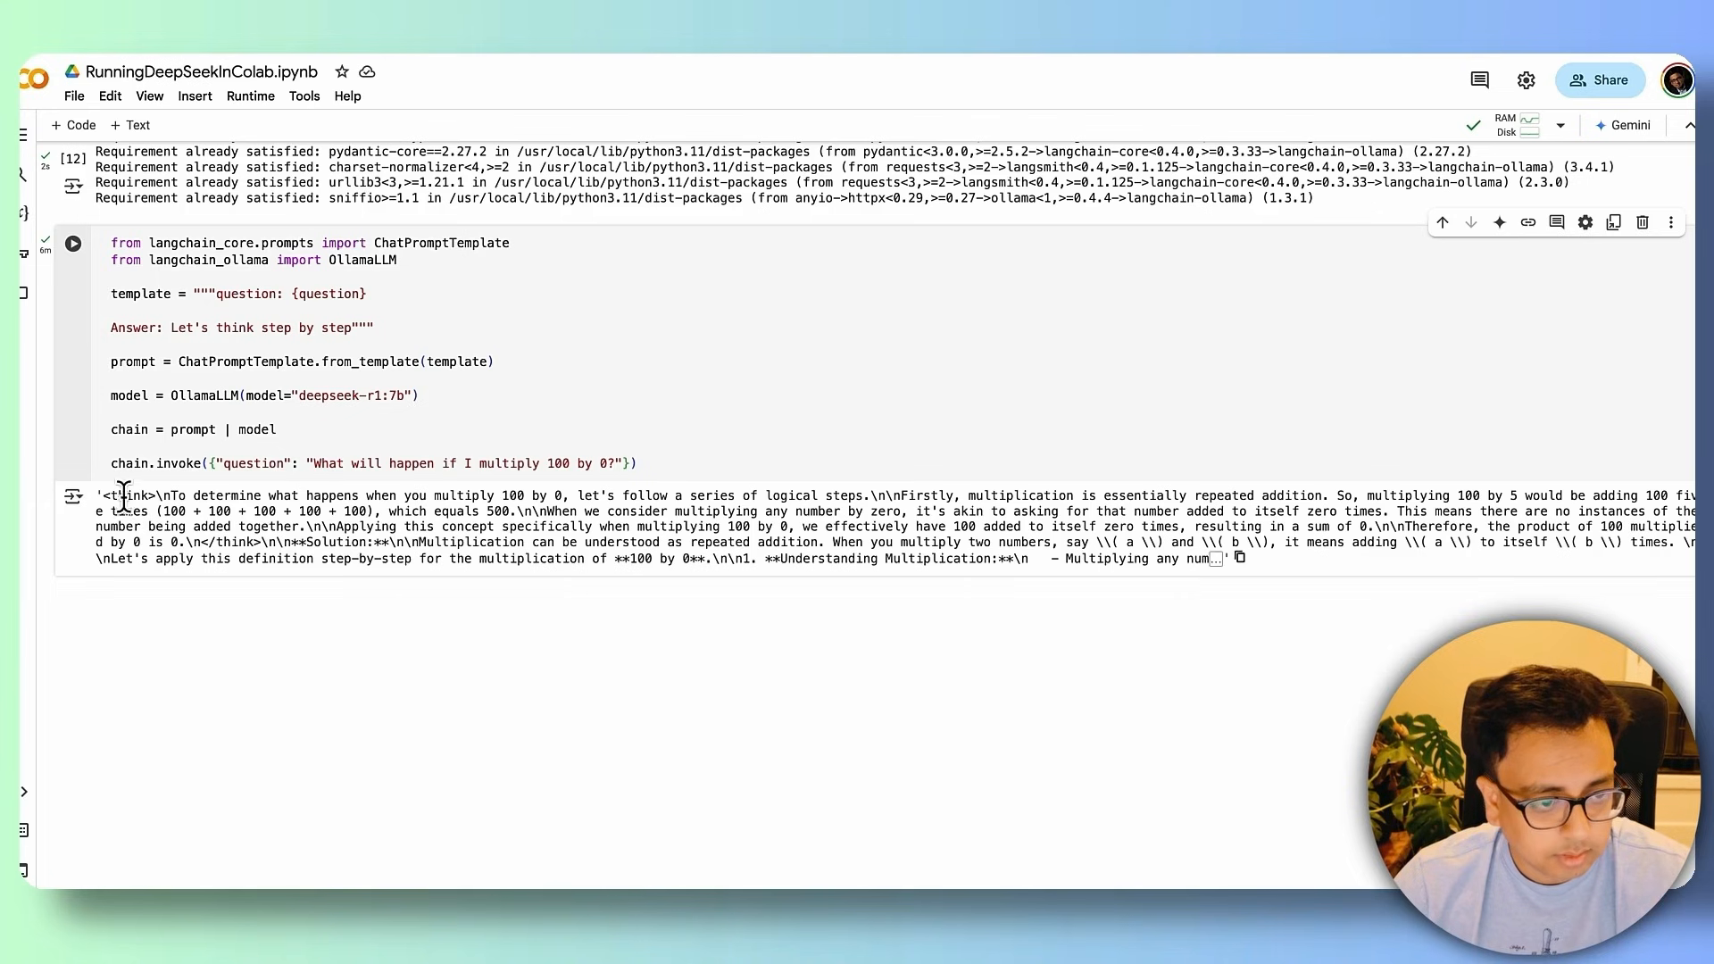
{"action": "double_click", "coordinate": [125, 496]}
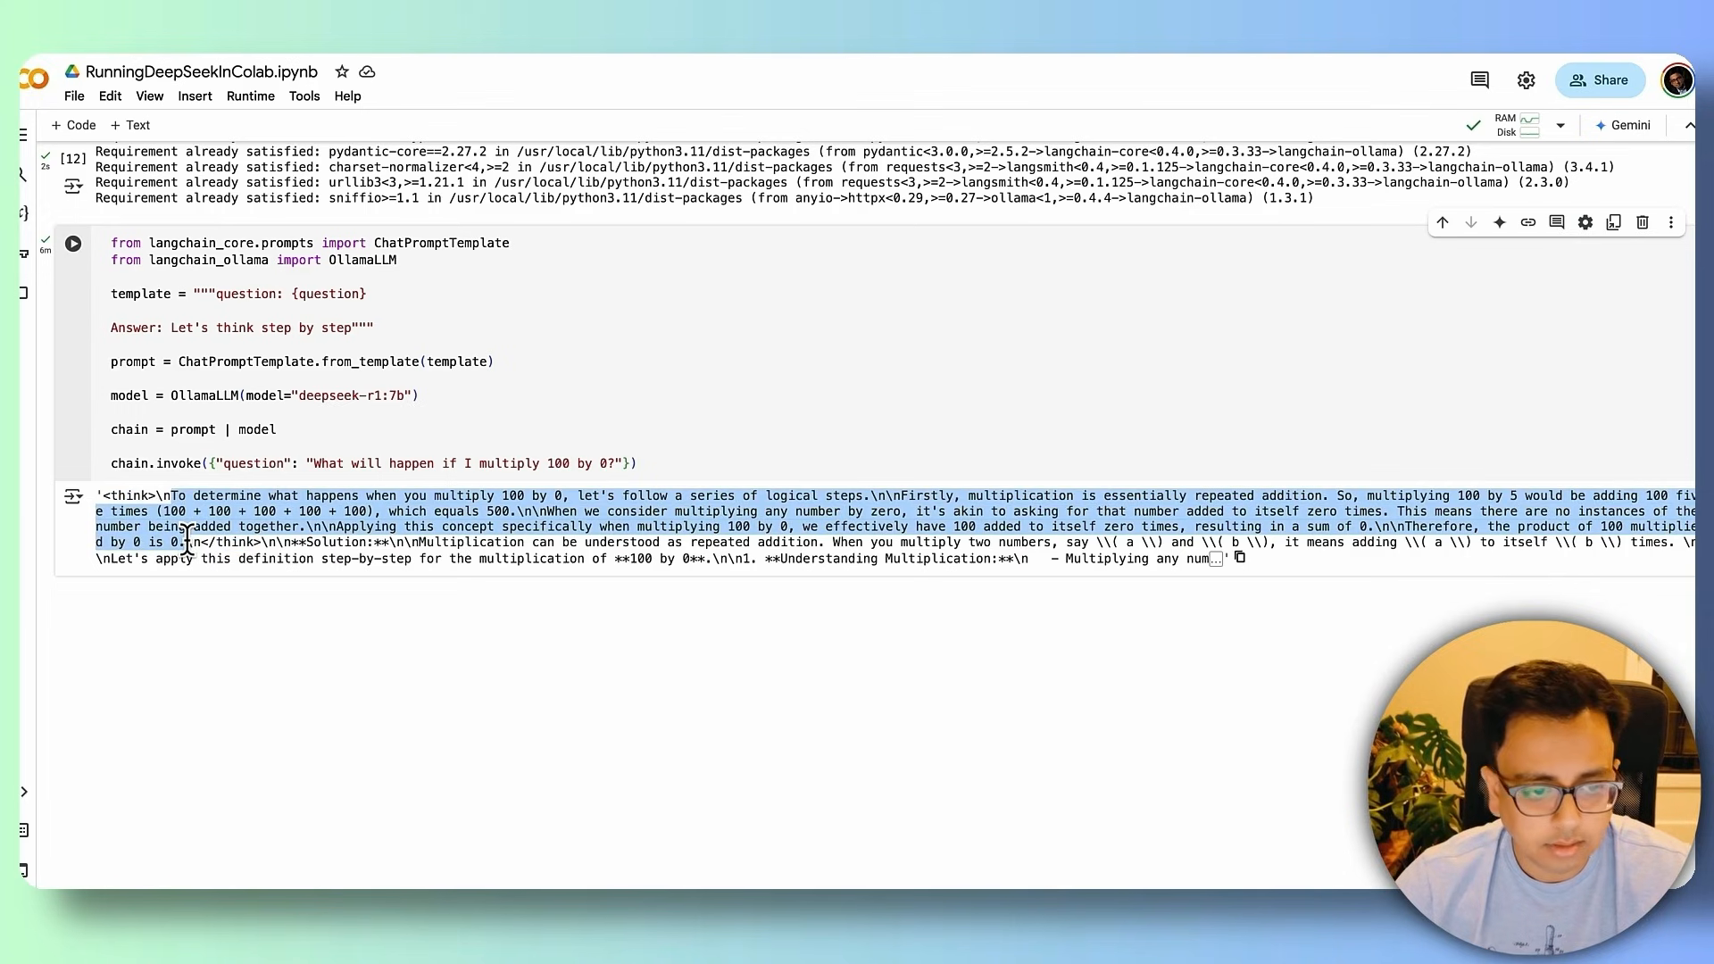
{"action": "mouse_move", "coordinate": [332, 545]}
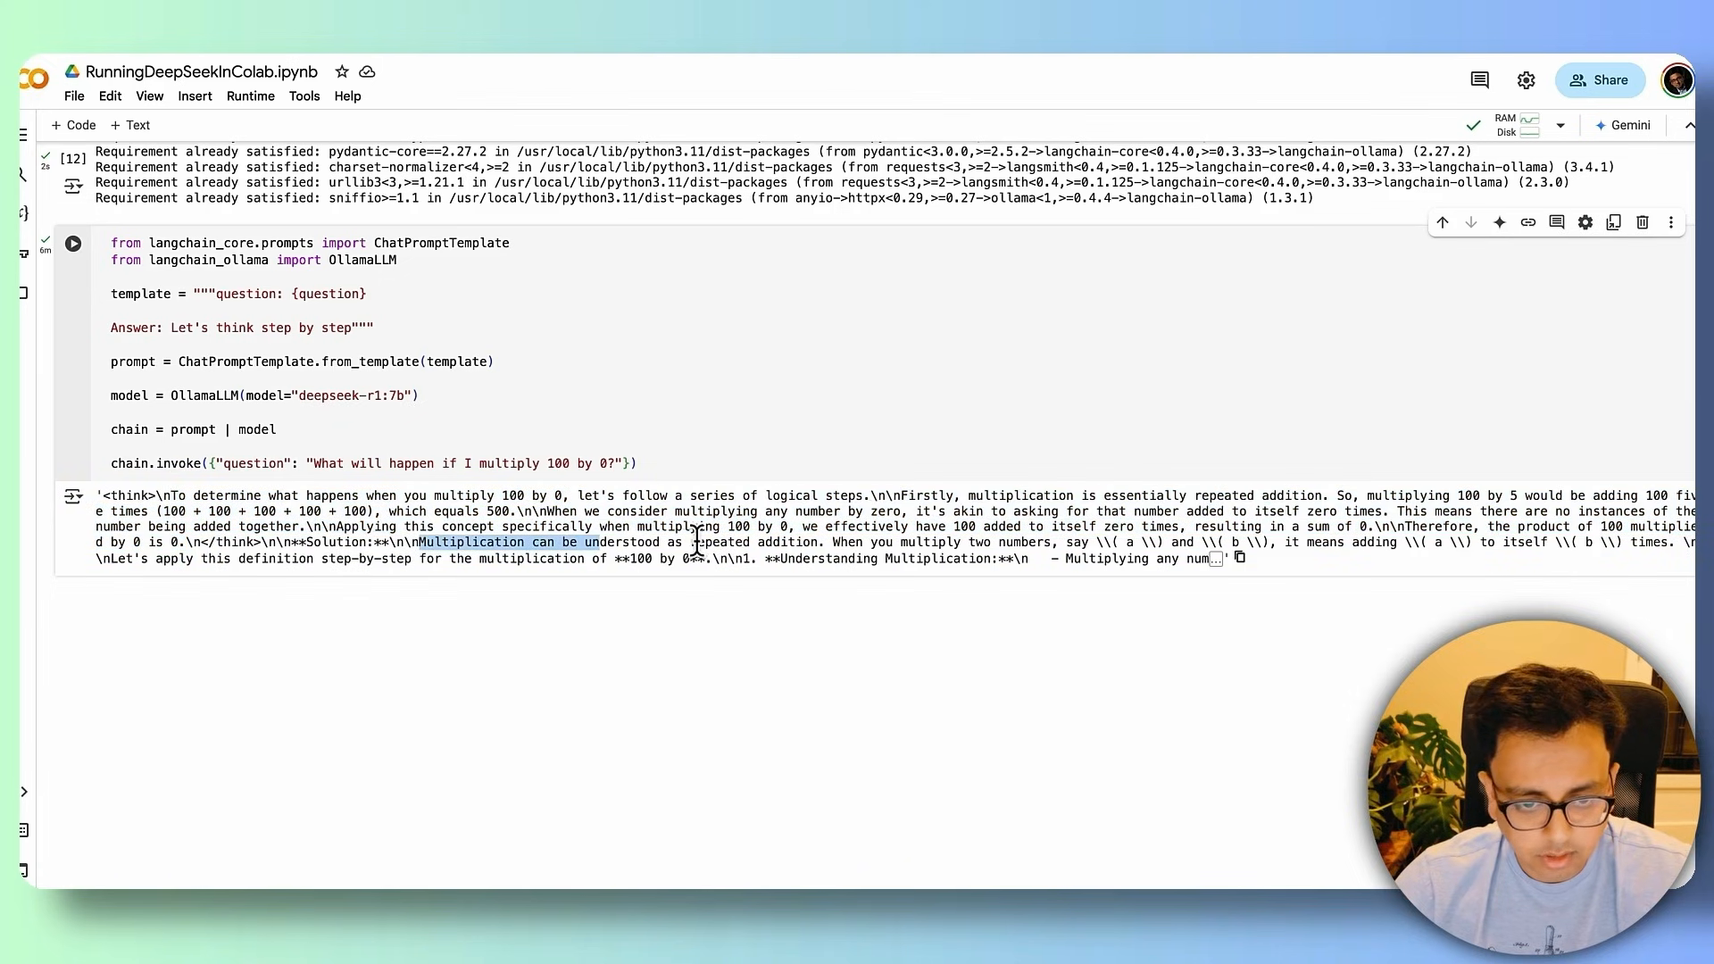
{"action": "mouse_move", "coordinate": [468, 548]}
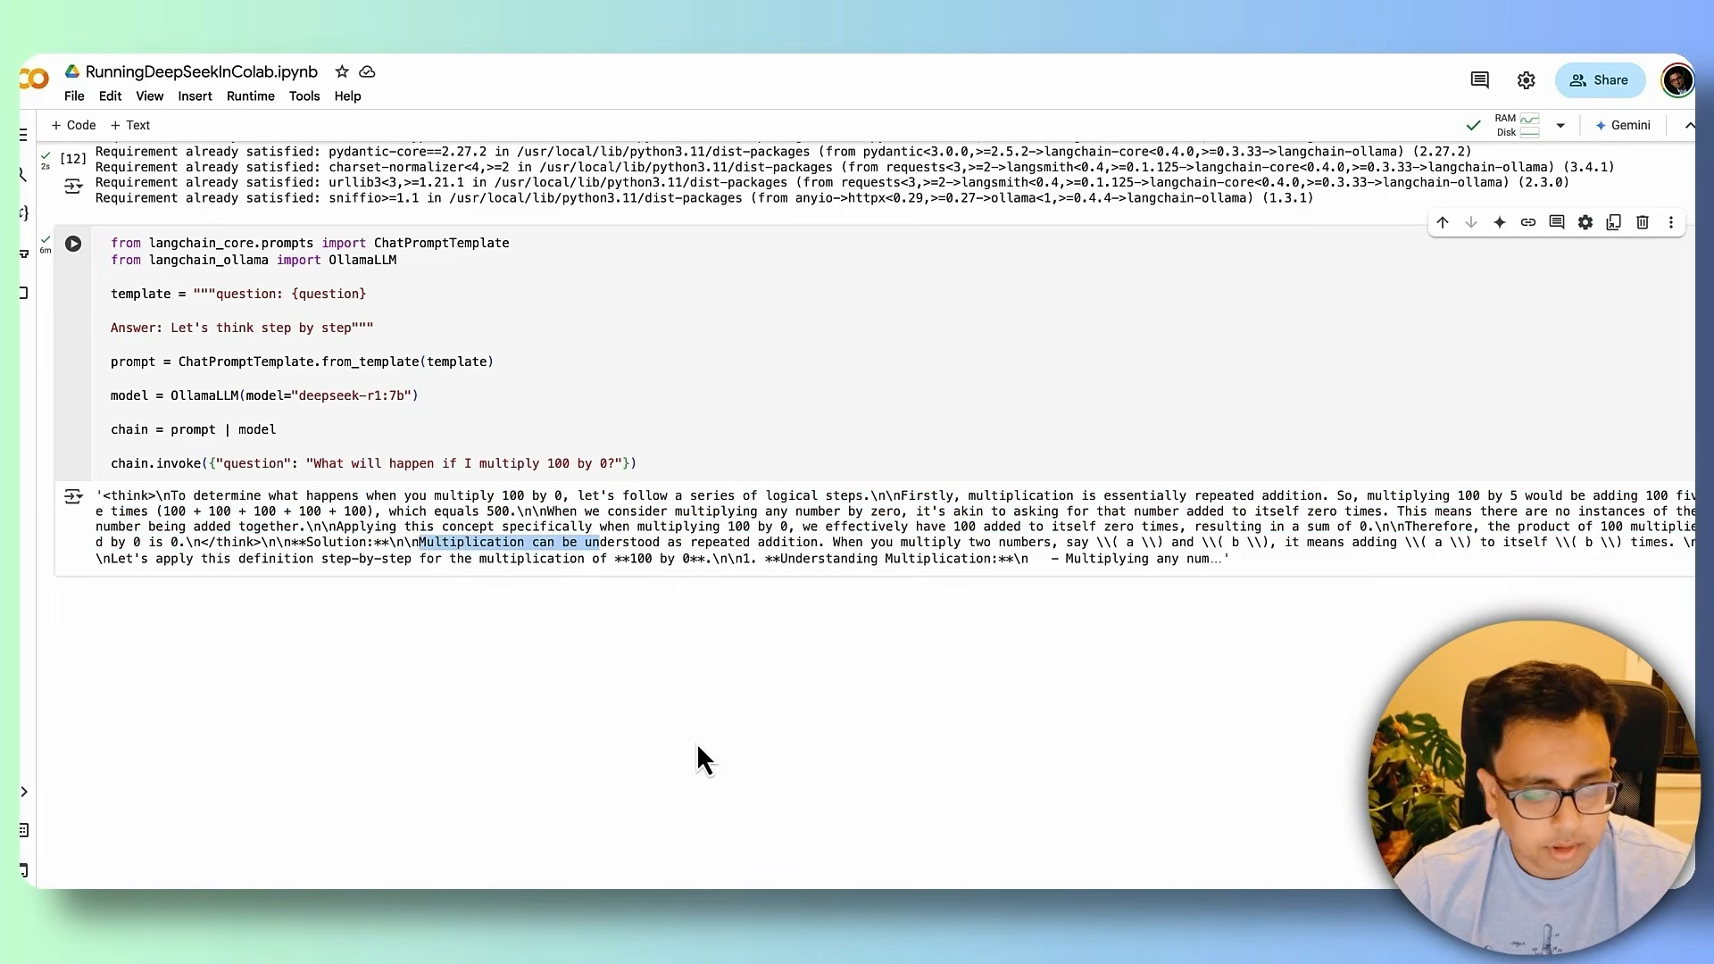
{"action": "mouse_move", "coordinate": [698, 725]}
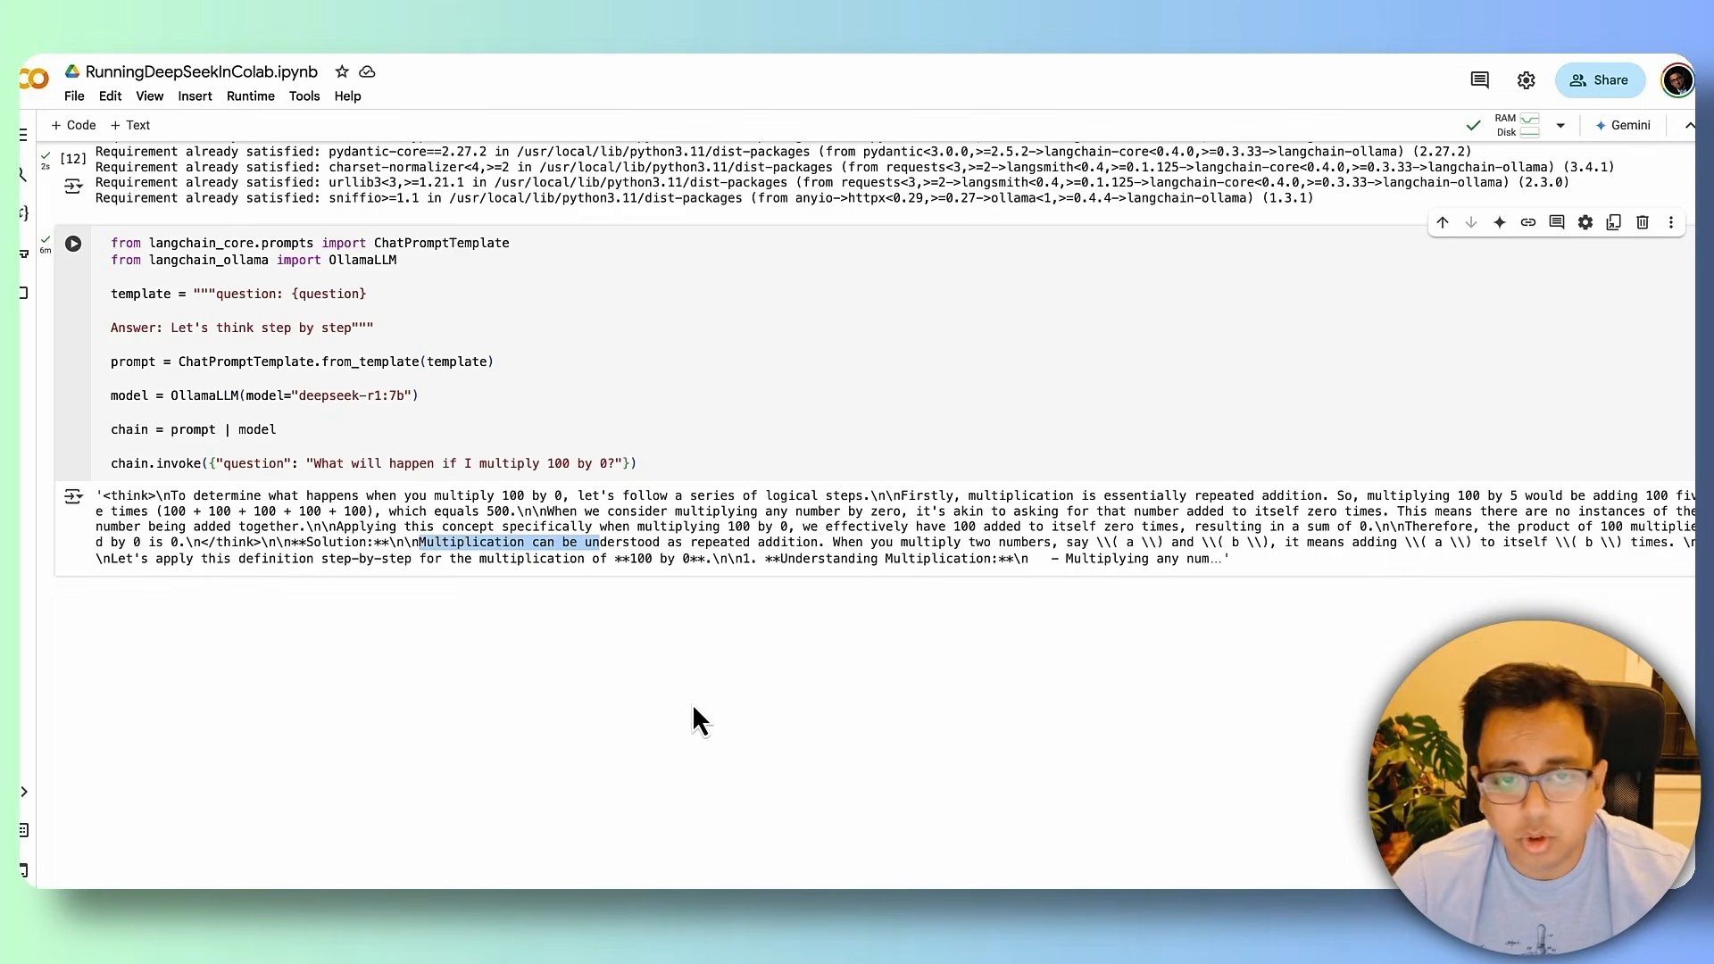
{"action": "mouse_move", "coordinate": [1058, 682]}
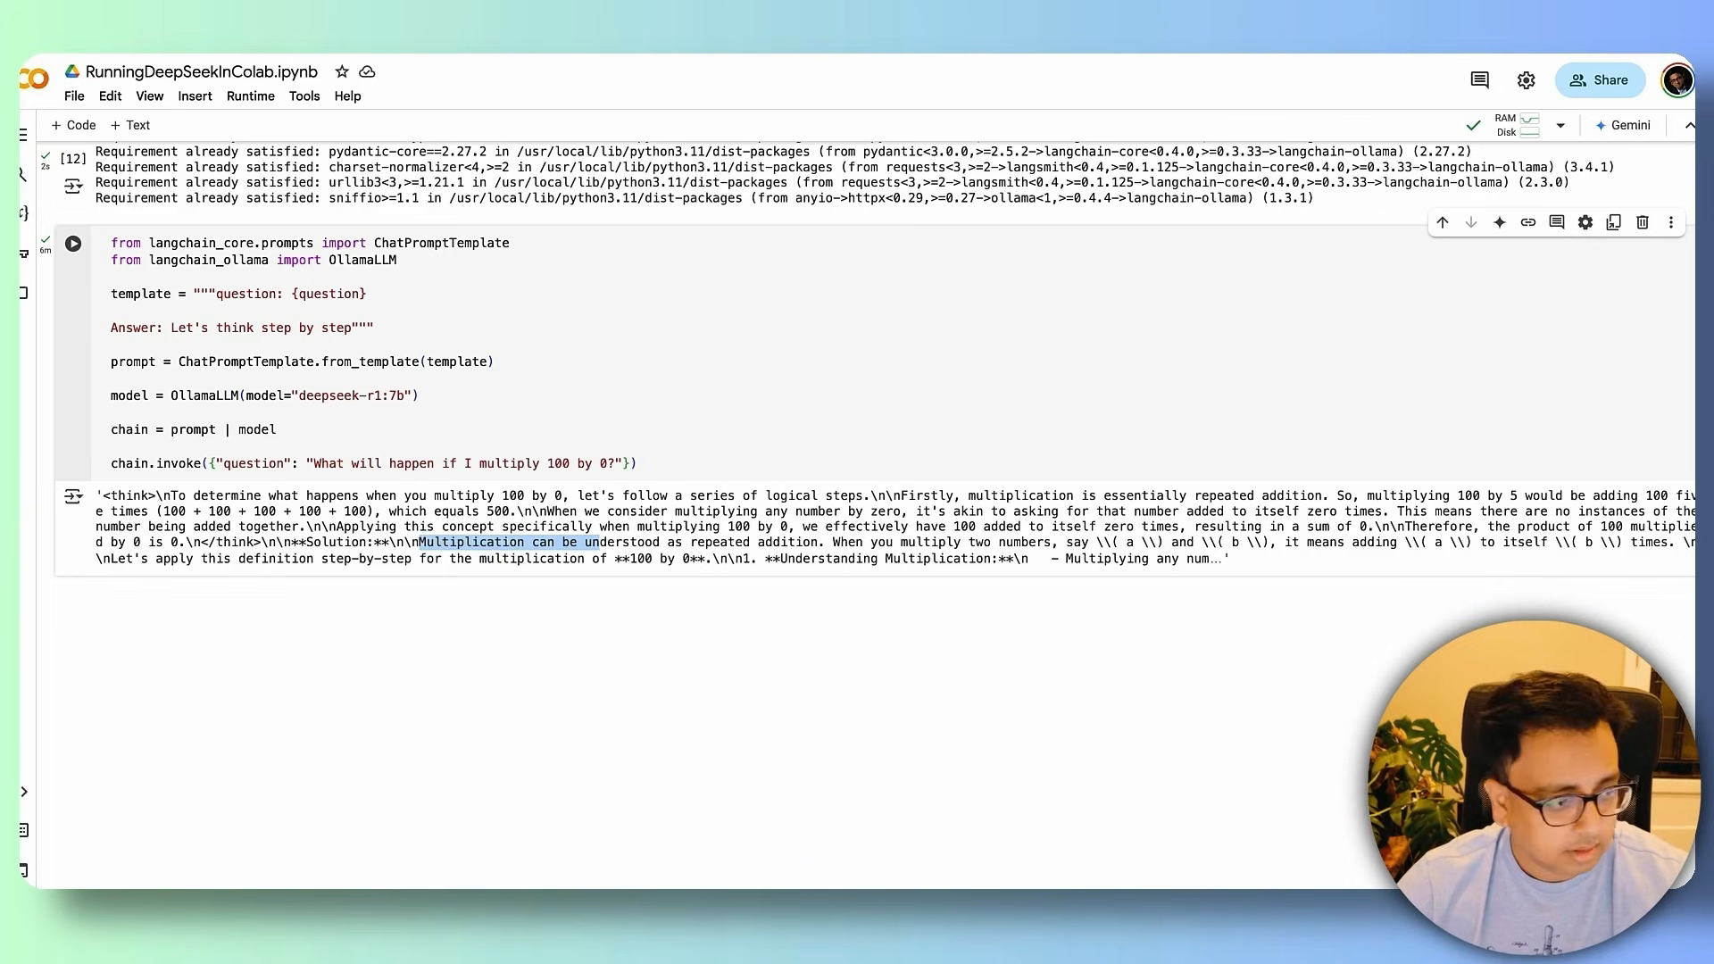
Step: Run a new cell with !rm -rf /usr/local/bin/ollama to delete the Ollama binary
{"action": "type", "text": "!rm -rf /usr/local/bin/ollama"}
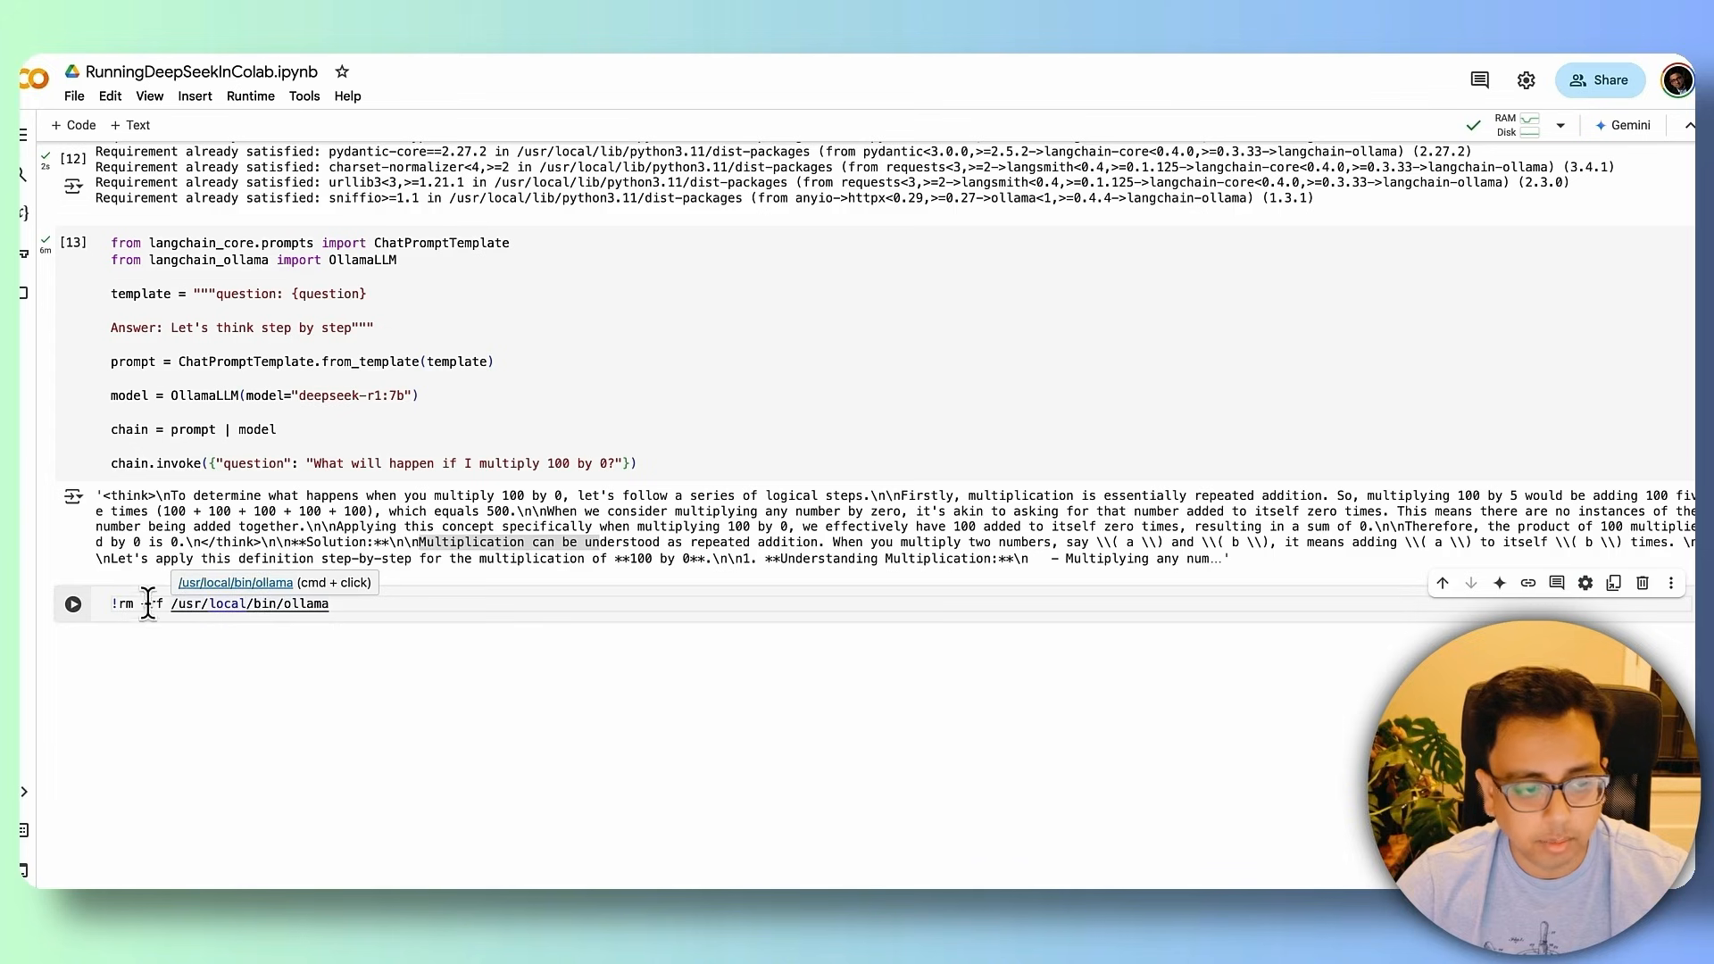
{"action": "left_click", "coordinate": [73, 604]}
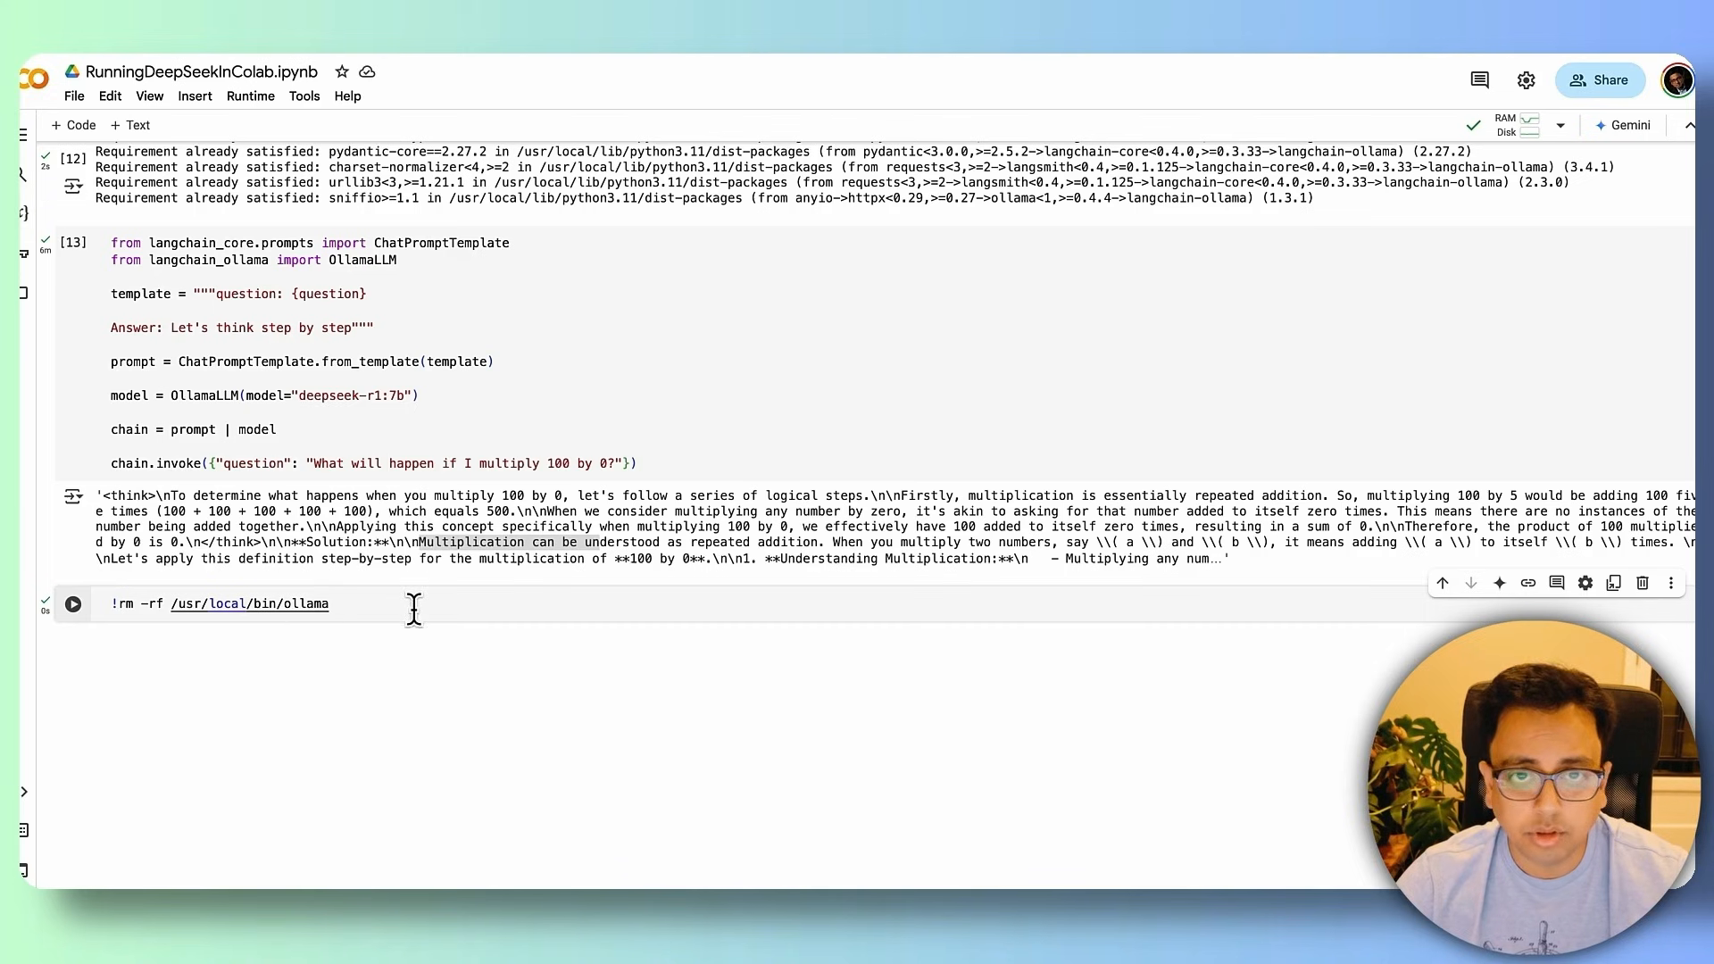
{"action": "mouse_move", "coordinate": [172, 604]}
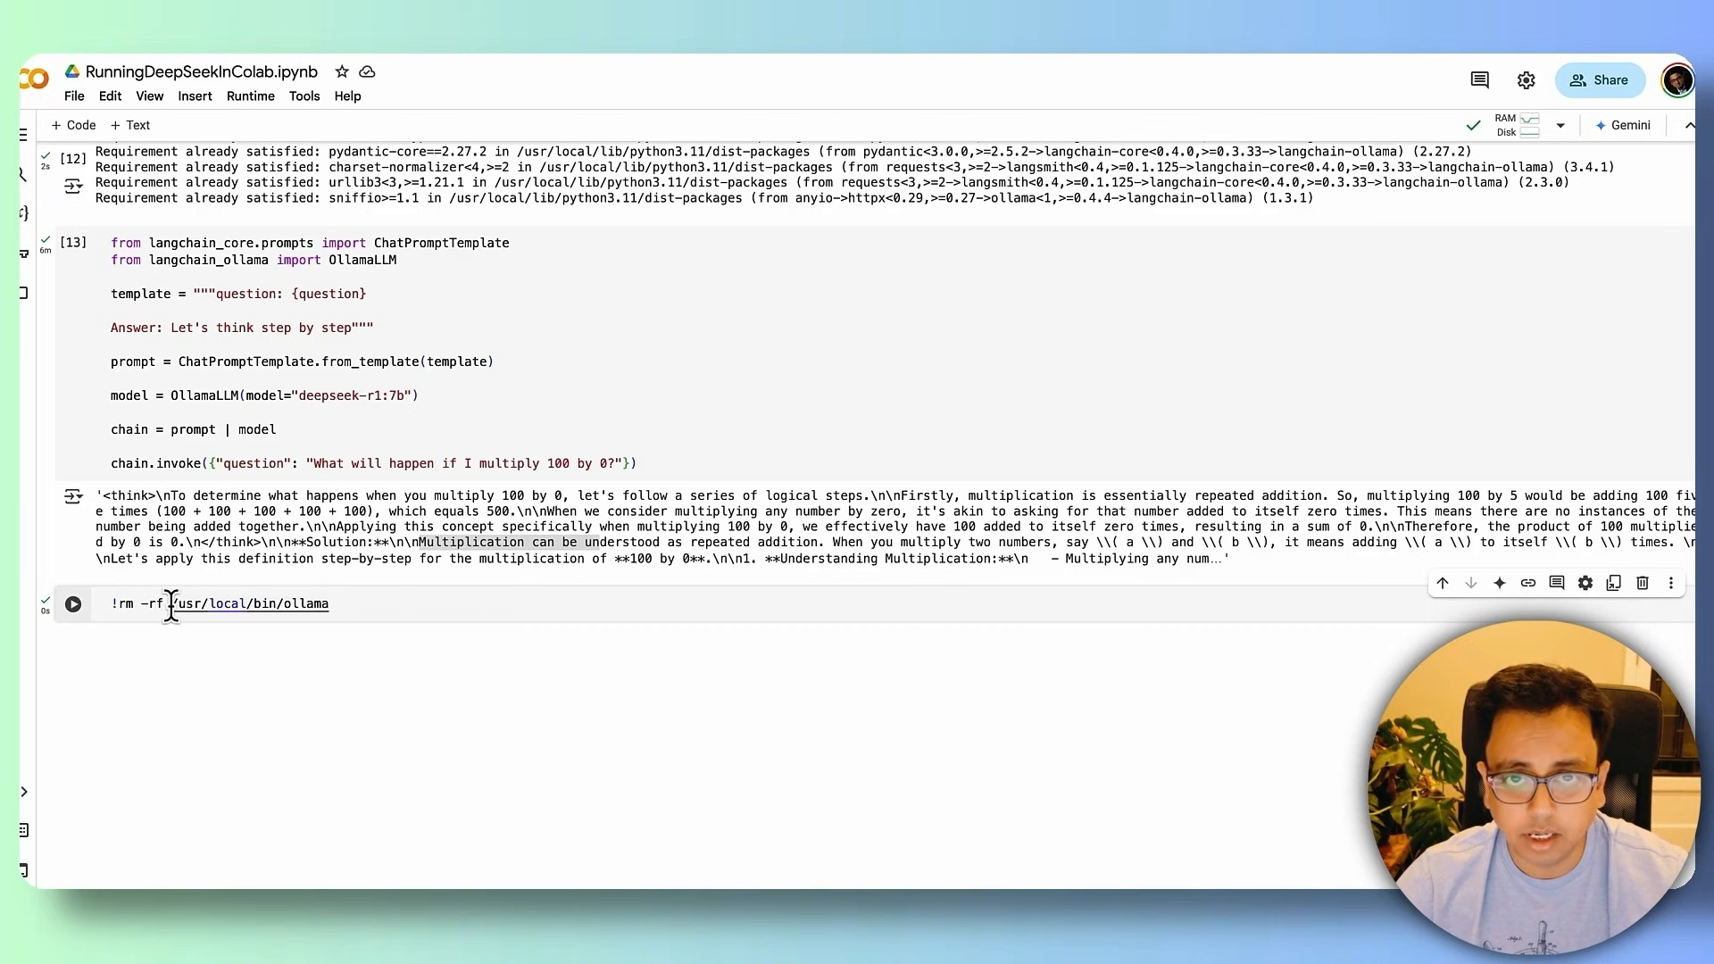
{"action": "mouse_move", "coordinate": [1284, 621]}
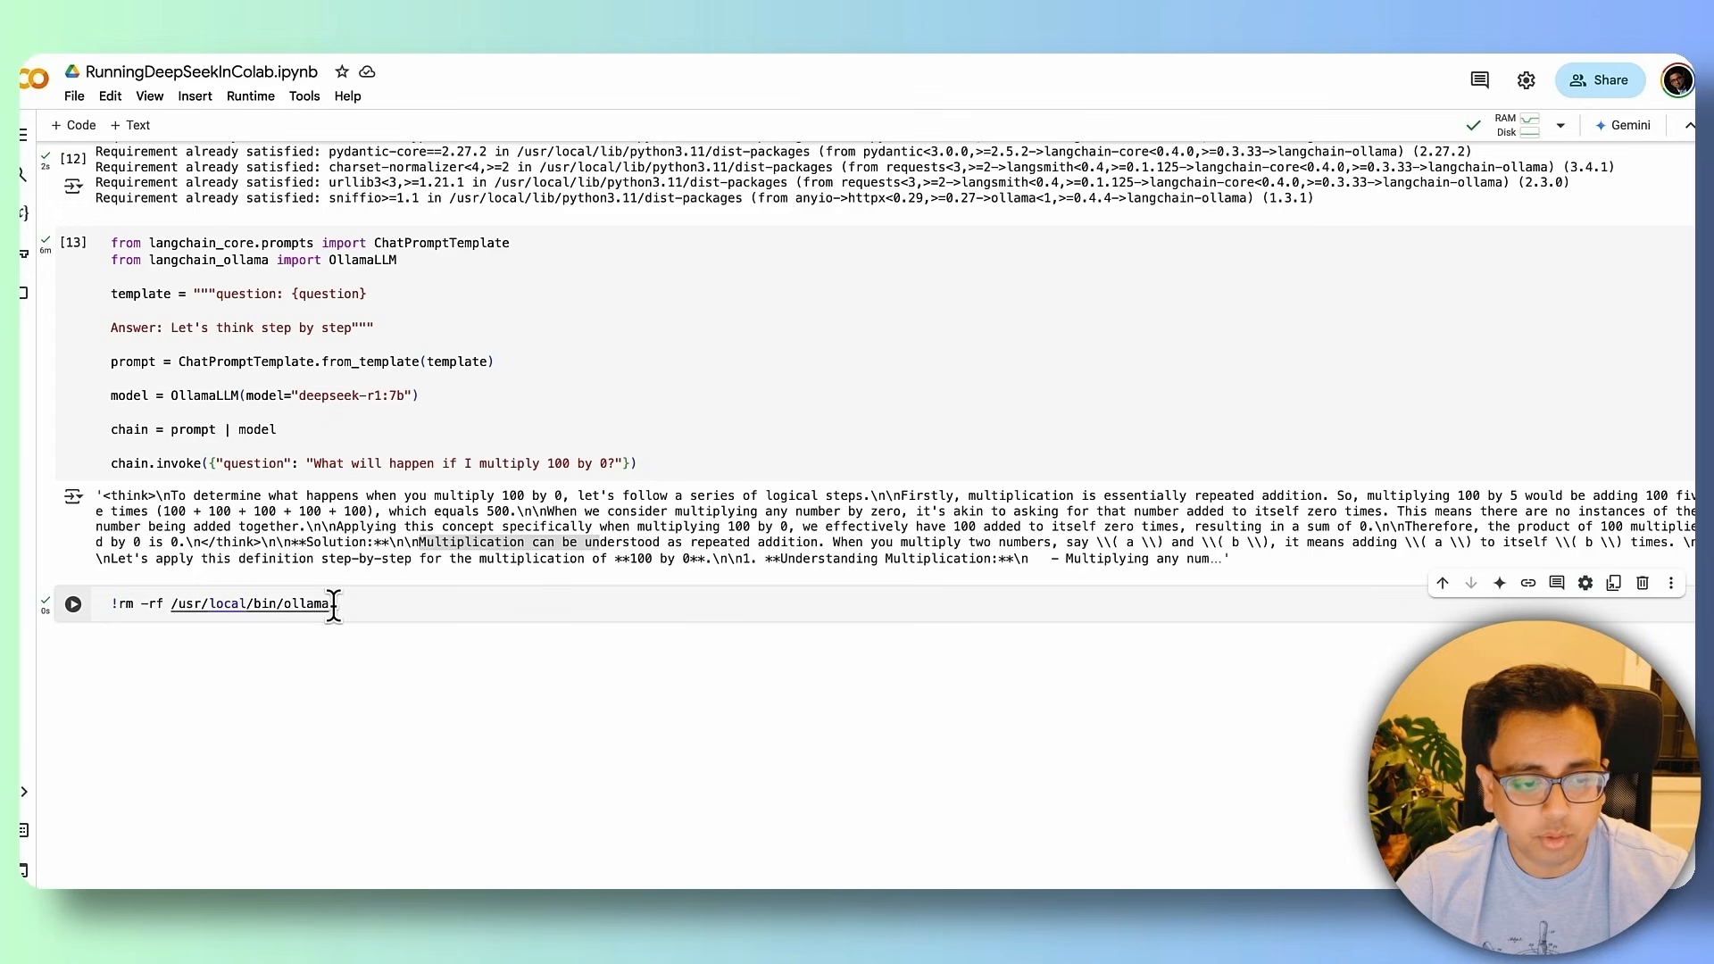
{"action": "mouse_move", "coordinate": [264, 607]}
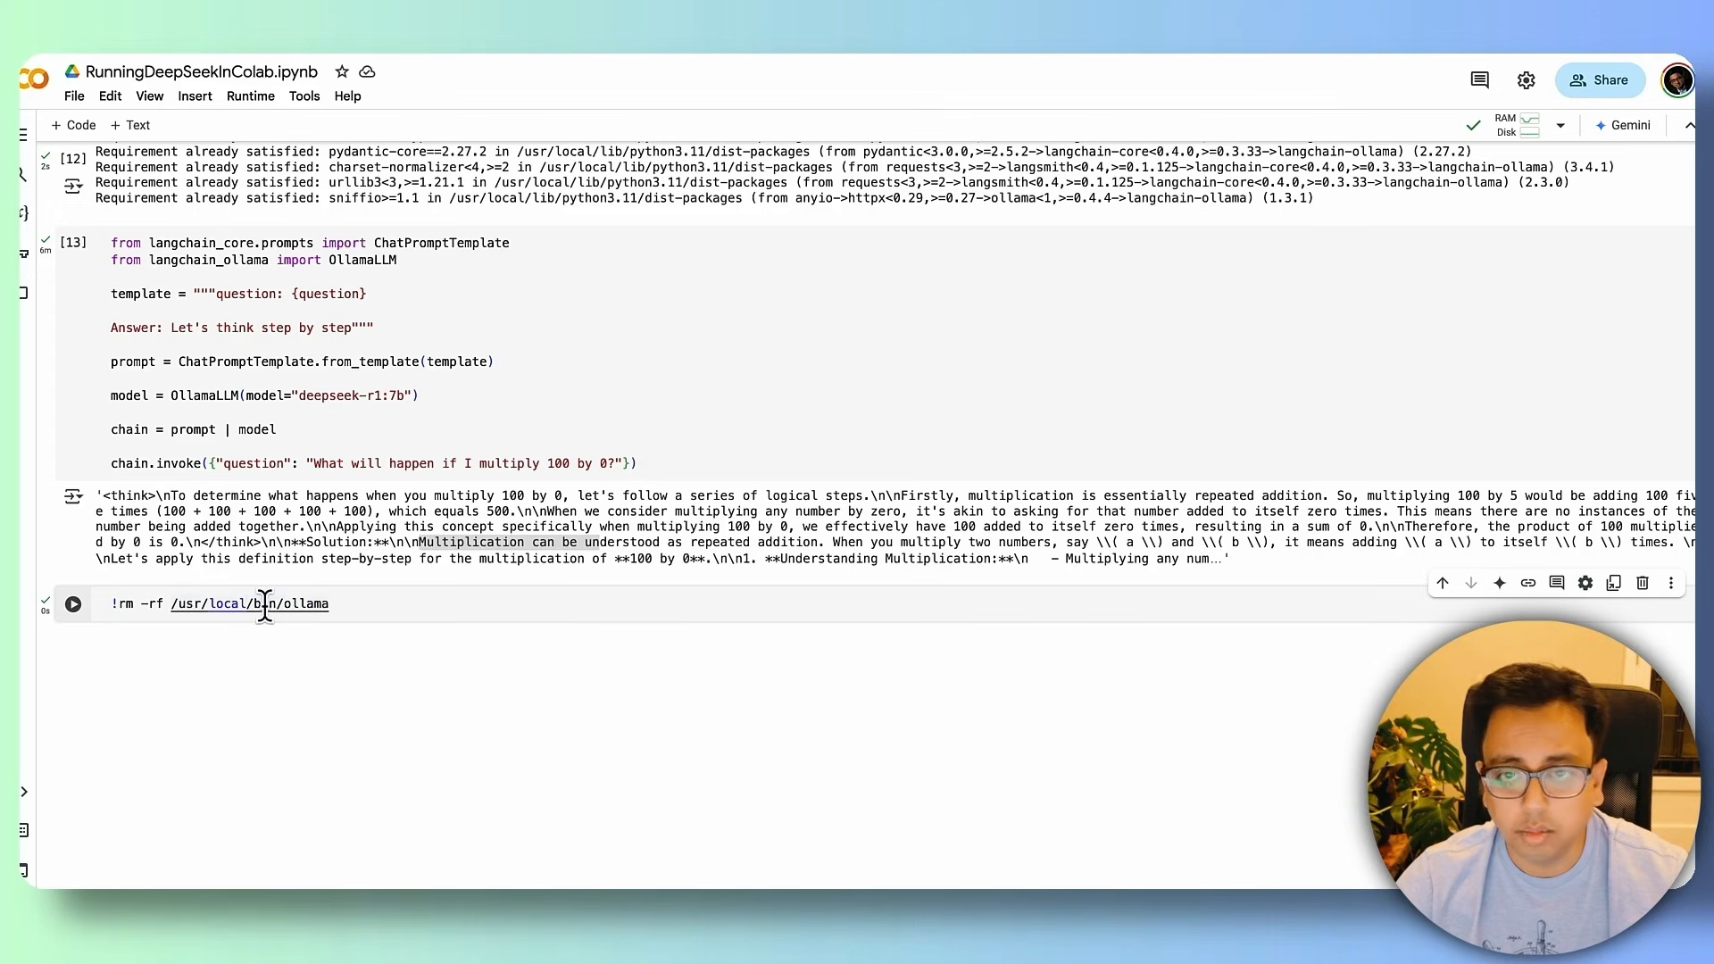